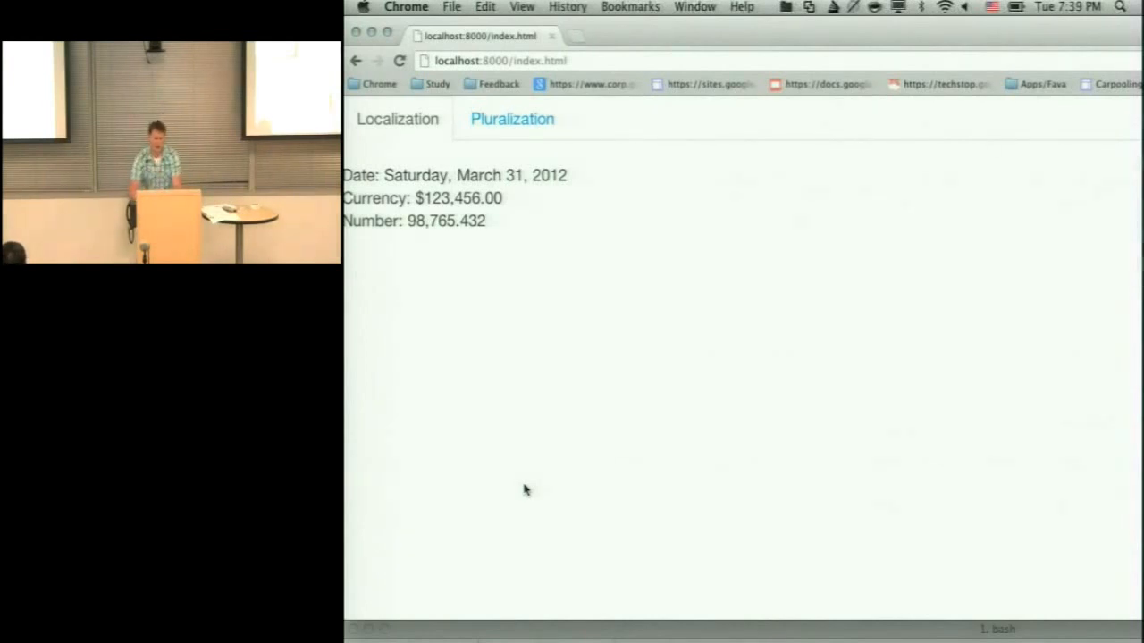
mouse_move(570, 224)
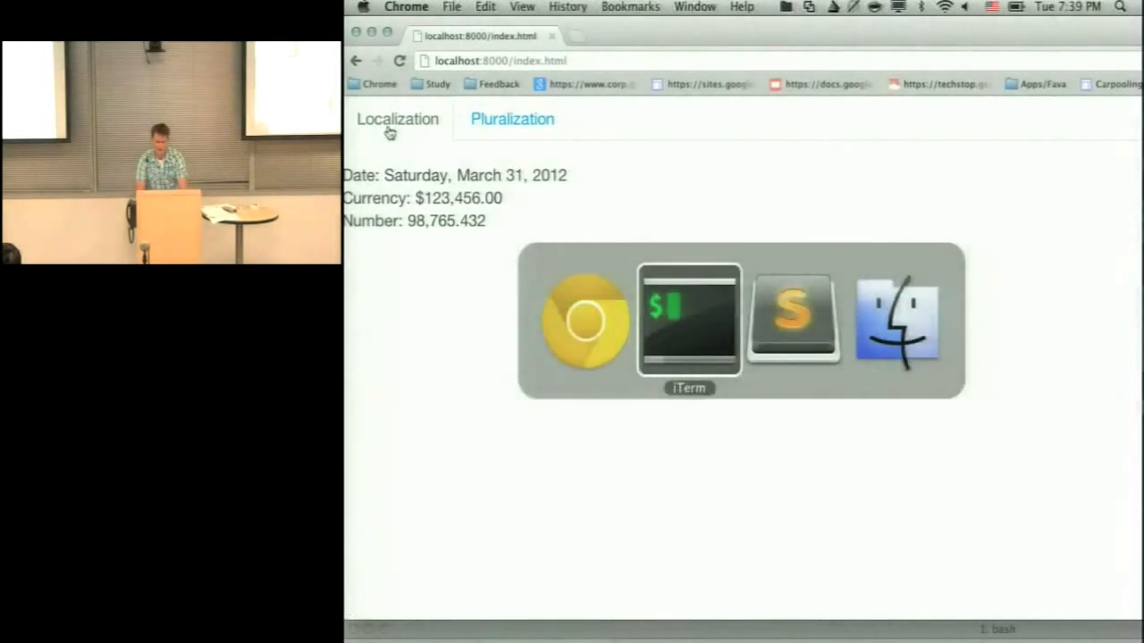
- Review the index.html markup, double-clicking the tabs element name to highlight its occurrences
left_click(793, 319)
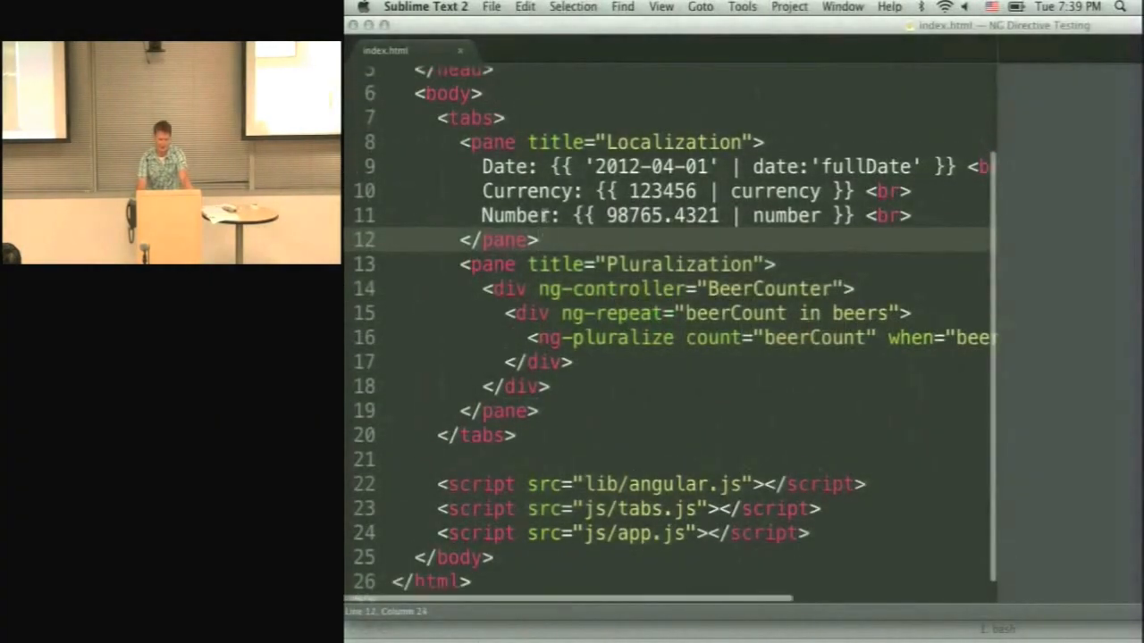
scroll("up", 3)
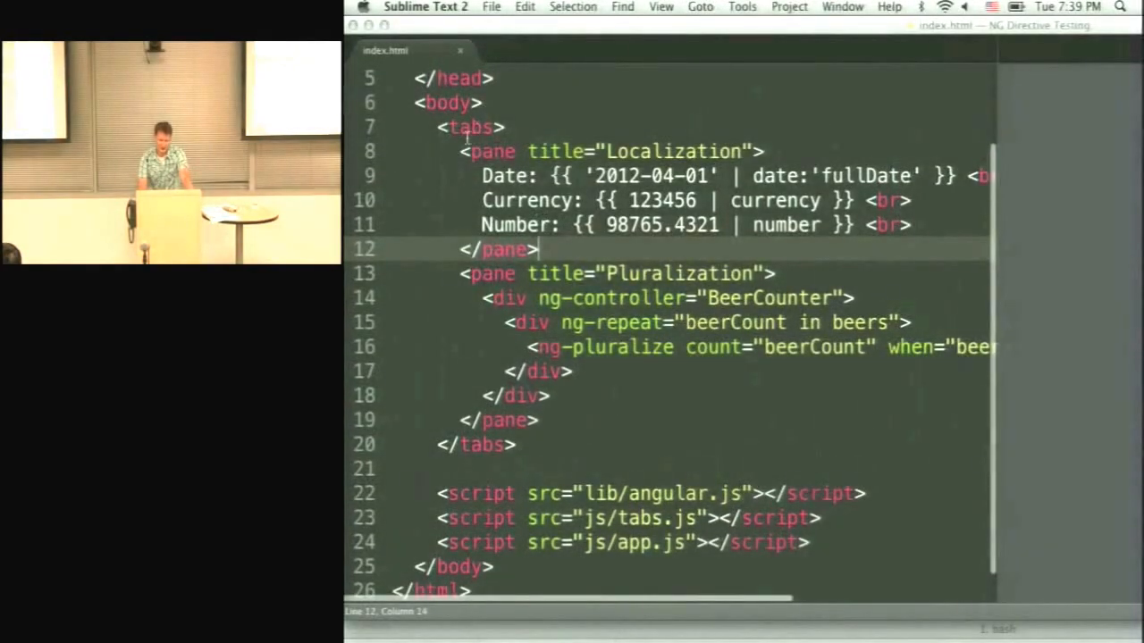
double_click(471, 127)
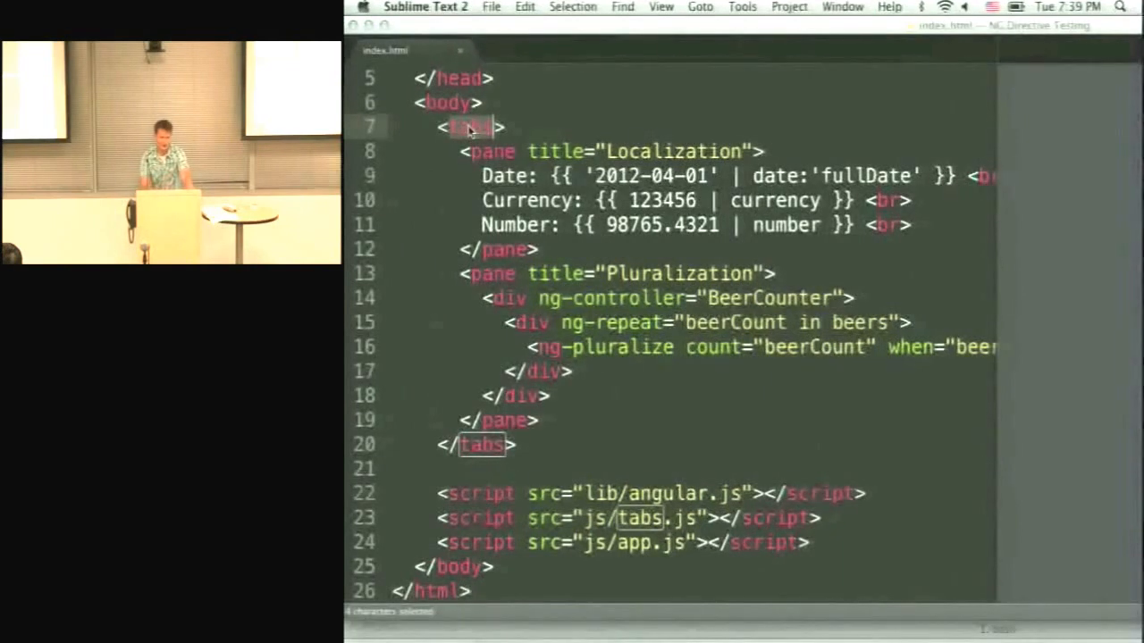
left_click(469, 126)
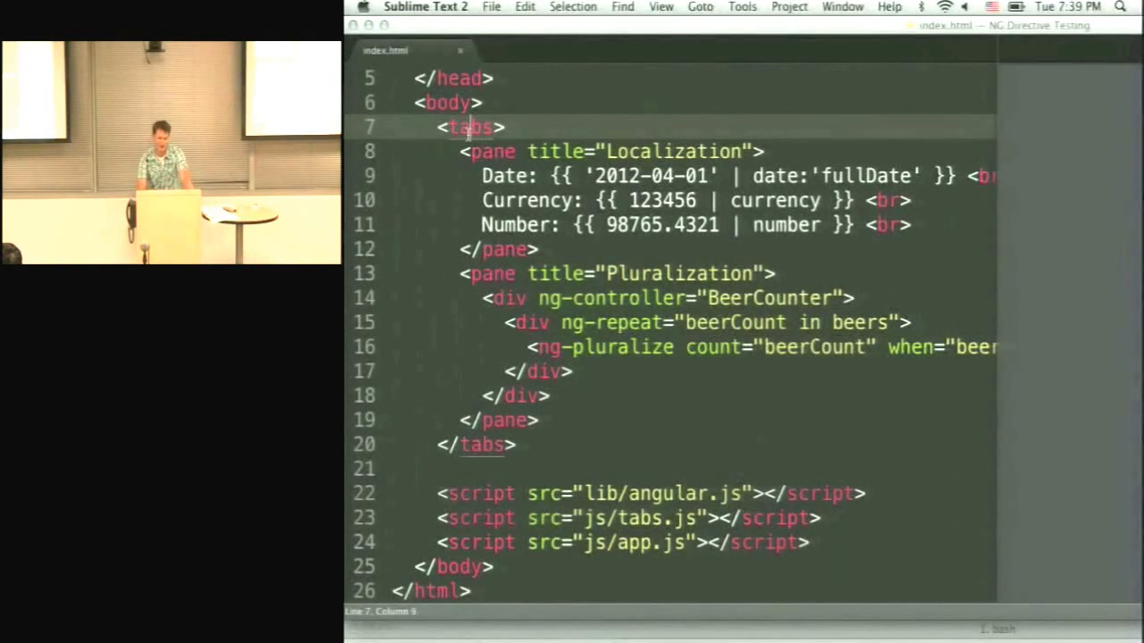
double_click(491, 151)
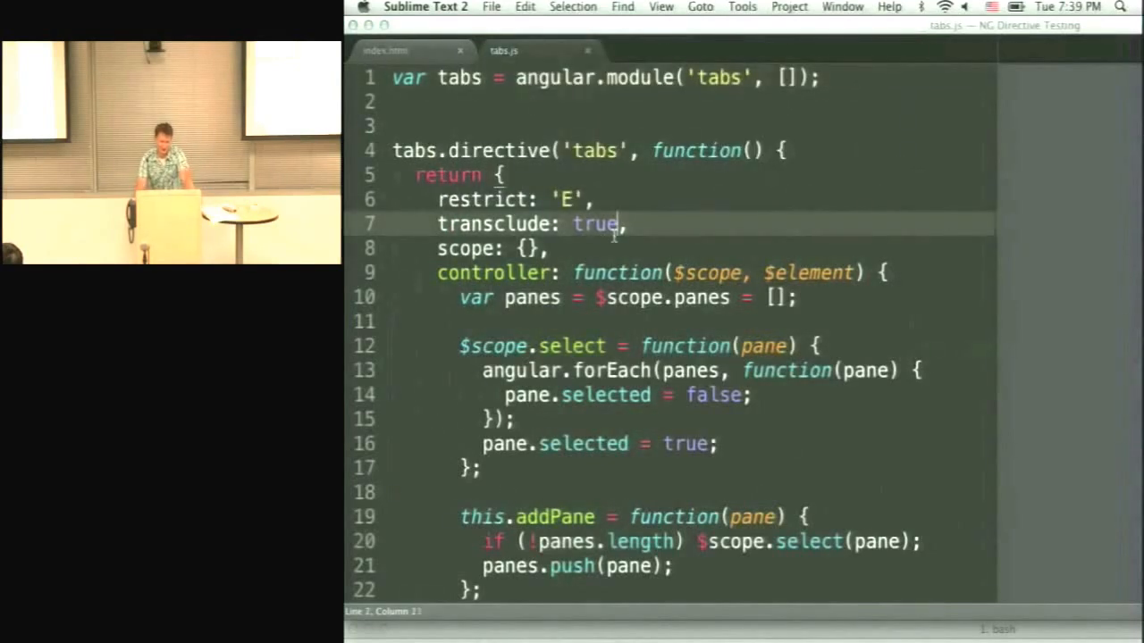
- Scroll down and back up through the tabs.js directive and its inline template
scroll("down", 3)
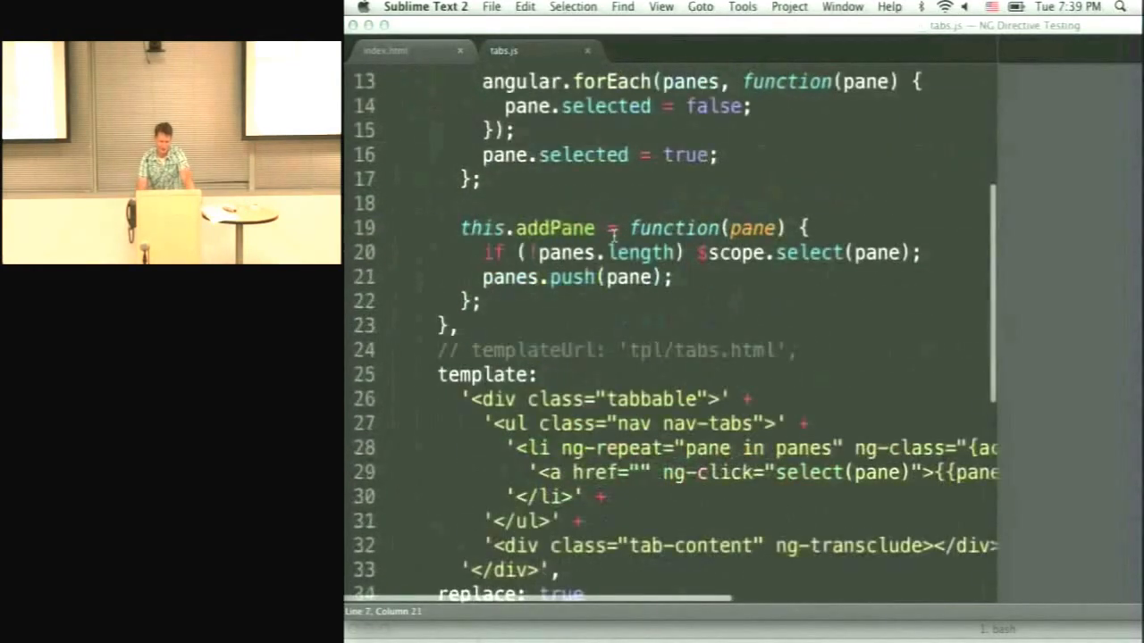
scroll("down", 3)
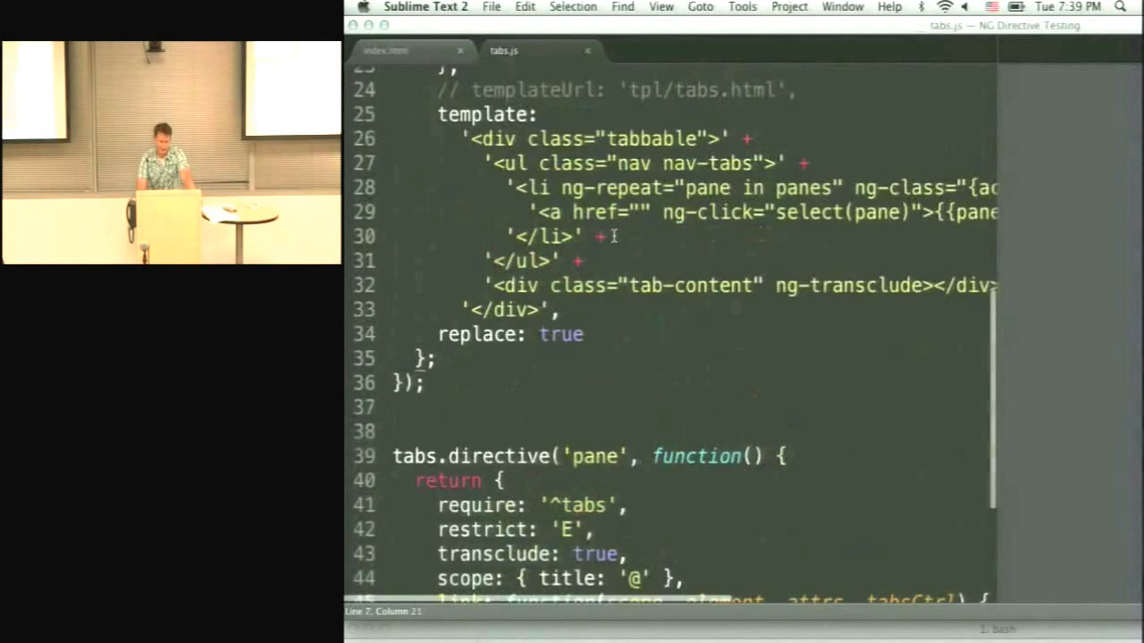
scroll("up", 3)
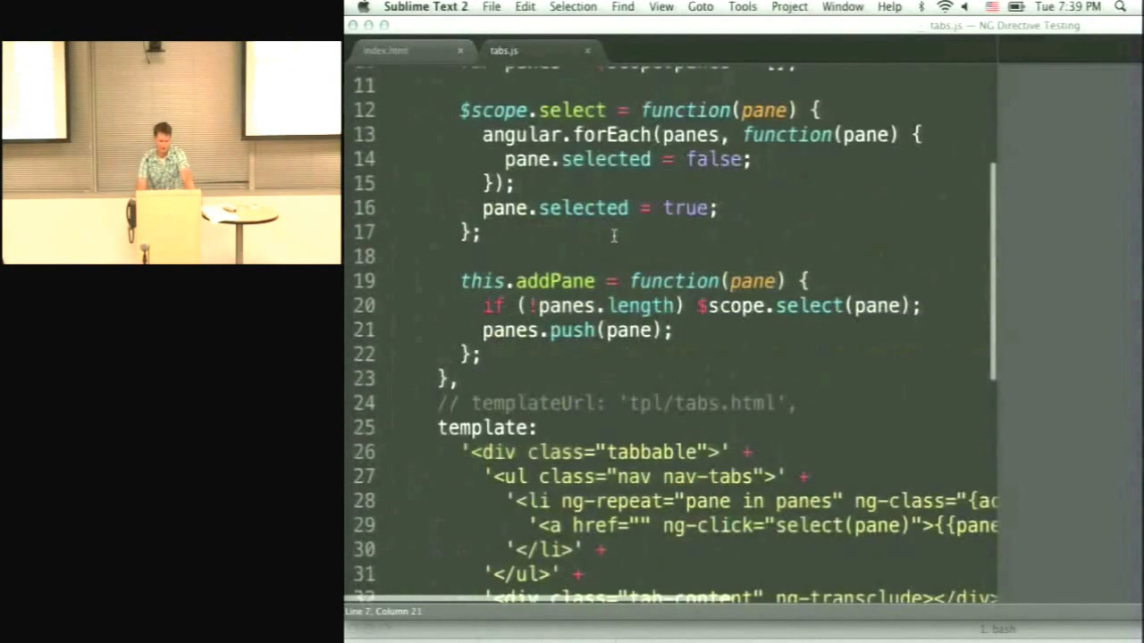
scroll("up", 3)
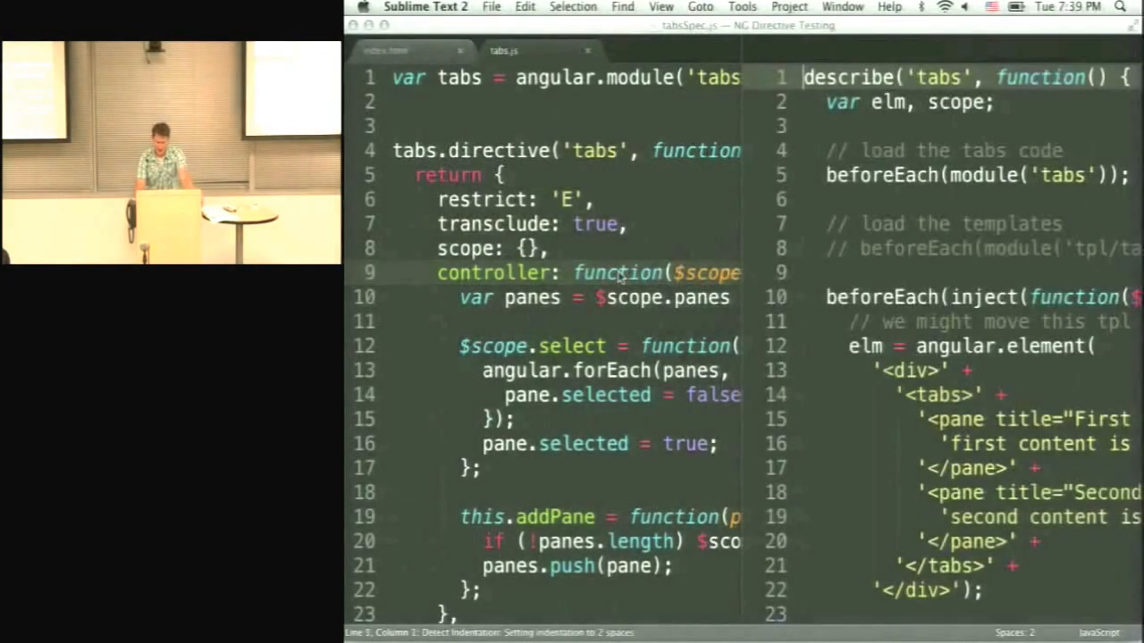
left_click(916, 224)
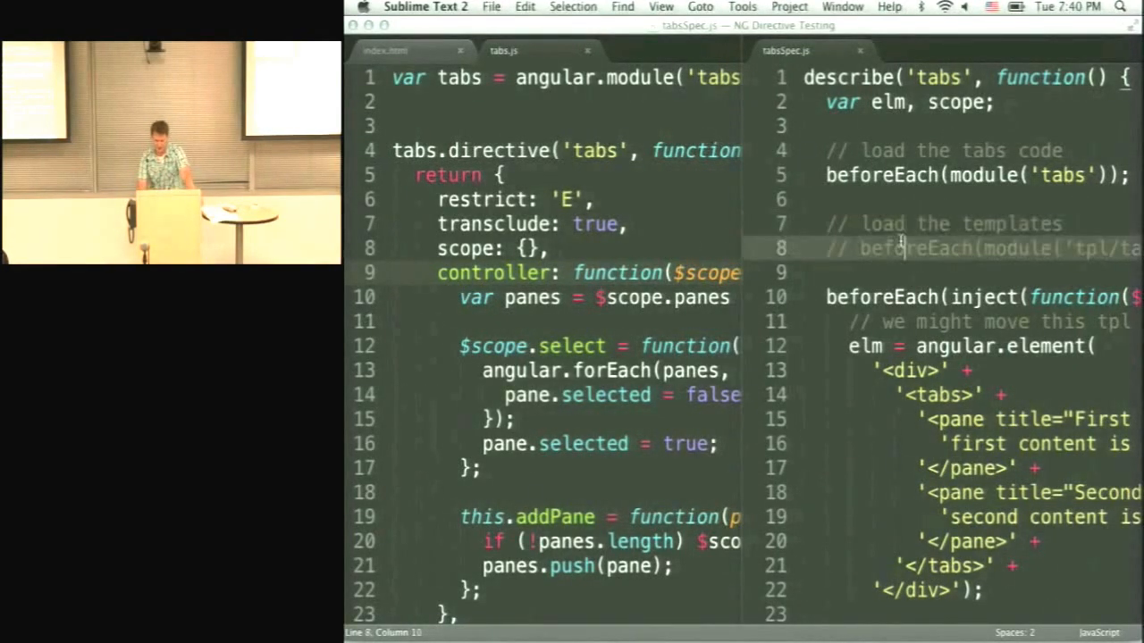
scroll("down", 3)
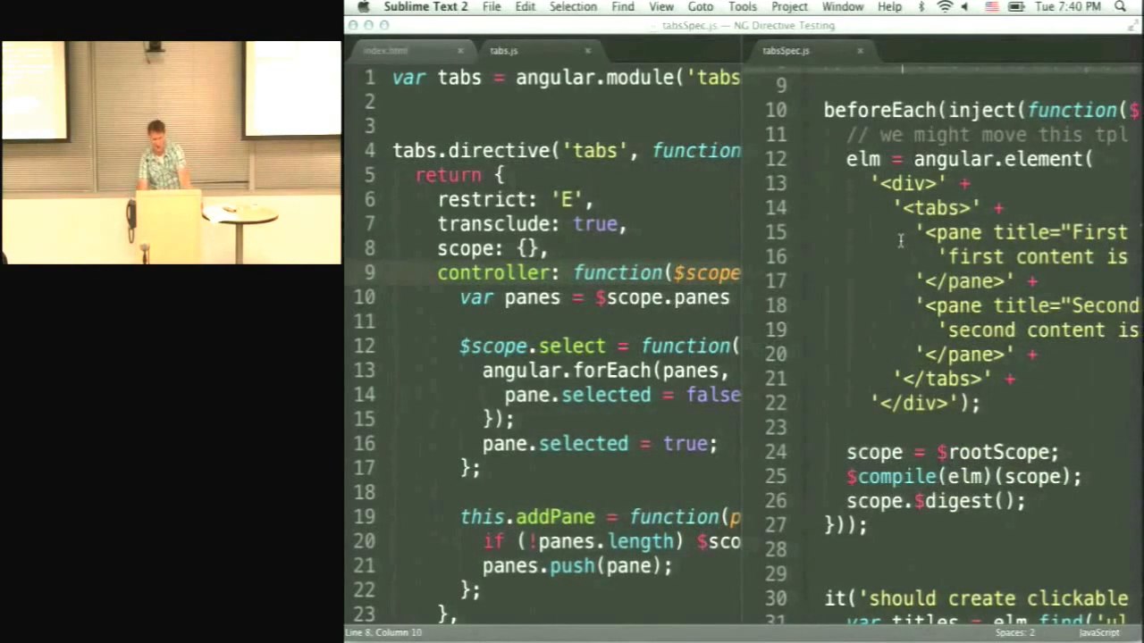
double_click(894, 476)
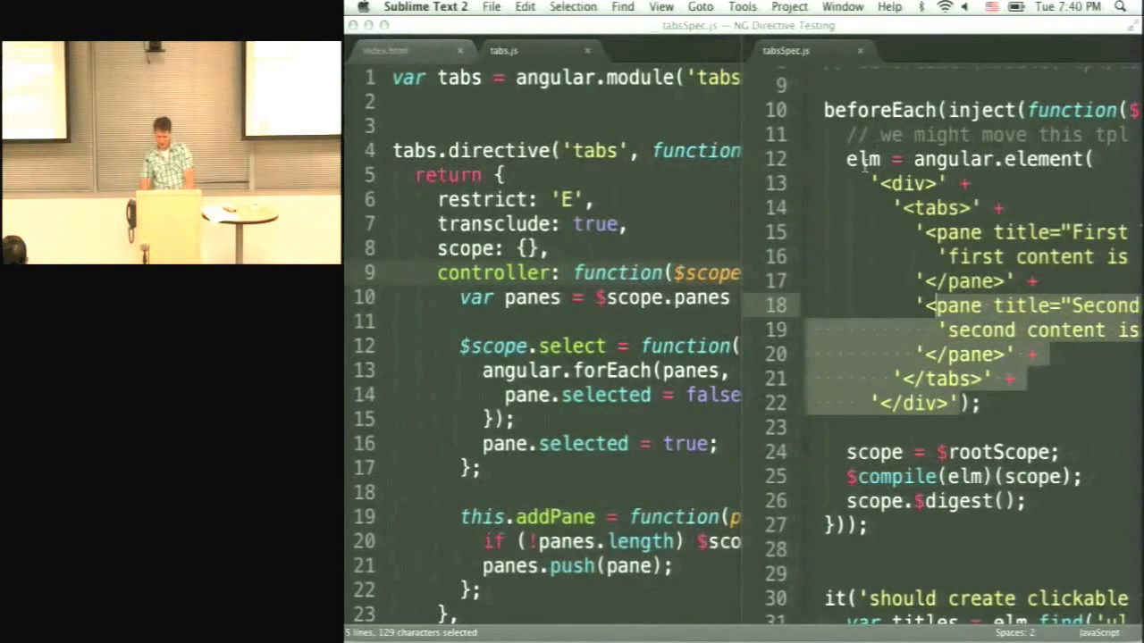
left_click(853, 183)
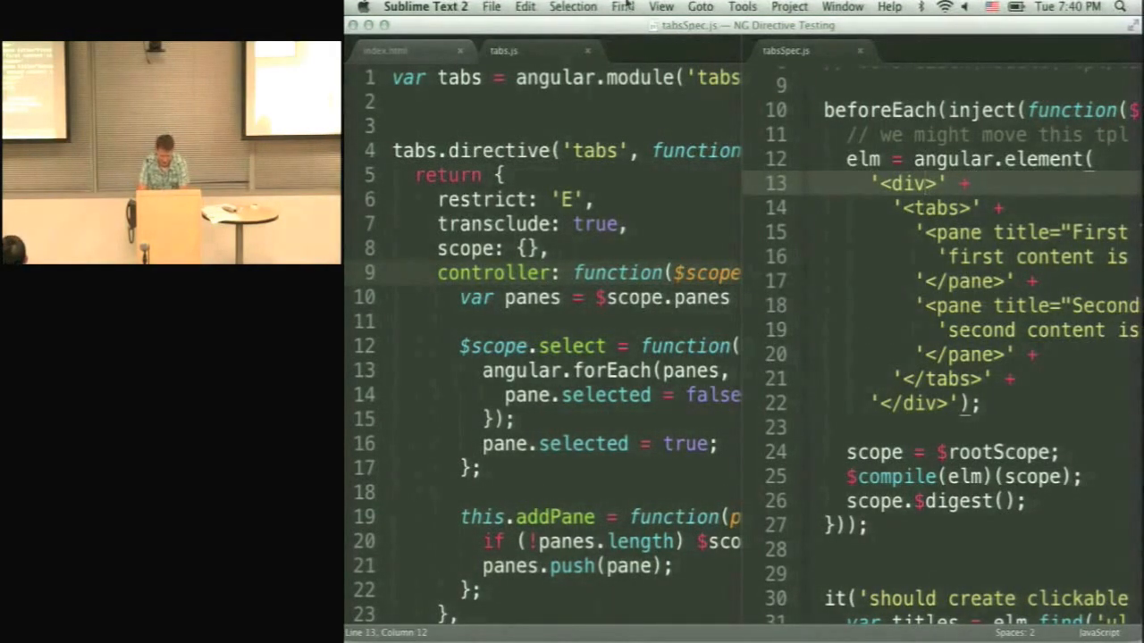
- Switch to a single-column layout and review the beforeEach fixture markup in tabsSpec.js
left_click(660, 6)
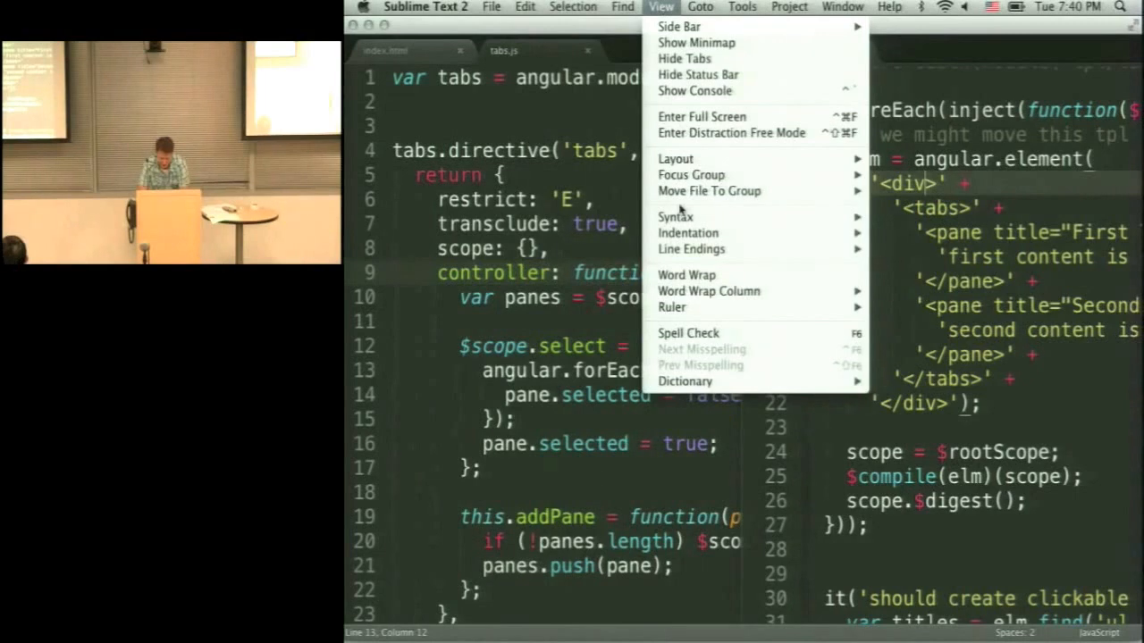
mouse_move(675, 158)
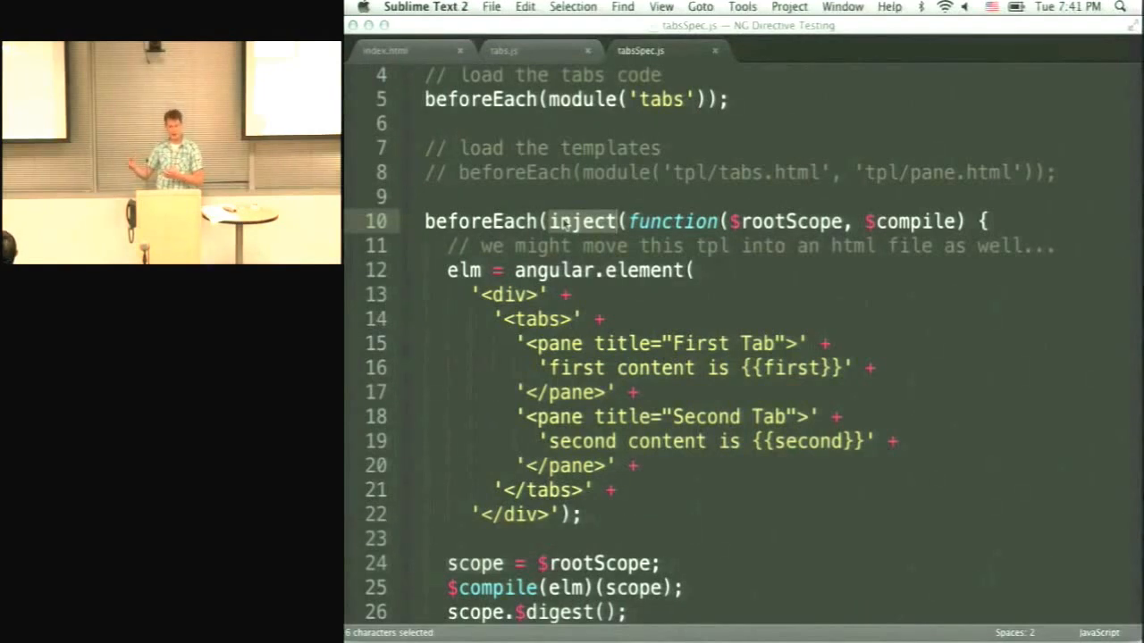
mouse_move(590, 235)
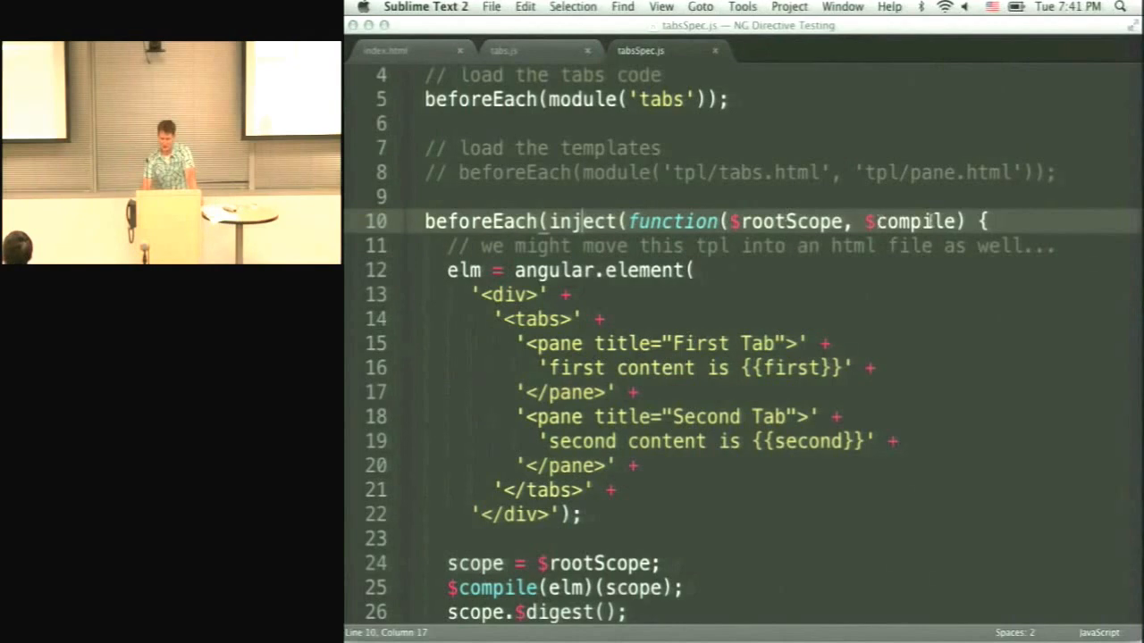
double_click(912, 220)
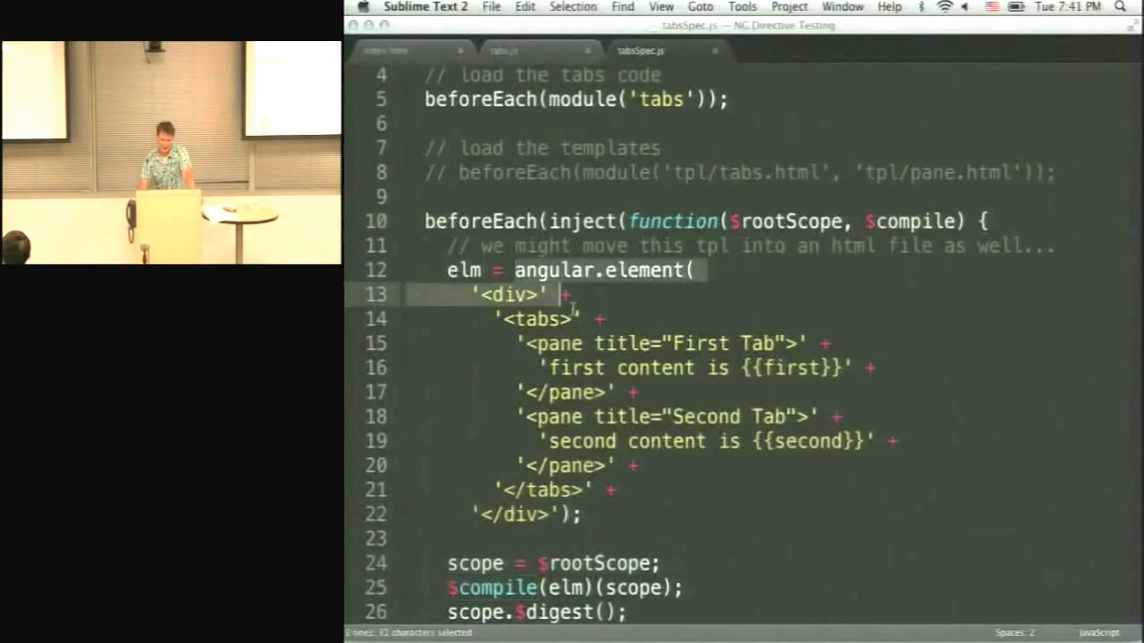
left_click(558, 515)
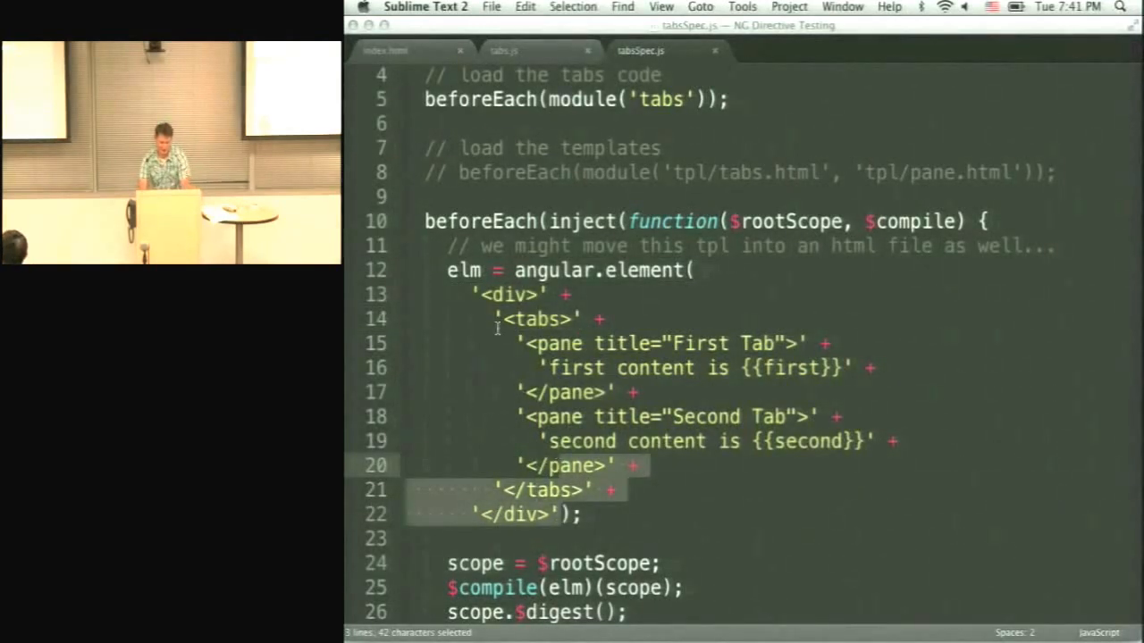
left_click(531, 319)
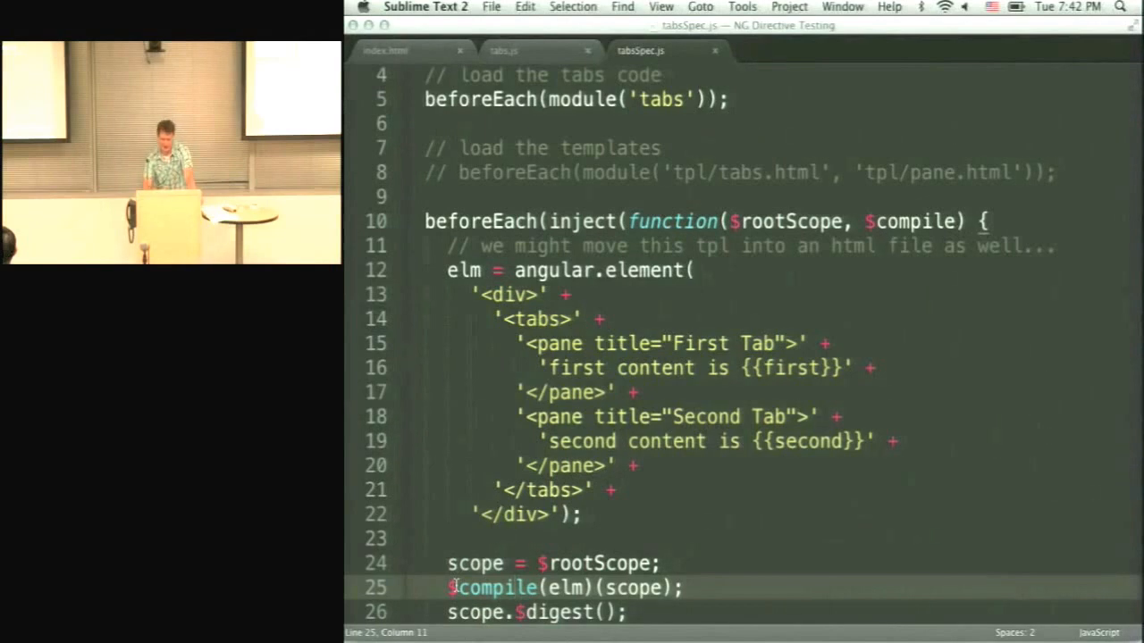
scroll("down", 3)
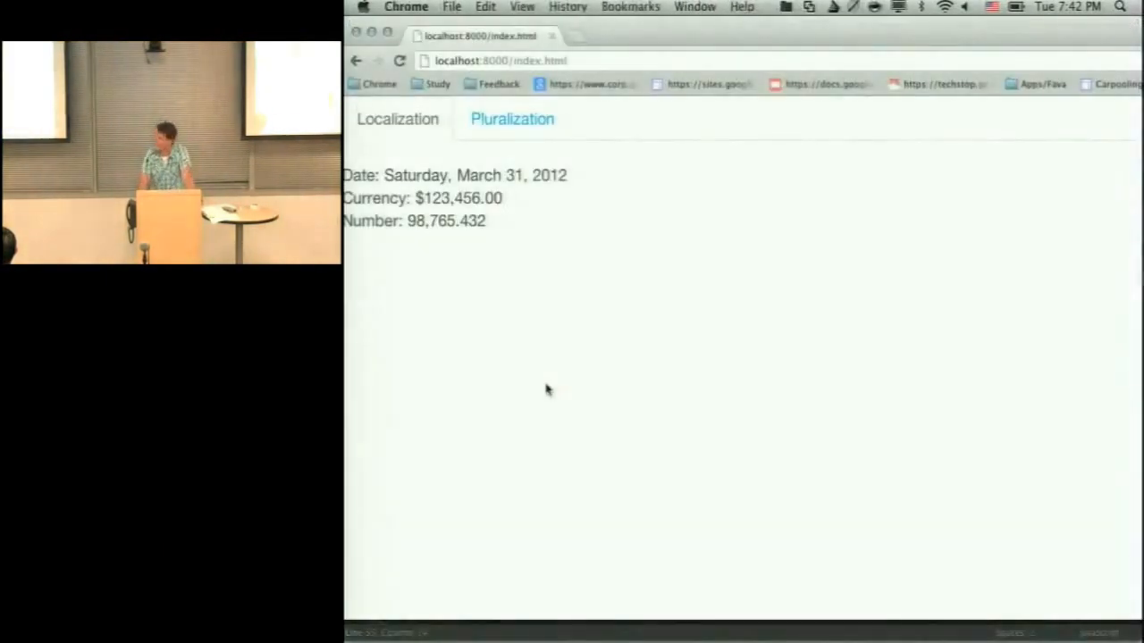
mouse_move(398, 119)
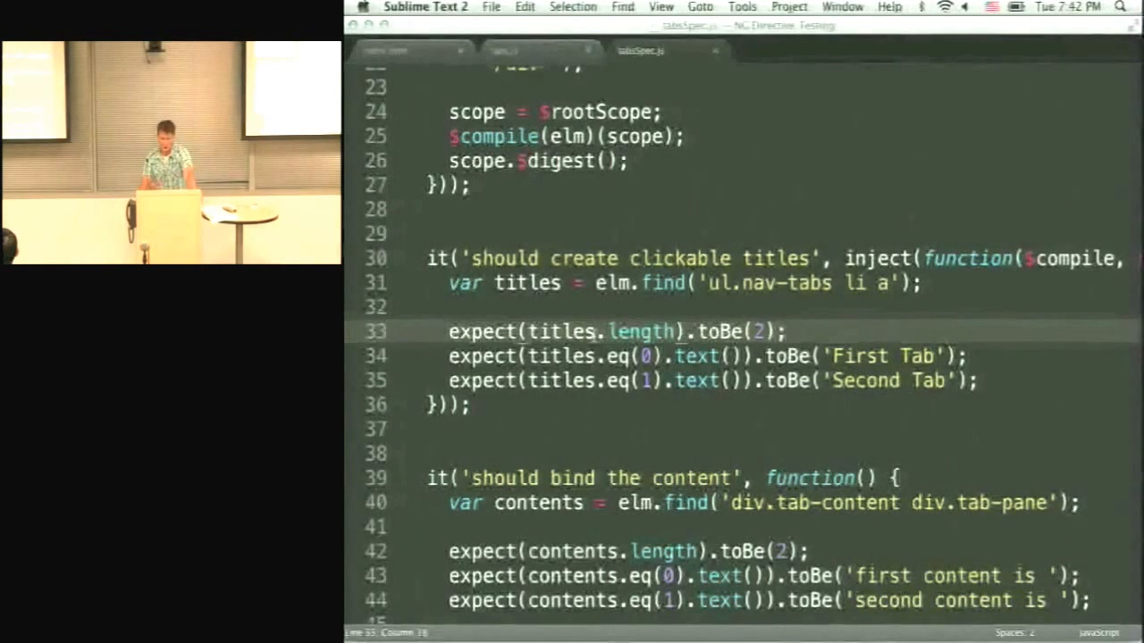
scroll("down", 3)
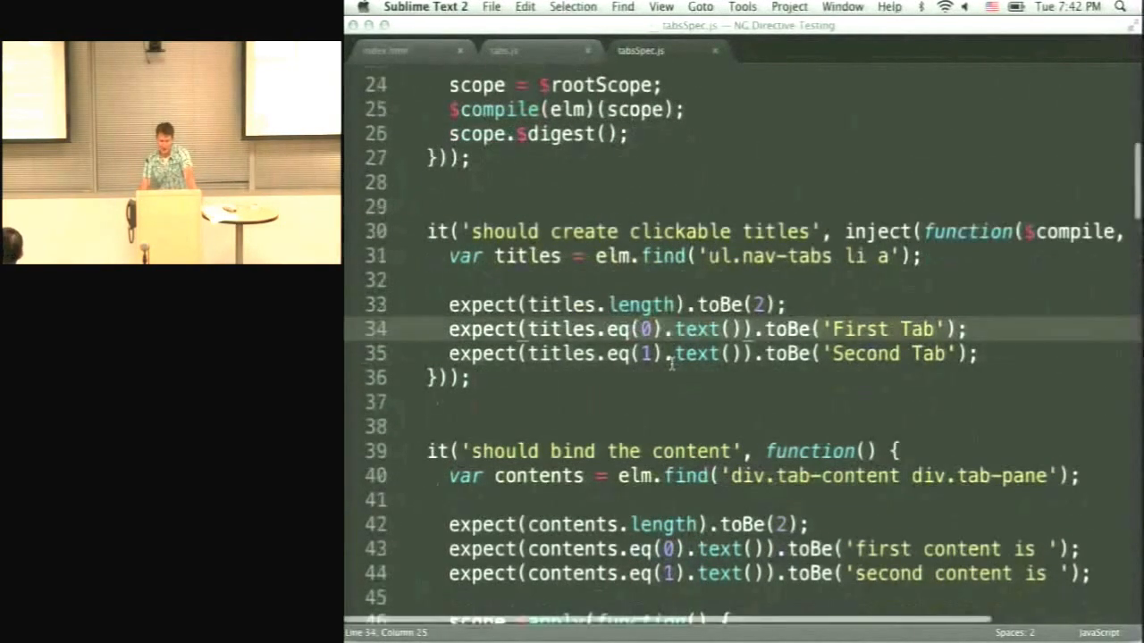
scroll("down", 3)
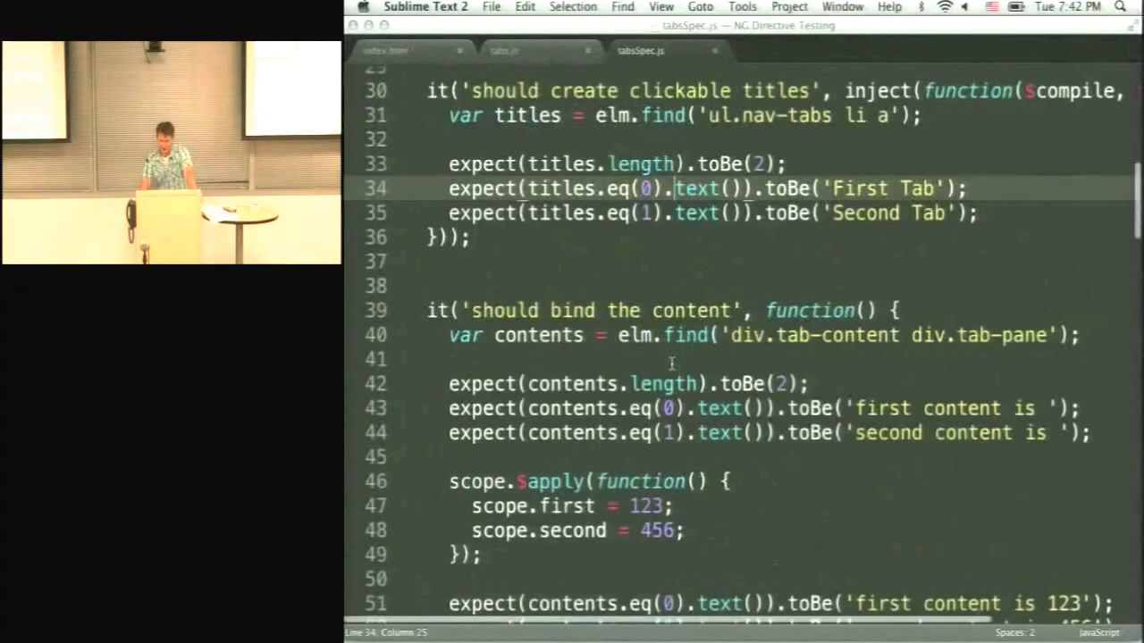
scroll("down", 3)
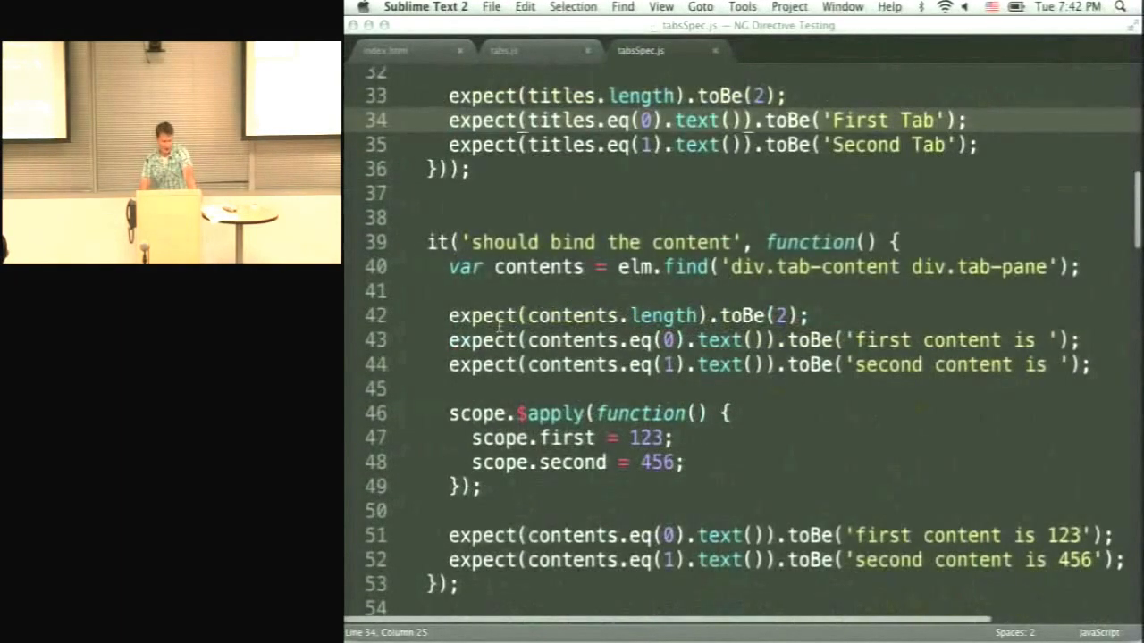
scroll("down", 3)
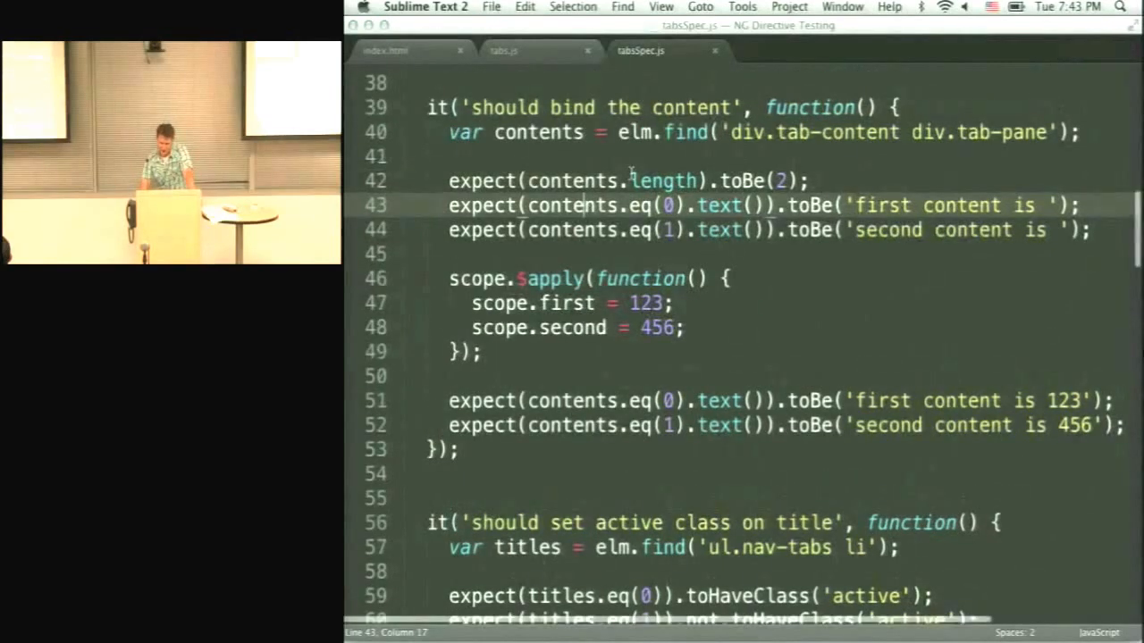
scroll("up", 3)
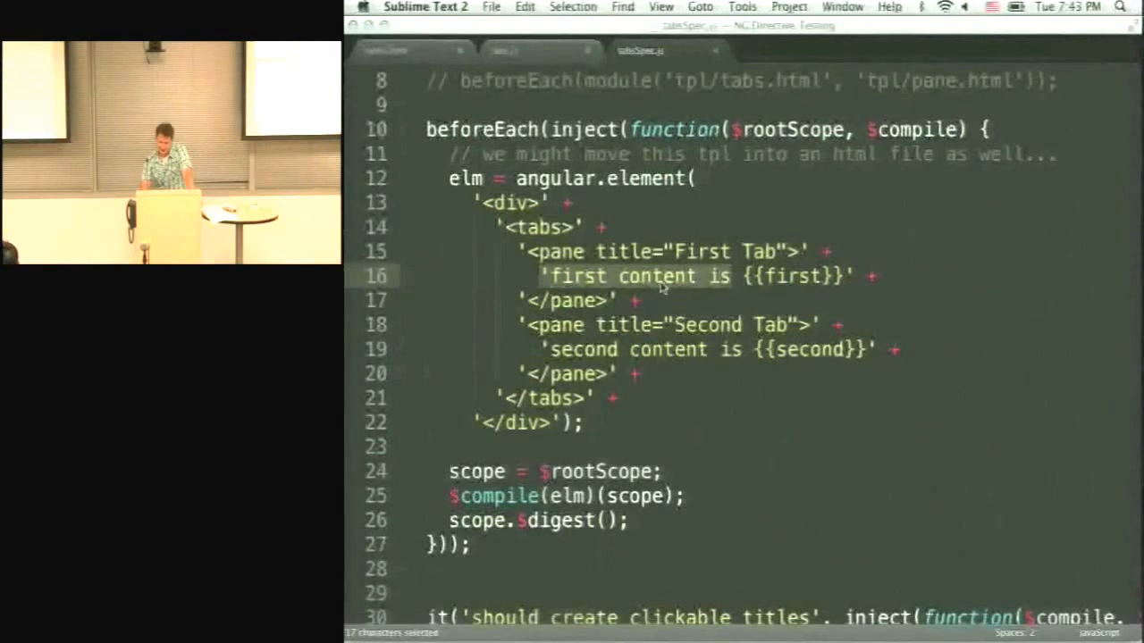
left_click(786, 276)
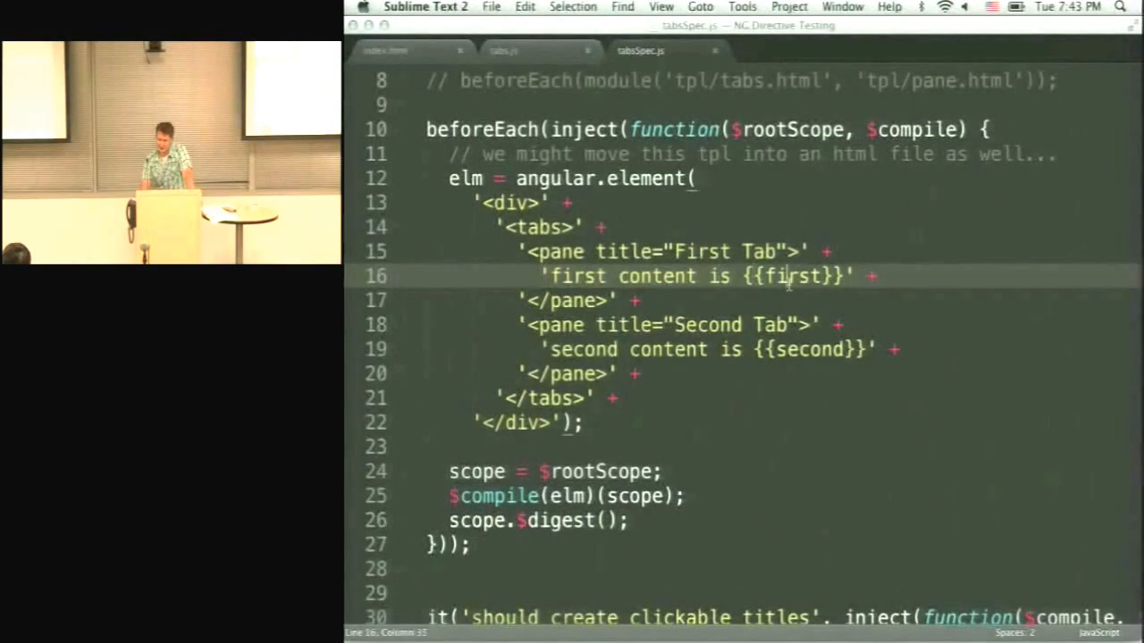
double_click(578, 276)
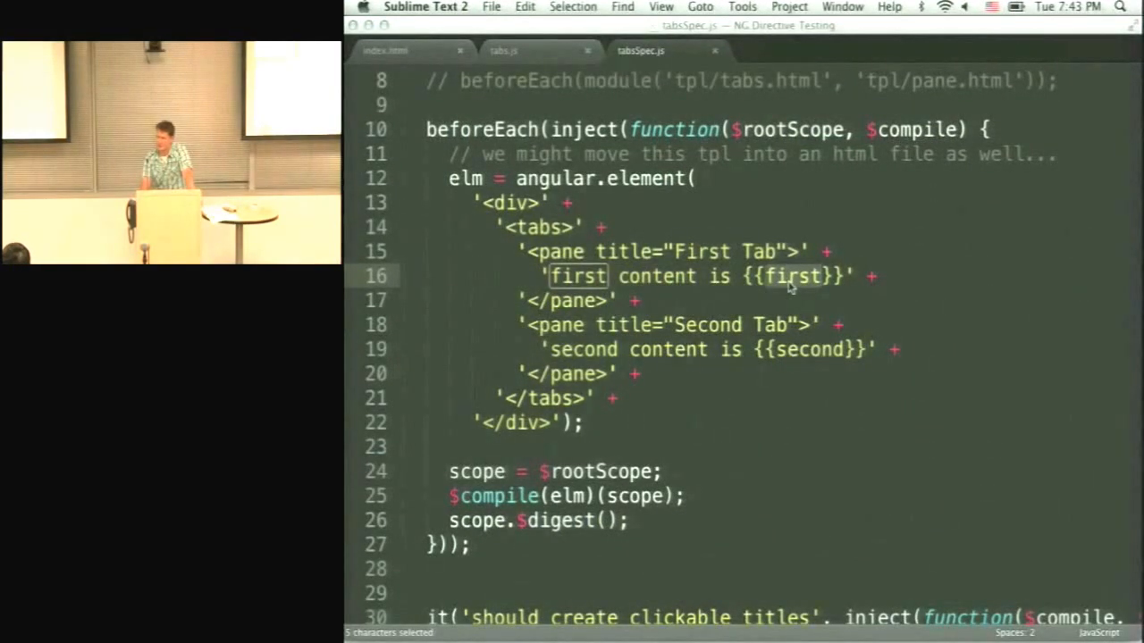
scroll("down", 3)
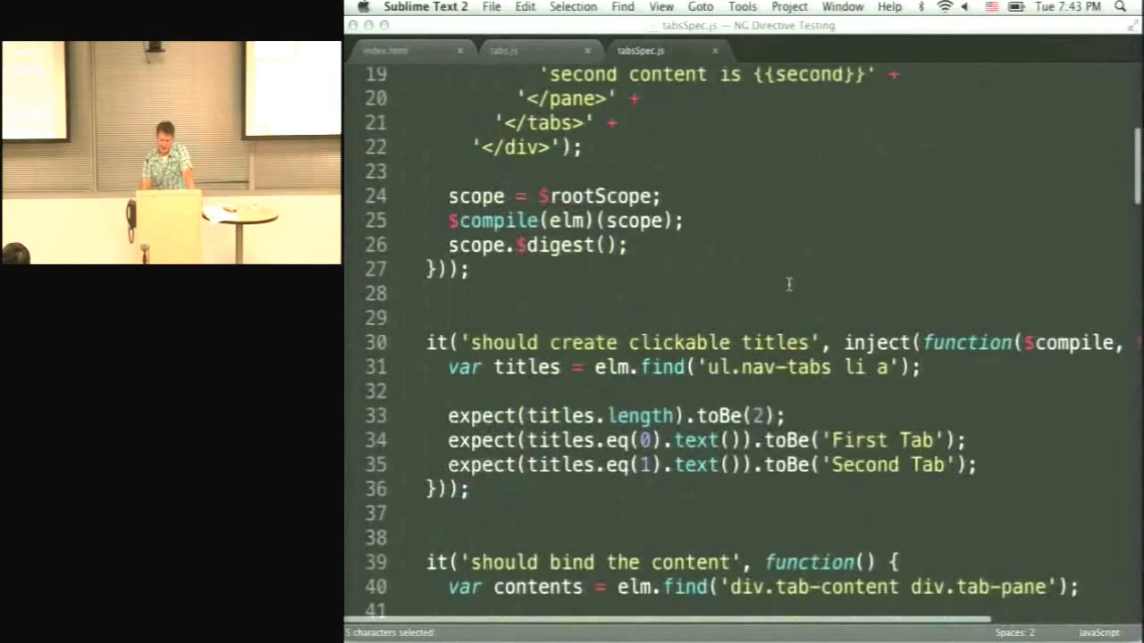
scroll("down", 3)
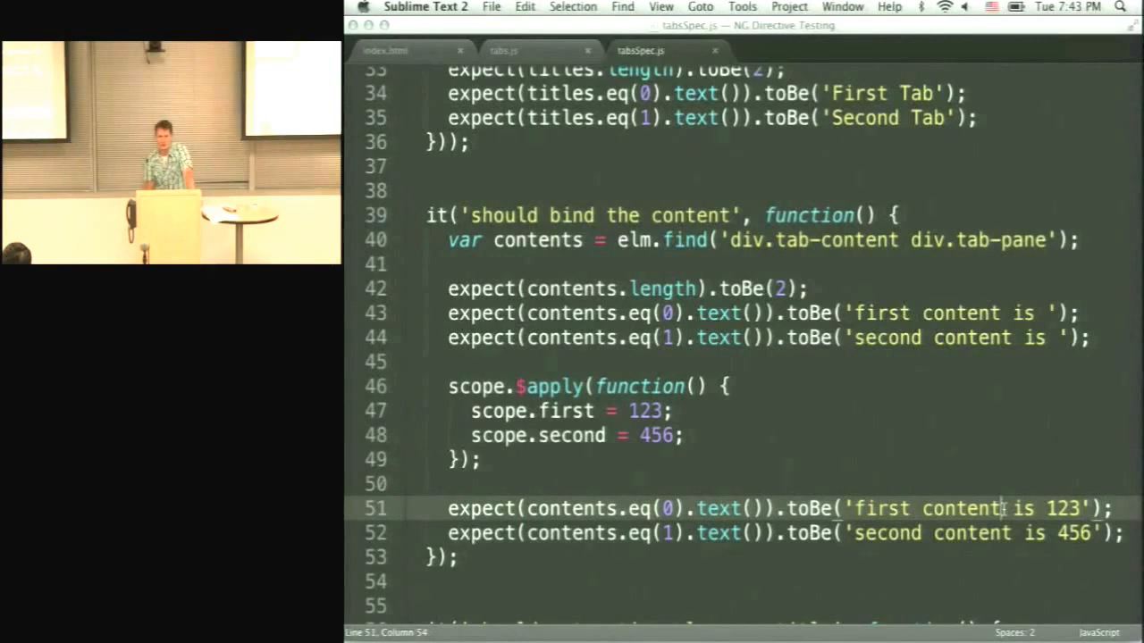
scroll("down", 3)
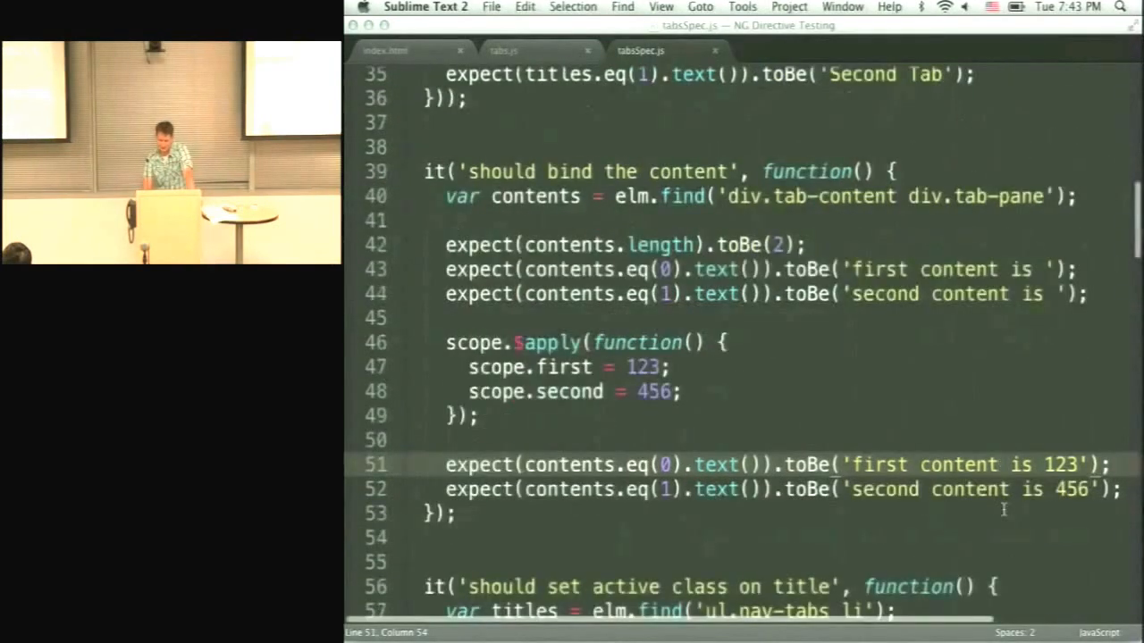
scroll("down", 3)
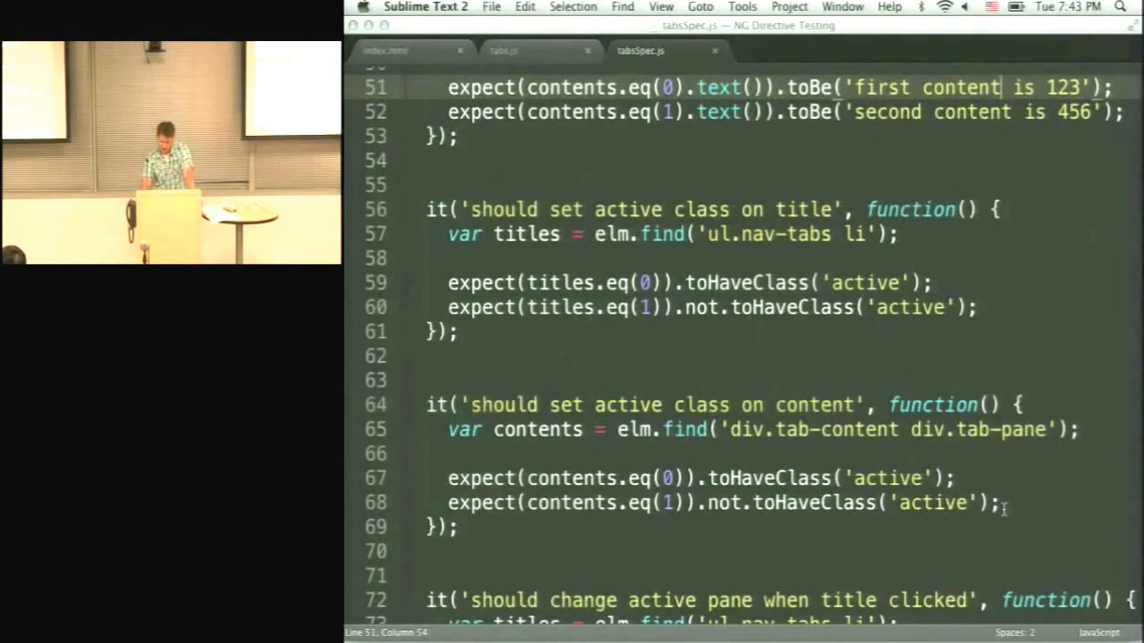
scroll("down", 3)
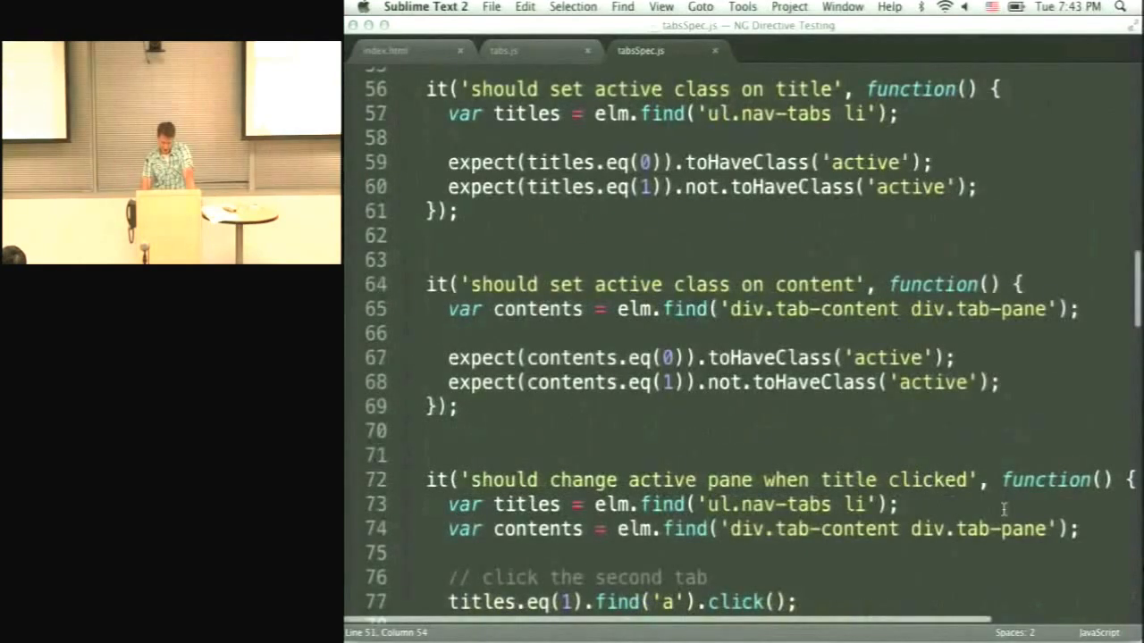
scroll("down", 3)
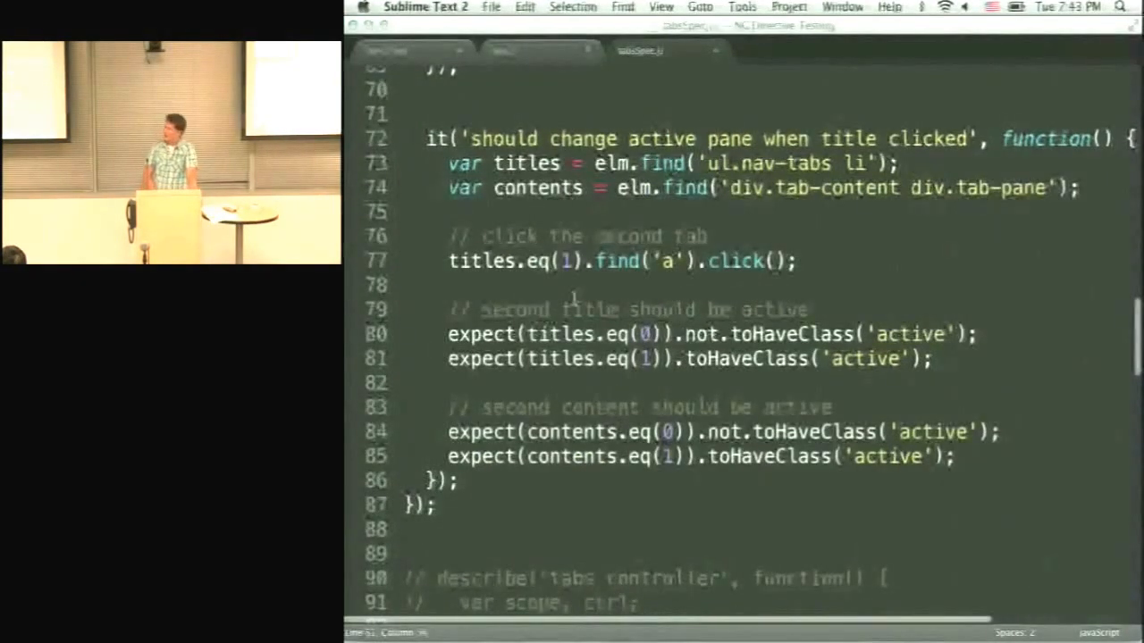
left_click(411, 284)
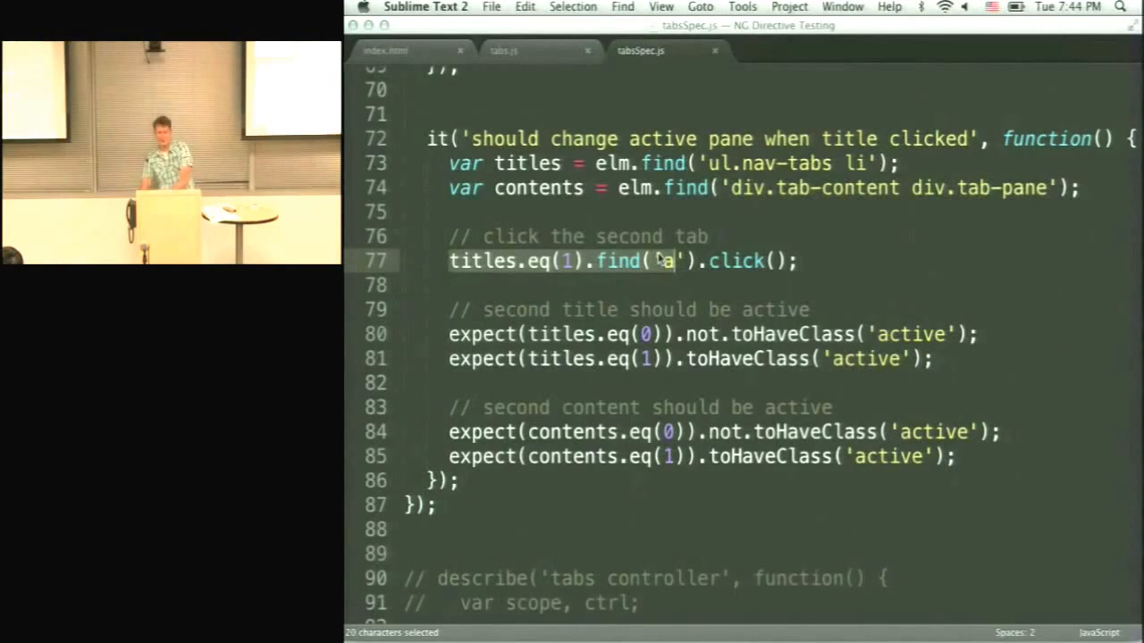
left_click(659, 260)
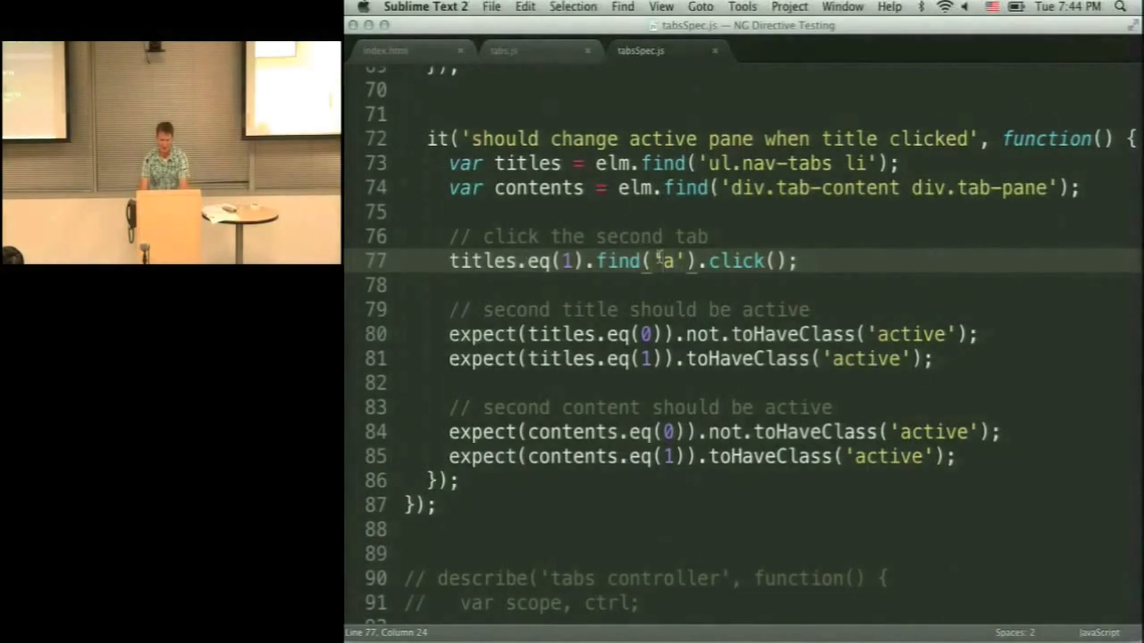
left_click(688, 319)
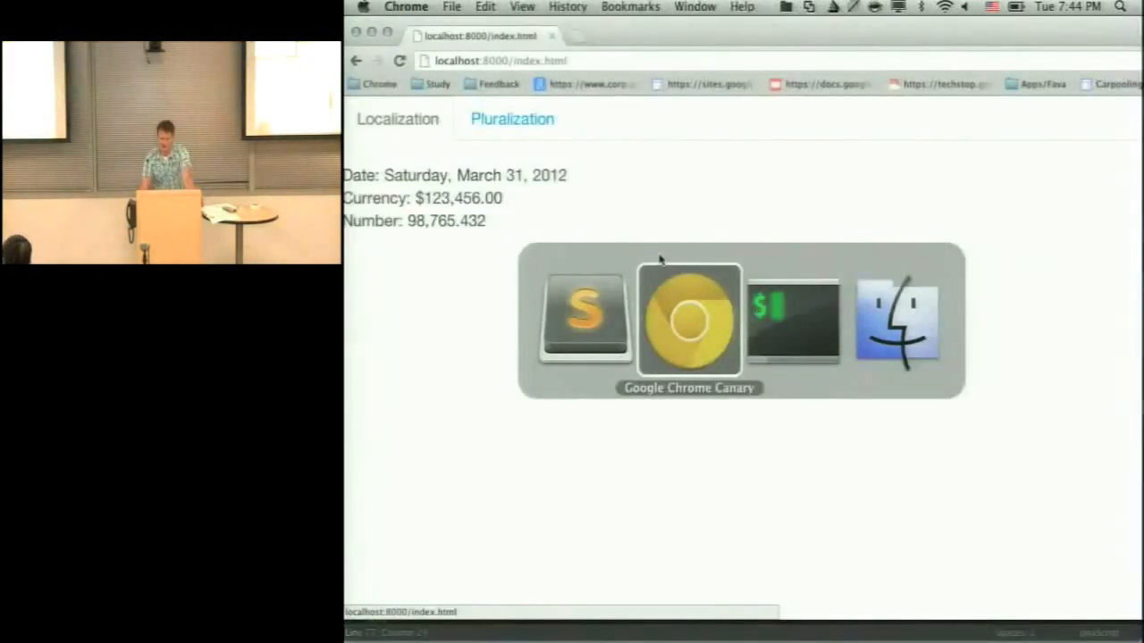
left_click(511, 118)
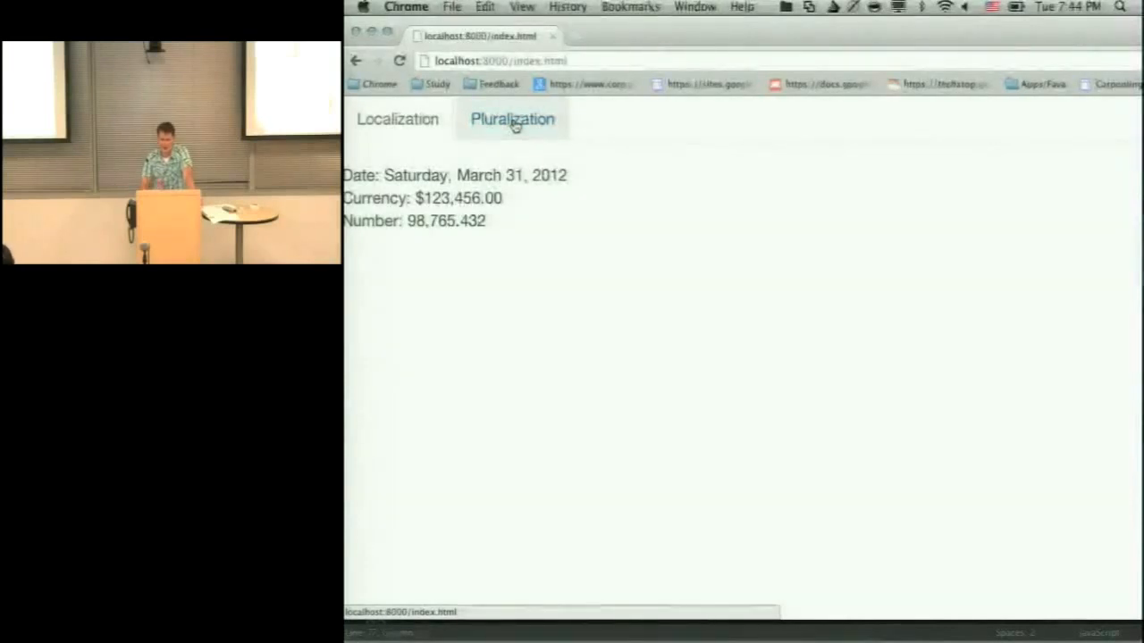
left_click(512, 119)
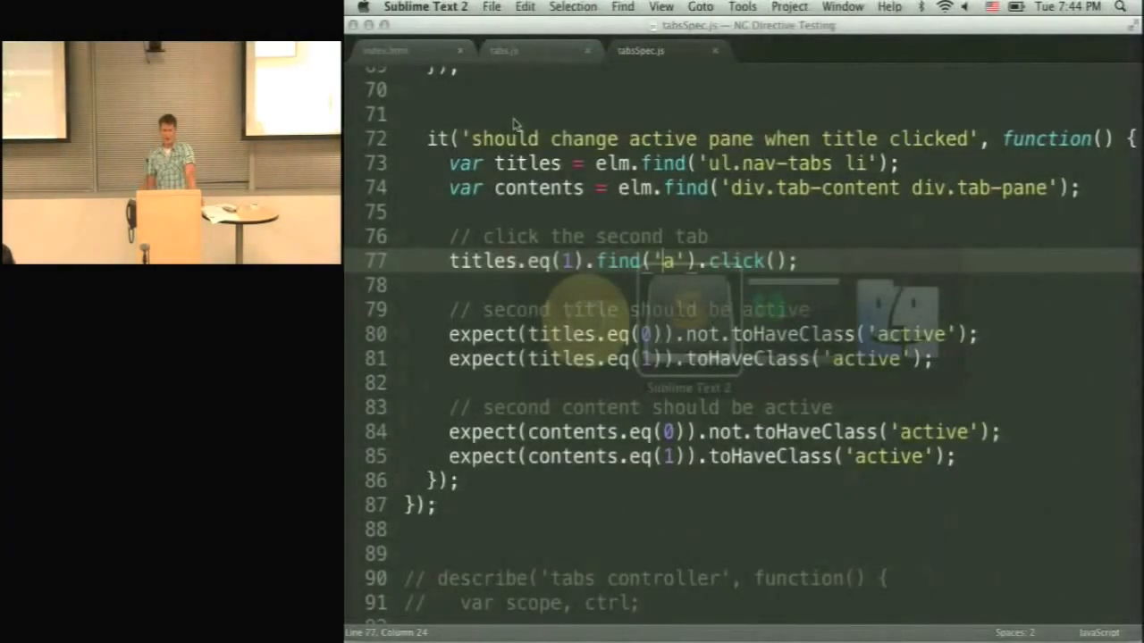
- Focus the tabsSpec.js pane-switching test in the editor
left_click(608, 333)
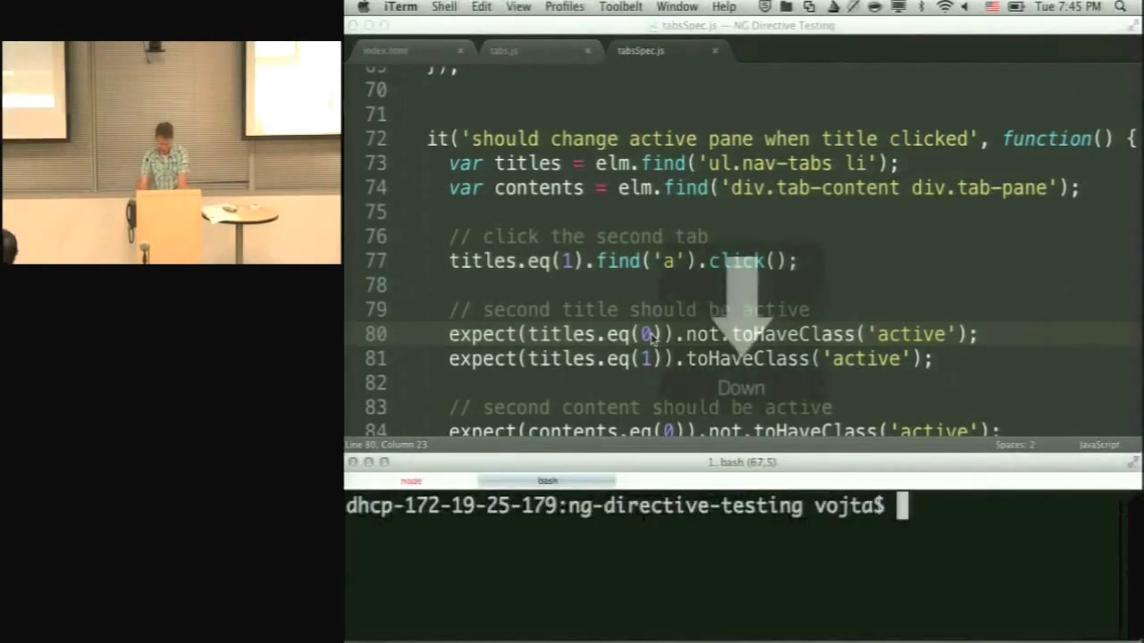
- Run 'testacular start' and confirm Chrome 21 executes 5 of 5 tests successfully
type("testacula")
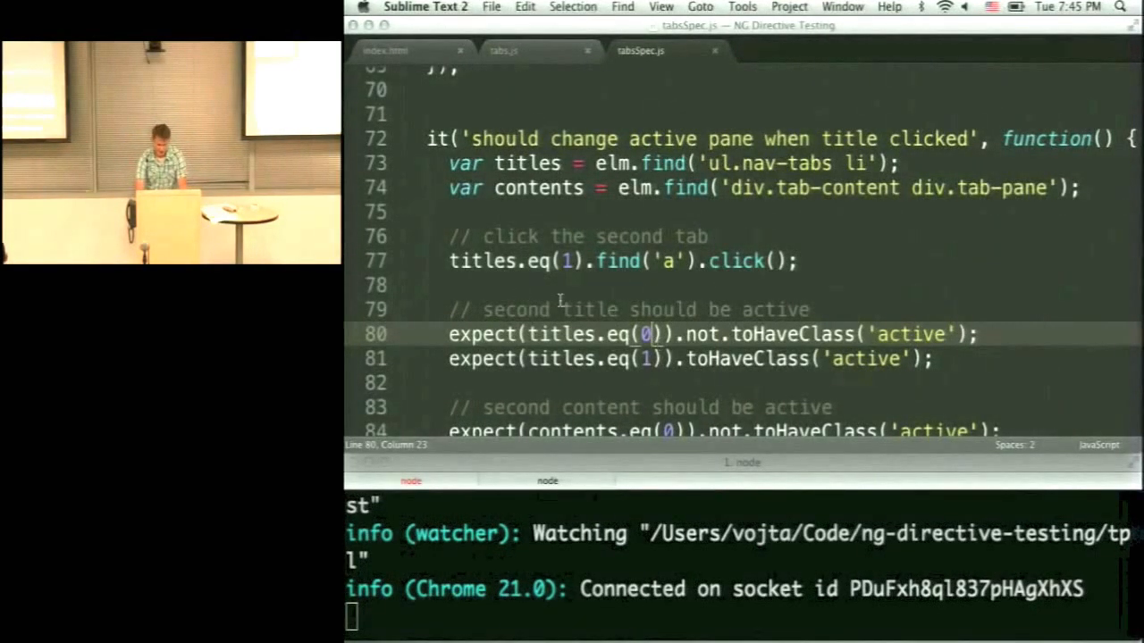
scroll("down", 3)
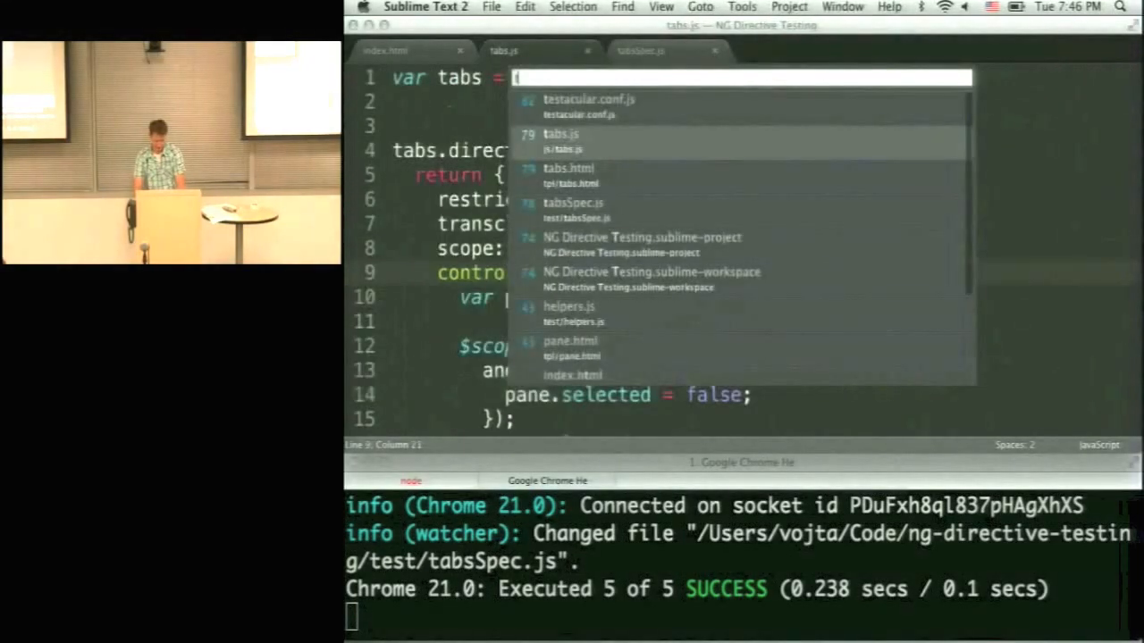
left_click(588, 105)
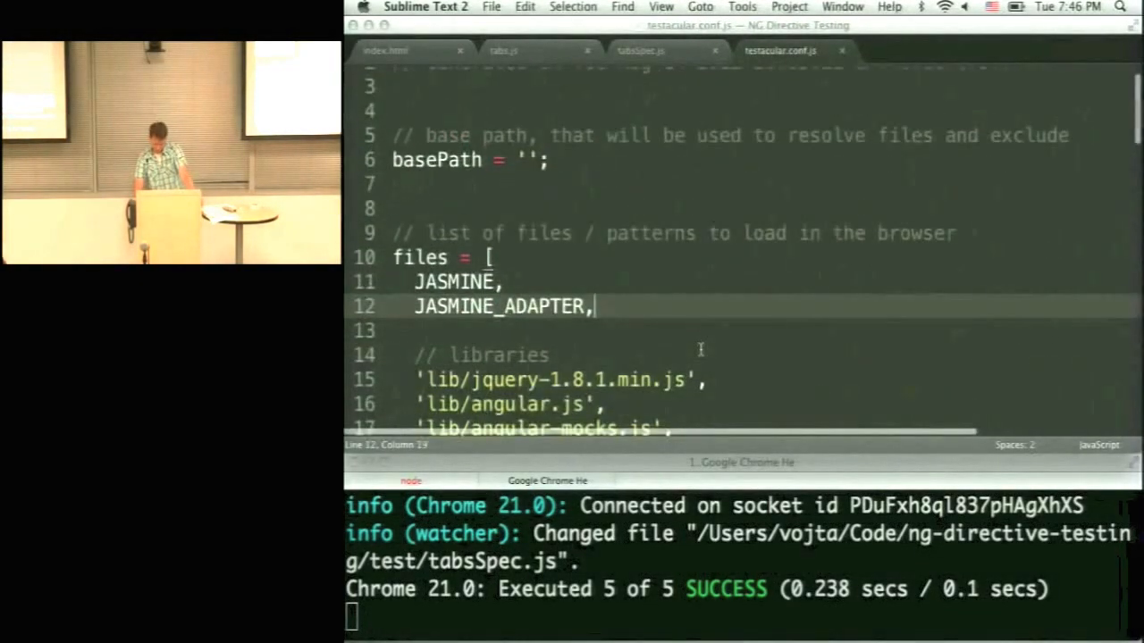
scroll("down", 3)
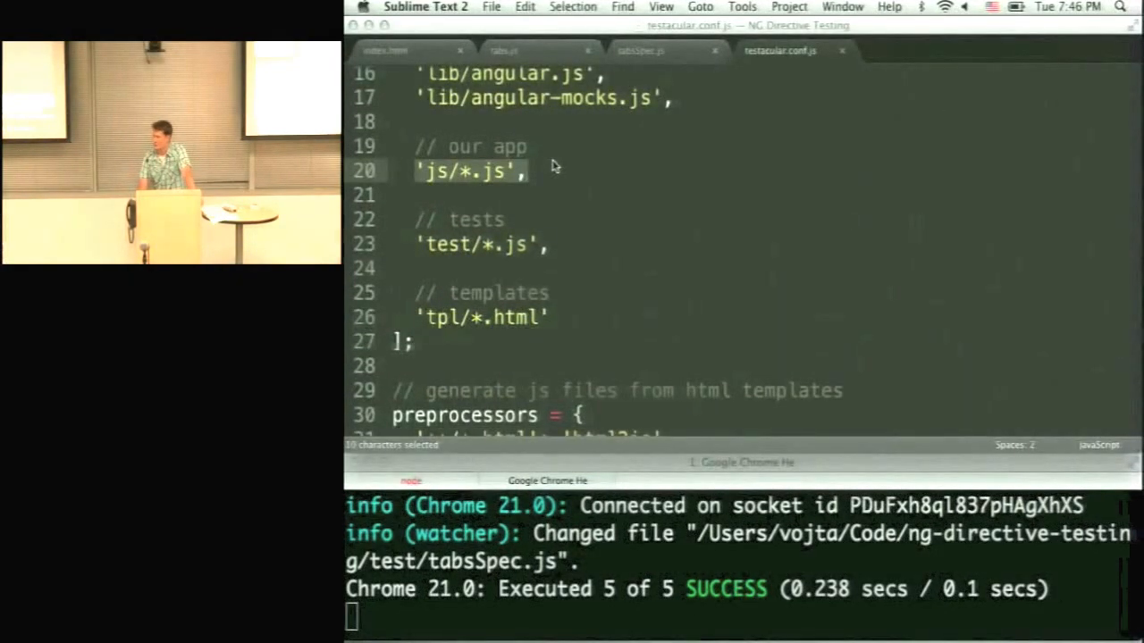
left_click(525, 195)
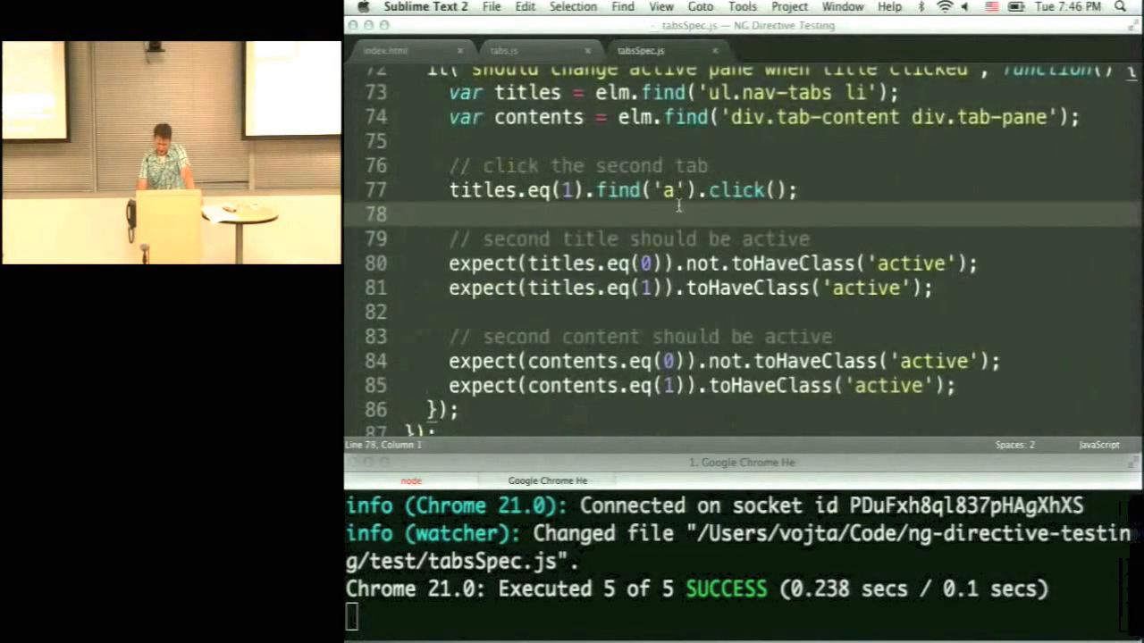
- Scroll through tabsSpec.js, then bring tabs.js with the directive definition to the front
scroll("up", 3)
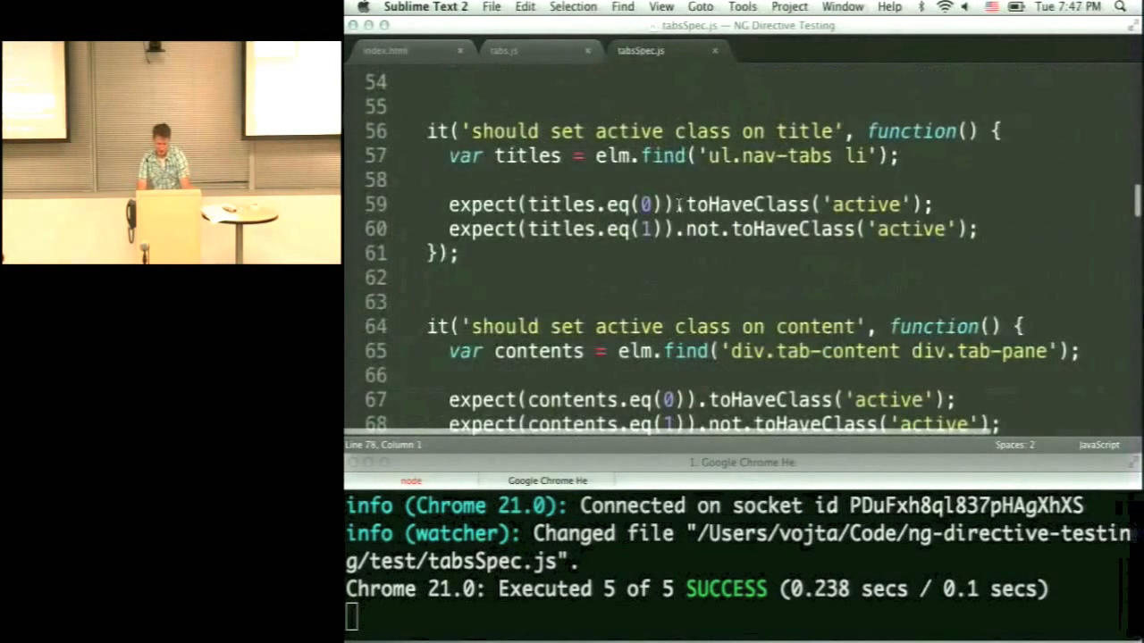
scroll("down", 3)
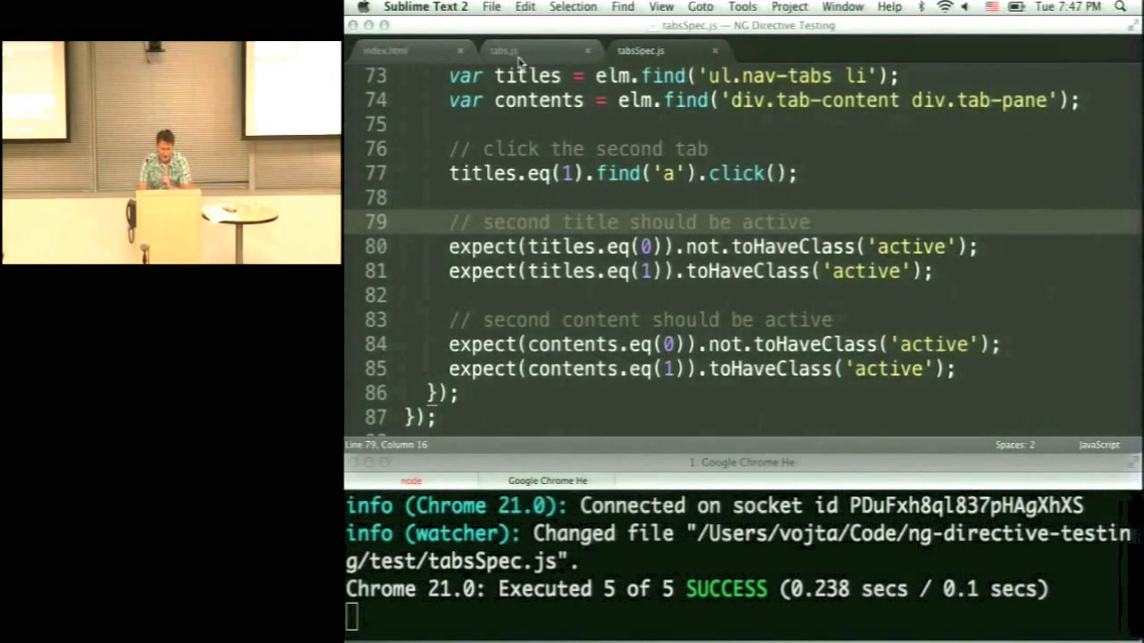
left_click(502, 50)
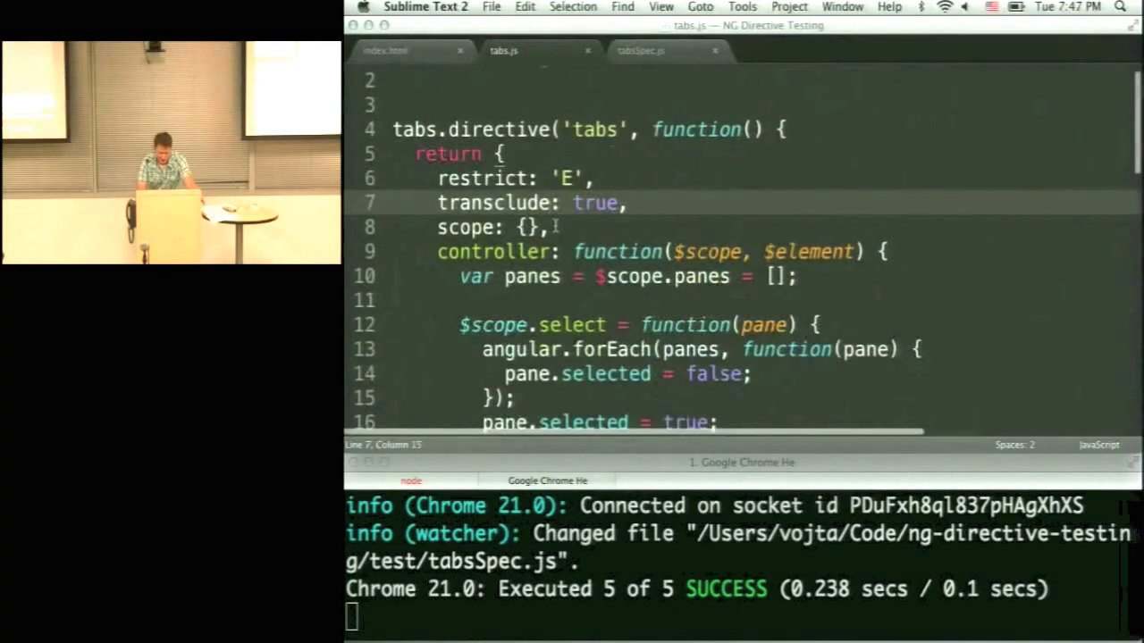
scroll("down", 3)
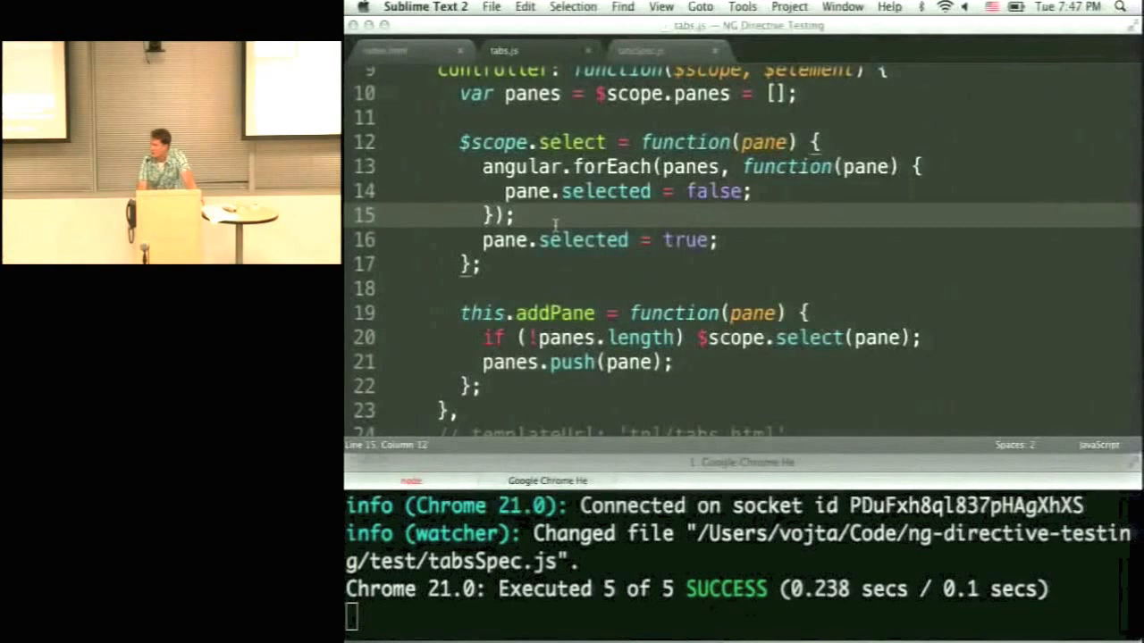
left_click(641, 51)
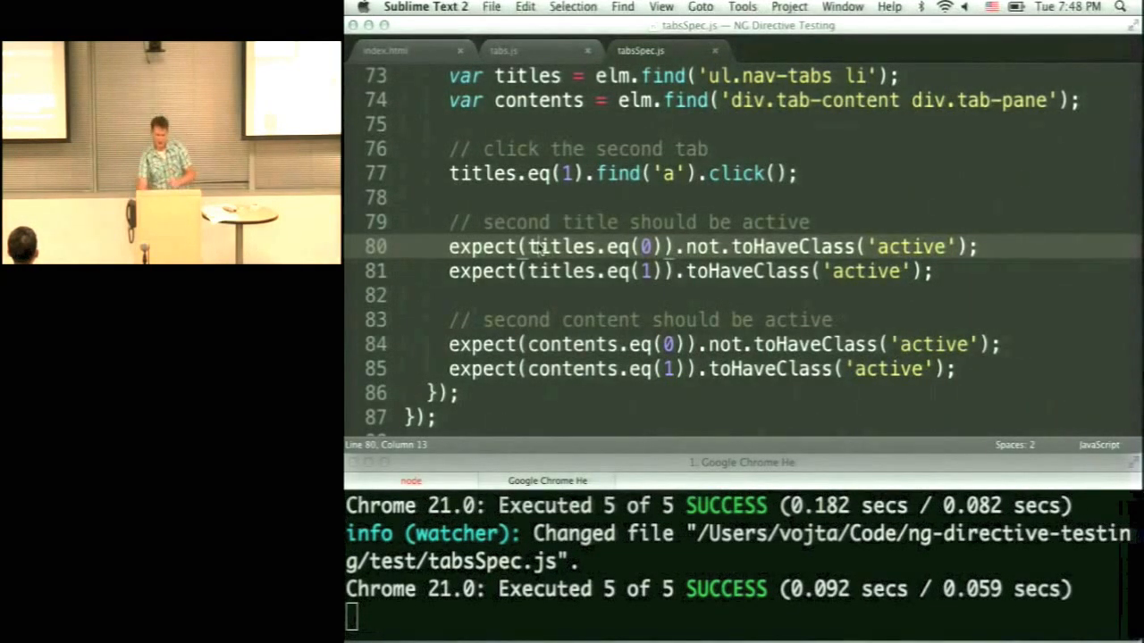
scroll("up", 3)
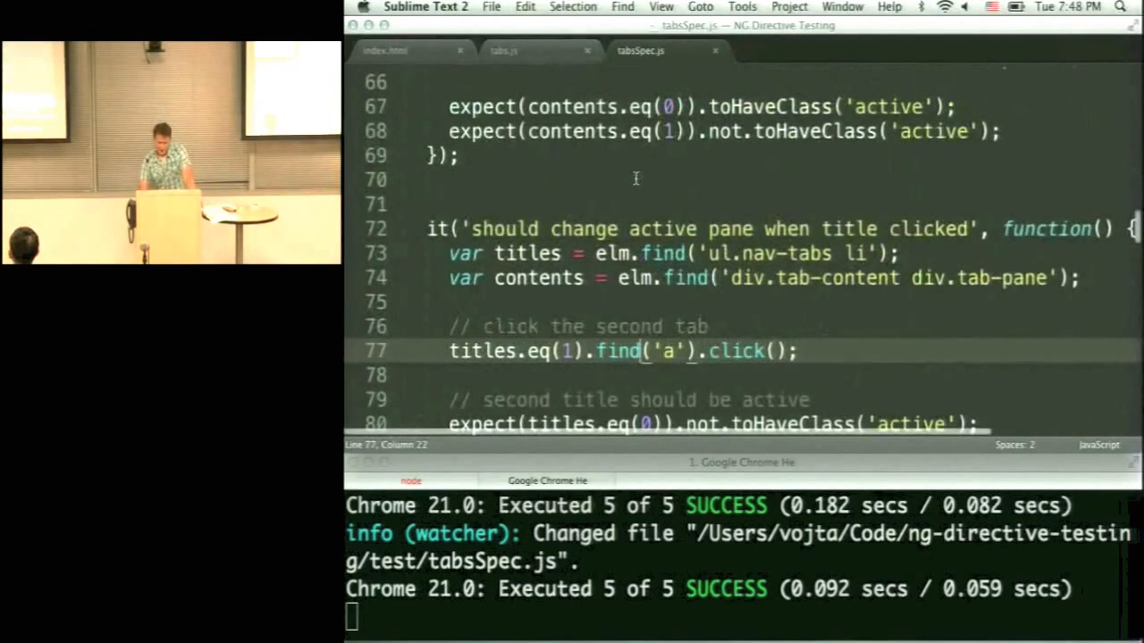
scroll("up", 3)
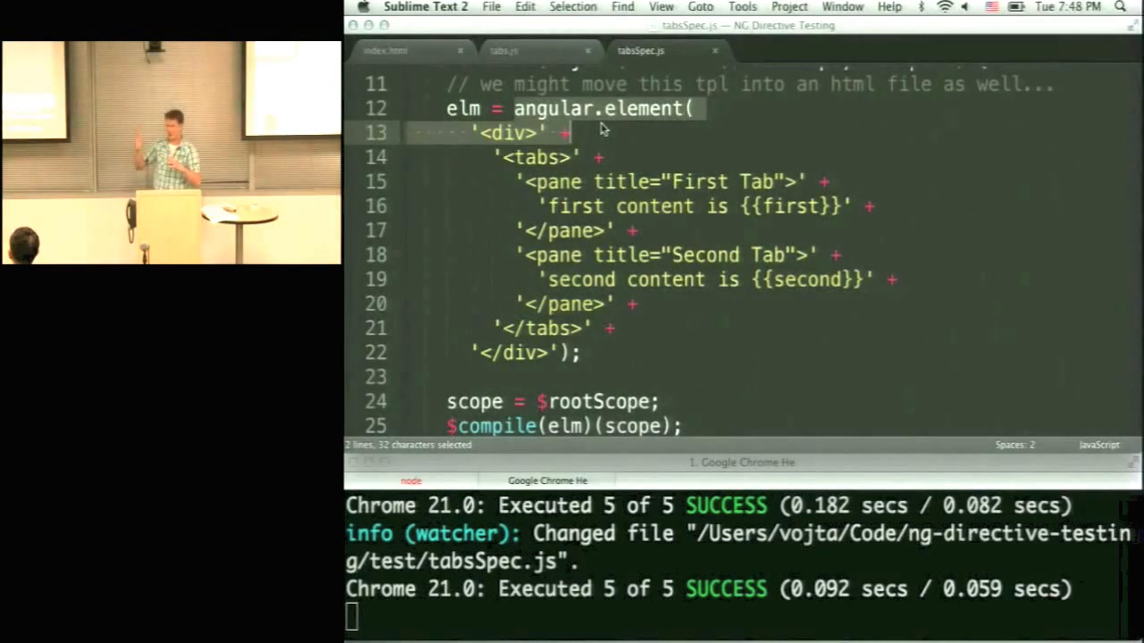
left_click(580, 328)
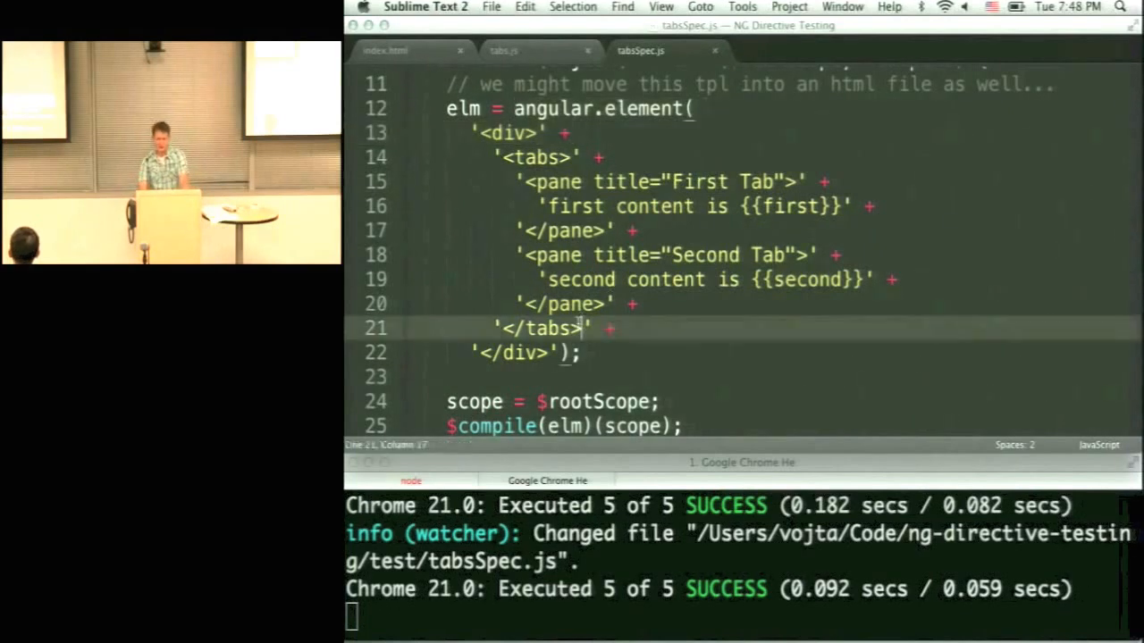
scroll("down", 3)
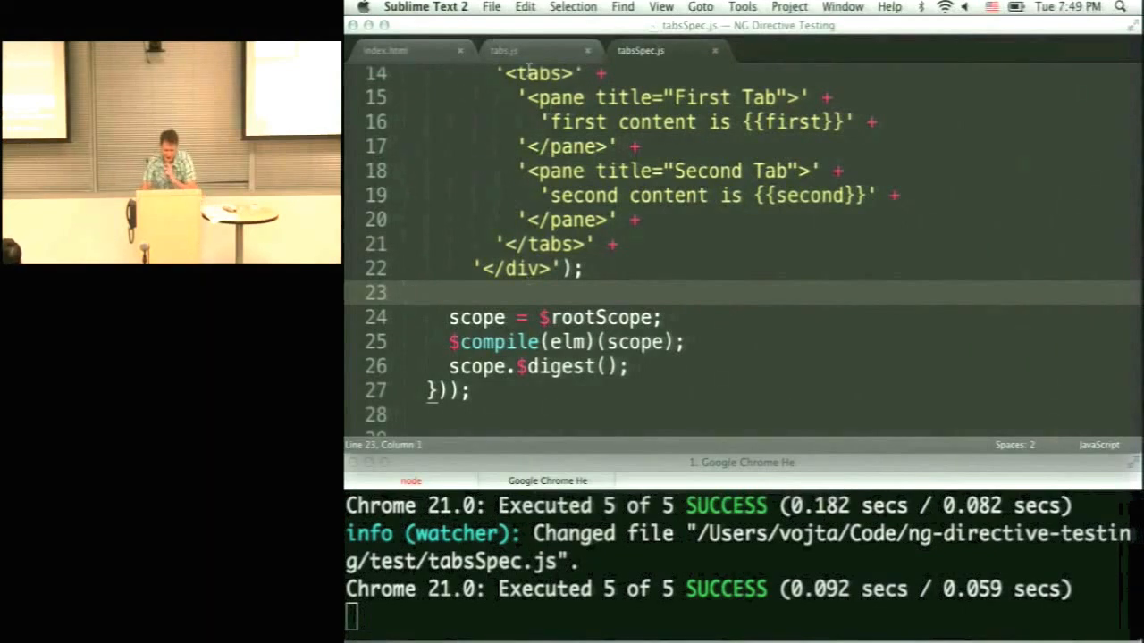
- Show tabs.js at its inline template and move the caret into the ng-class active binding
left_click(503, 50)
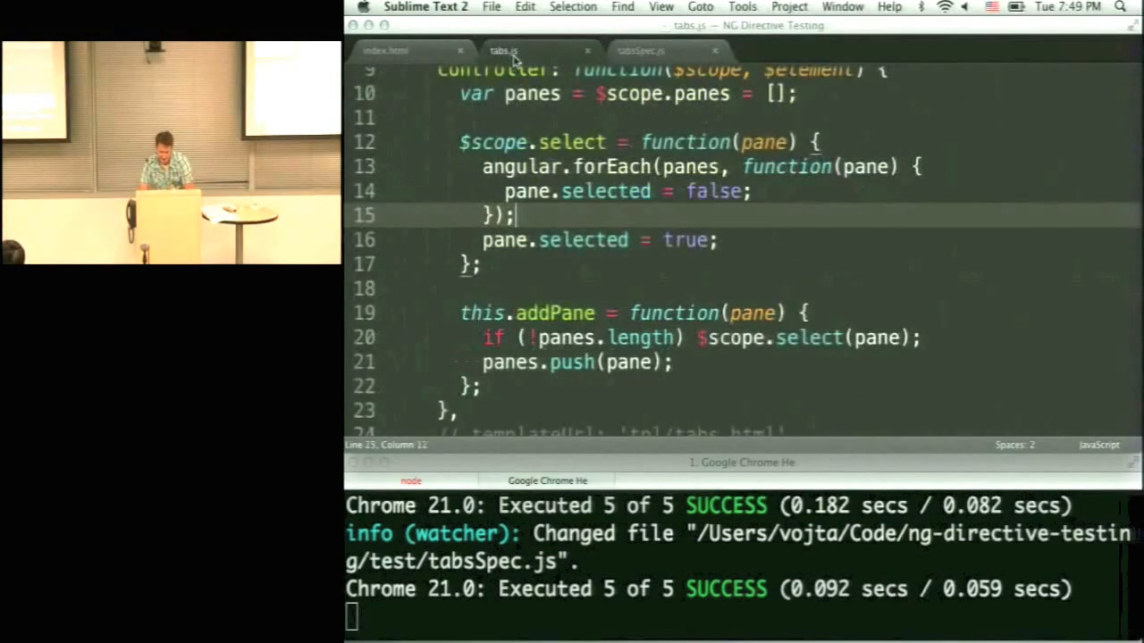
scroll("down", 3)
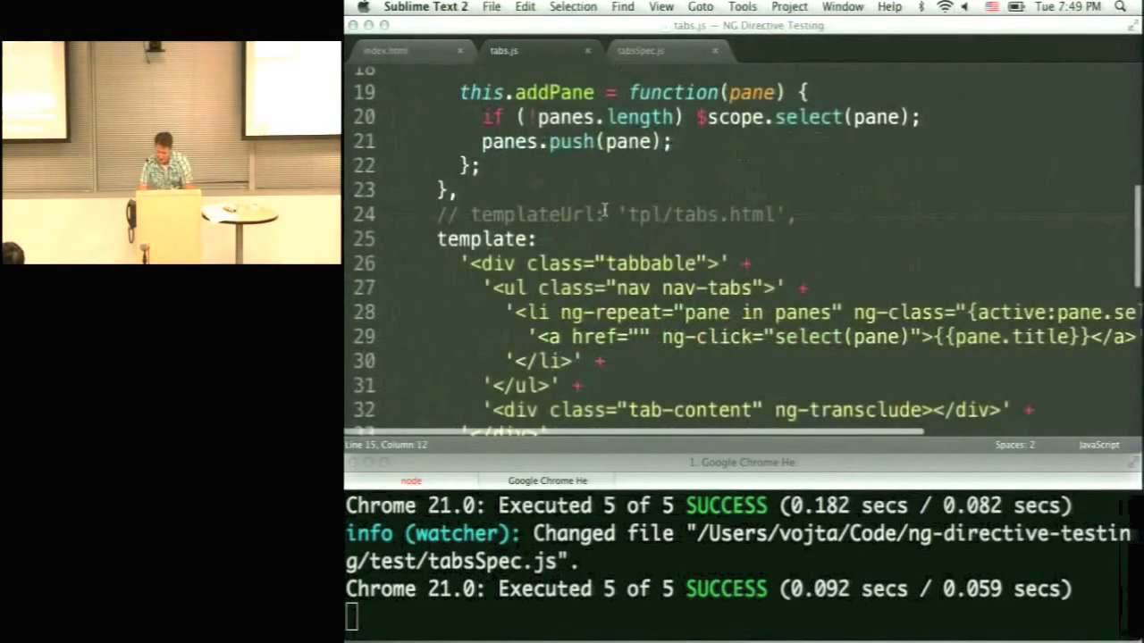
scroll("down", 3)
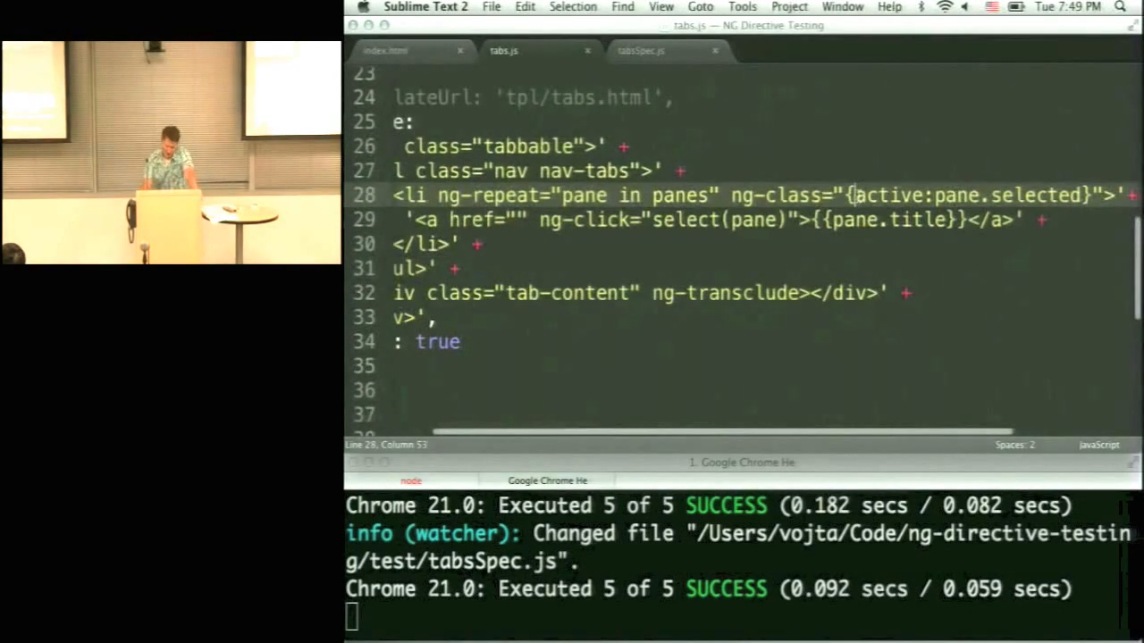
key("right")
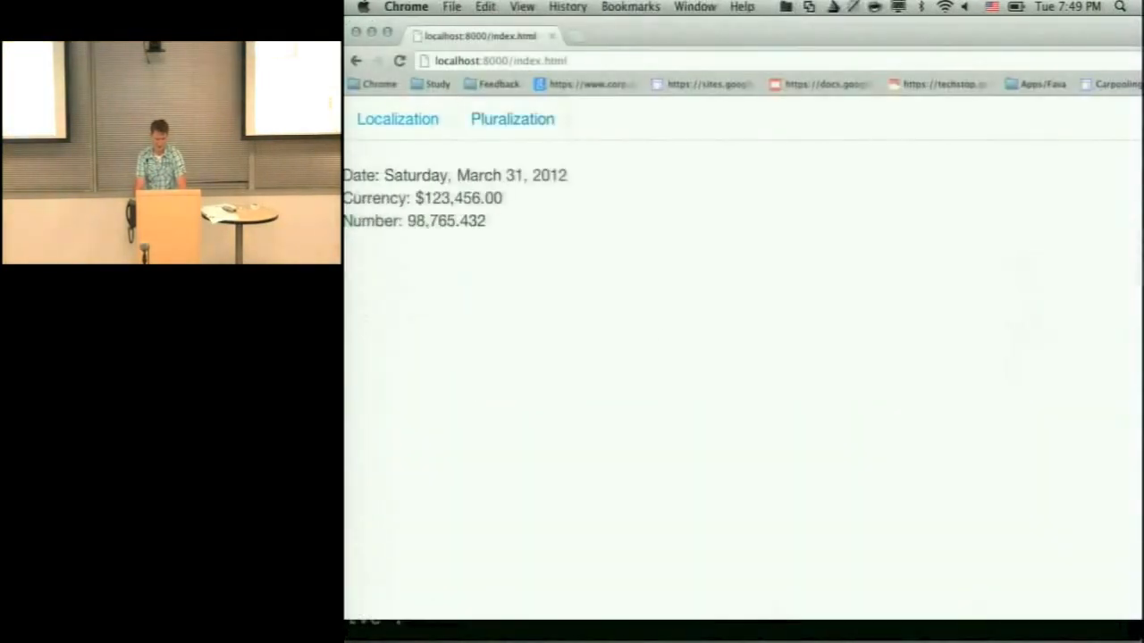
mouse_move(512, 119)
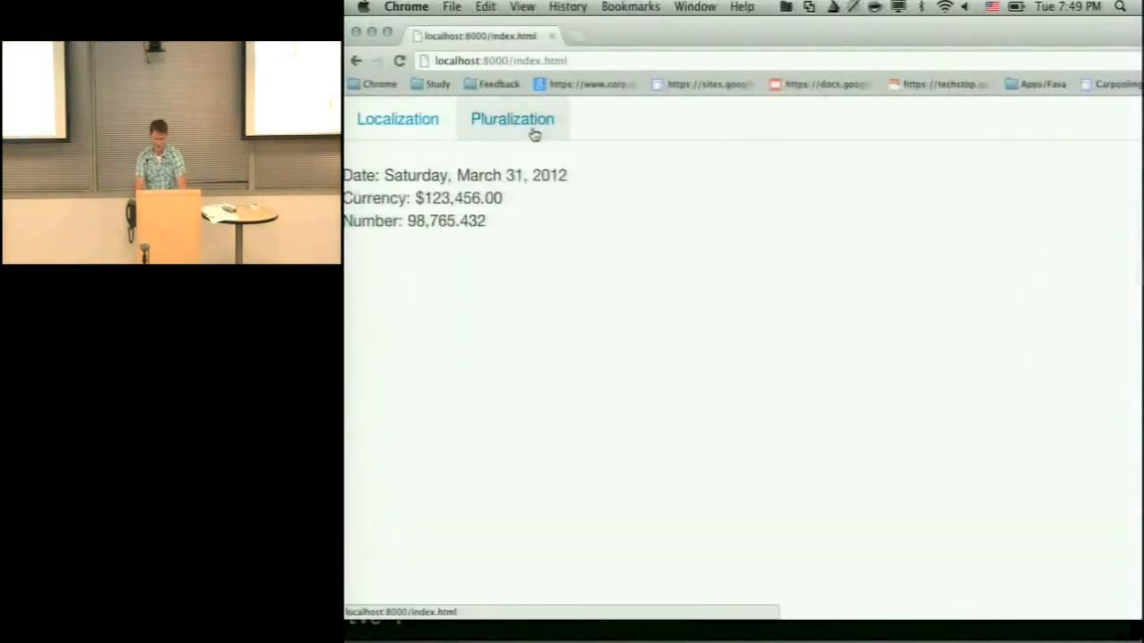
mouse_move(612, 220)
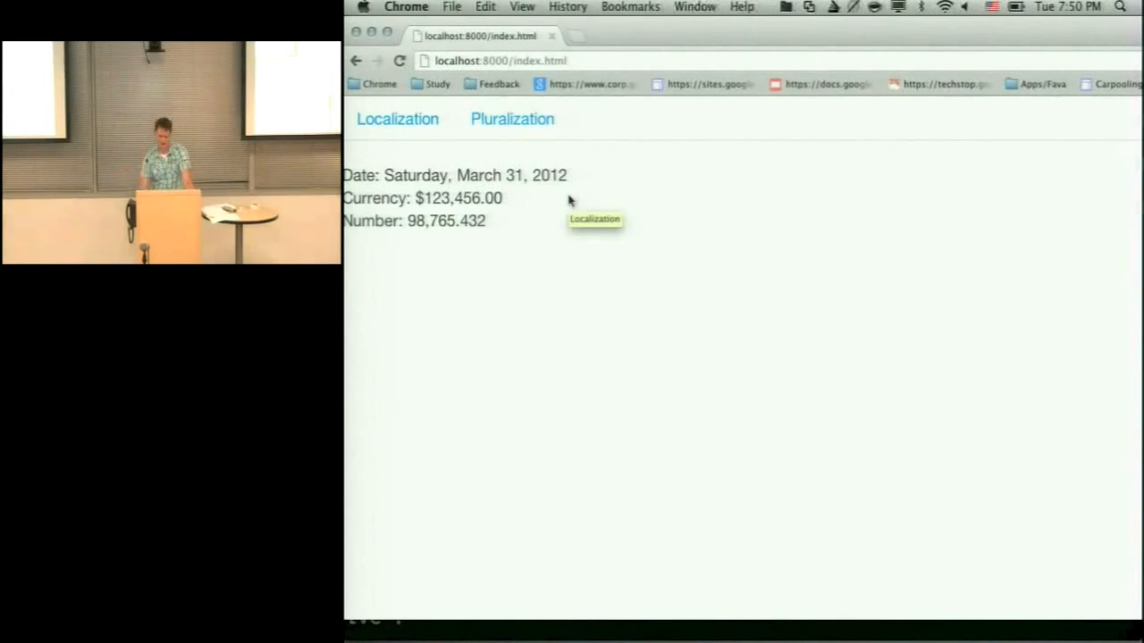
mouse_move(398, 118)
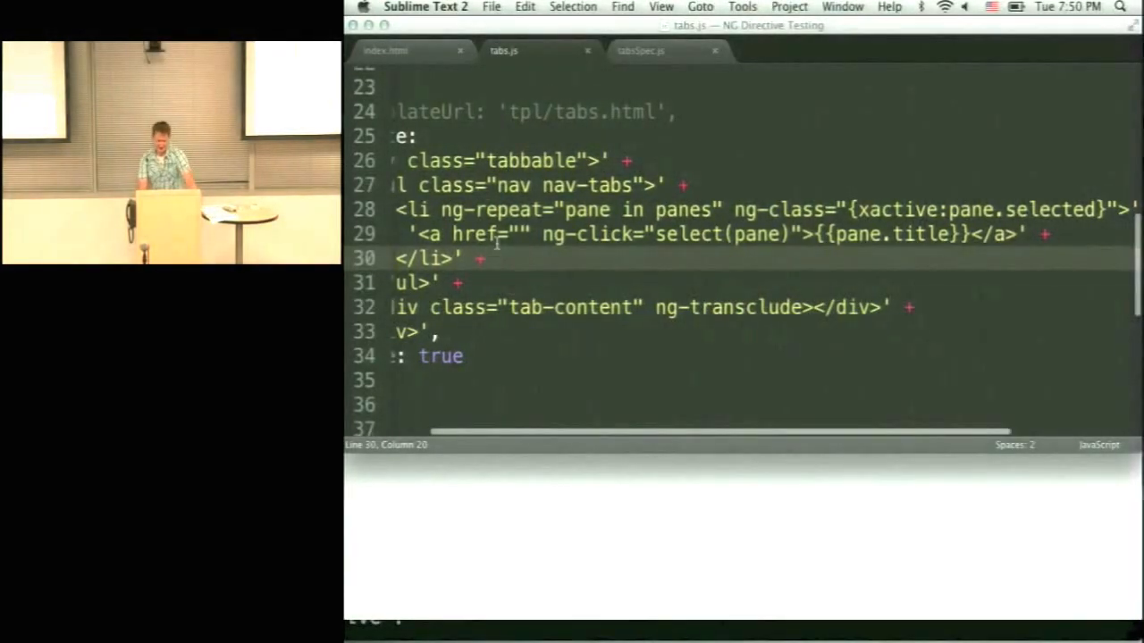
scroll("up", 3)
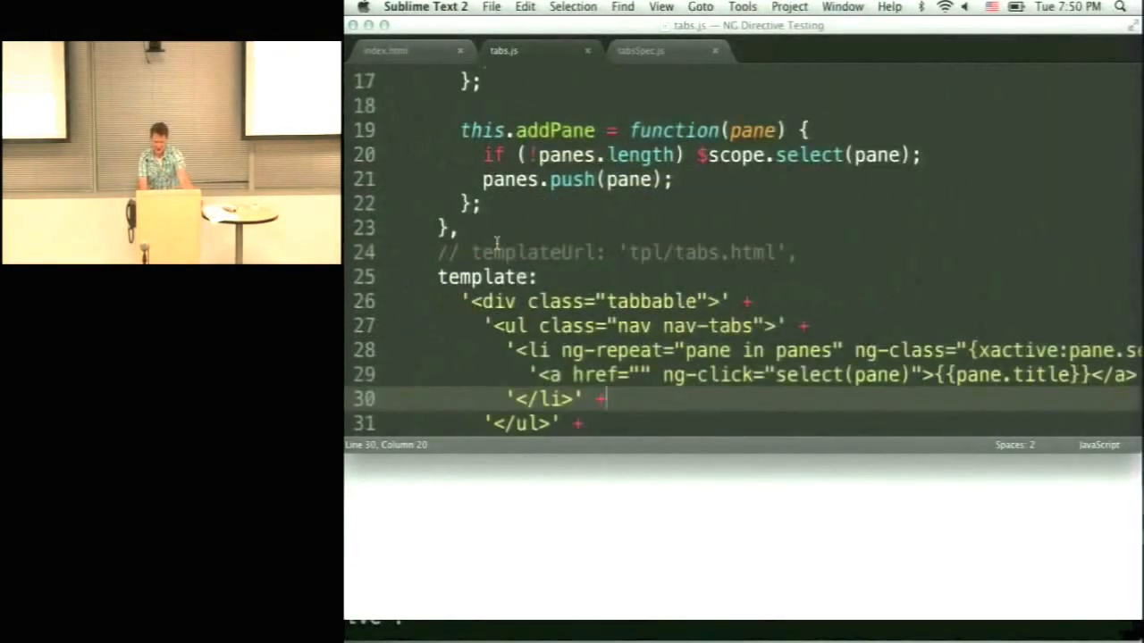
scroll("up", 3)
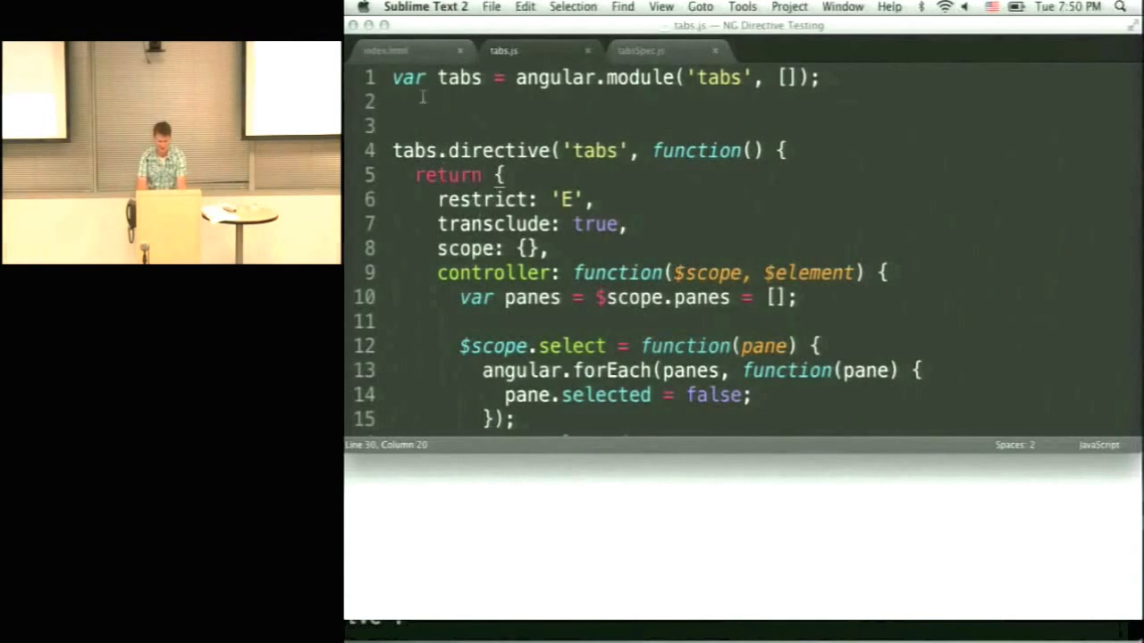
left_click(621, 101)
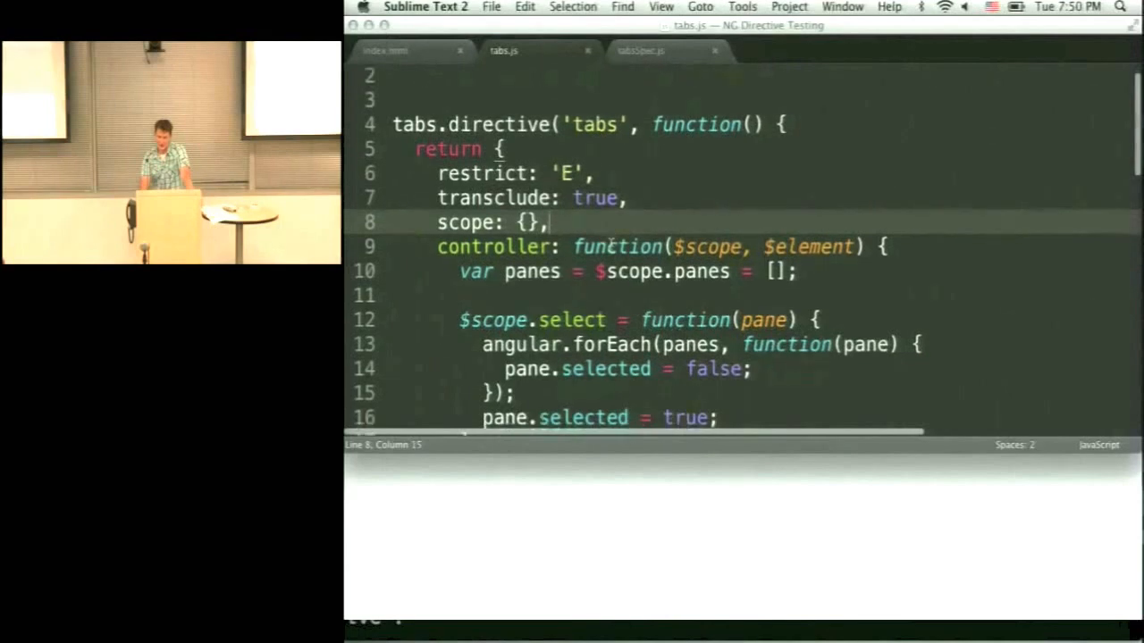
scroll("down", 3)
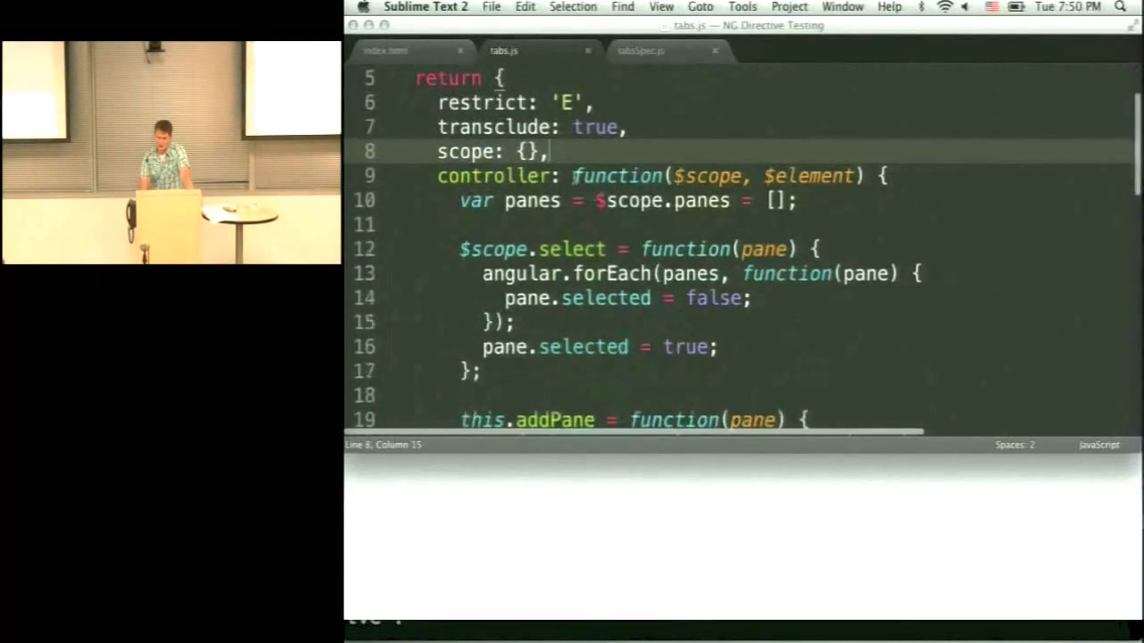
scroll("down", 3)
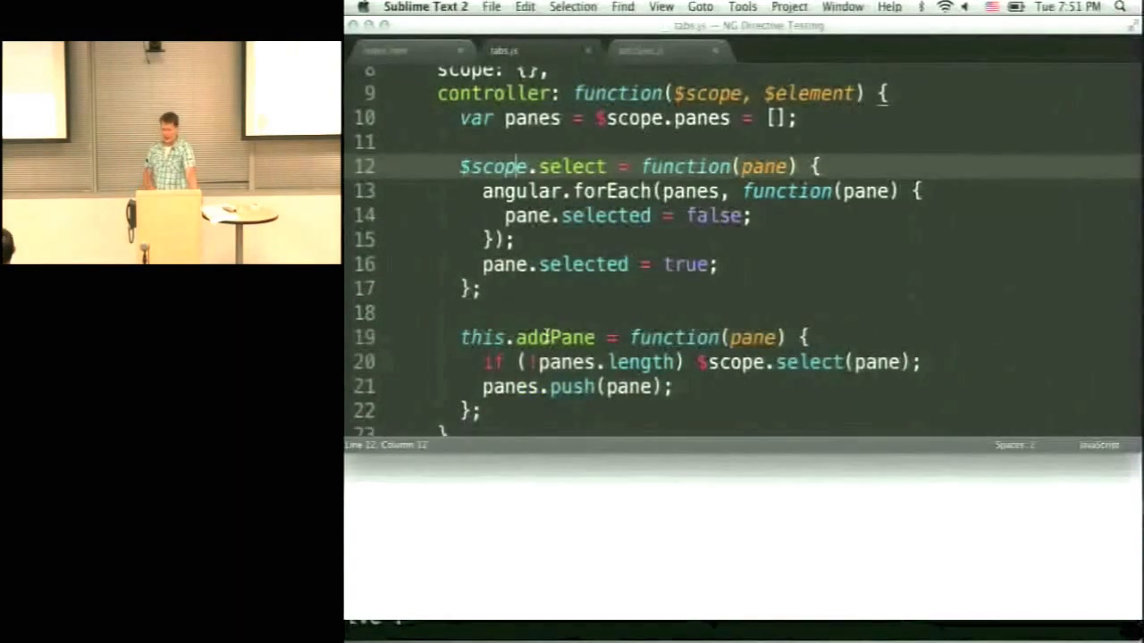
left_click(665, 50)
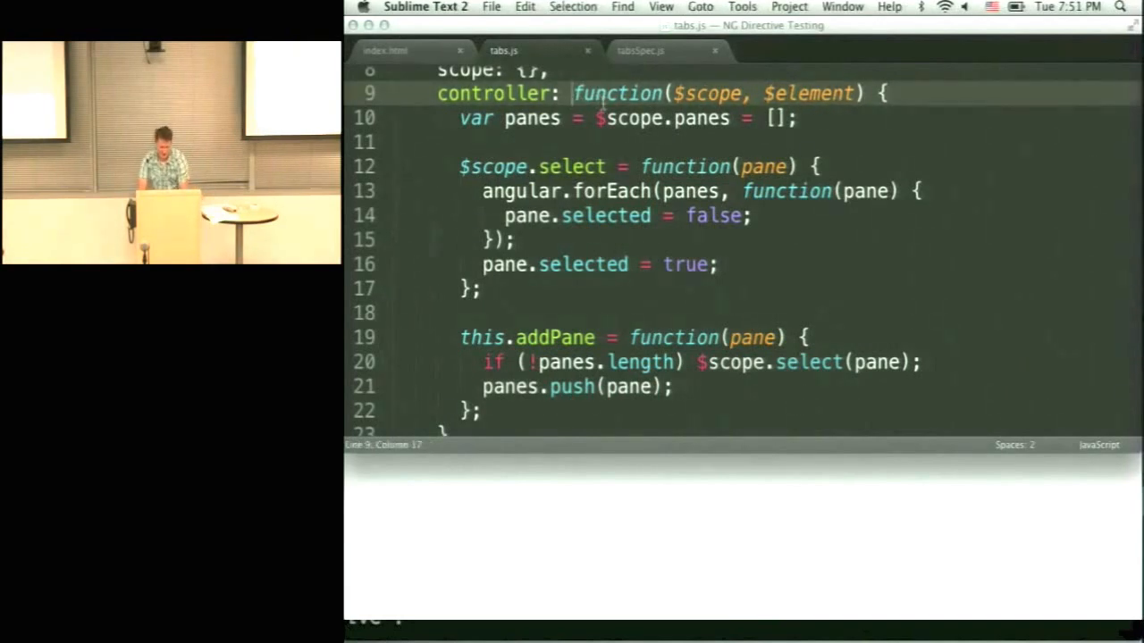
- Extract the controller as 'var TabsController = function…' and reference TabsController in the directive
scroll("down", 3)
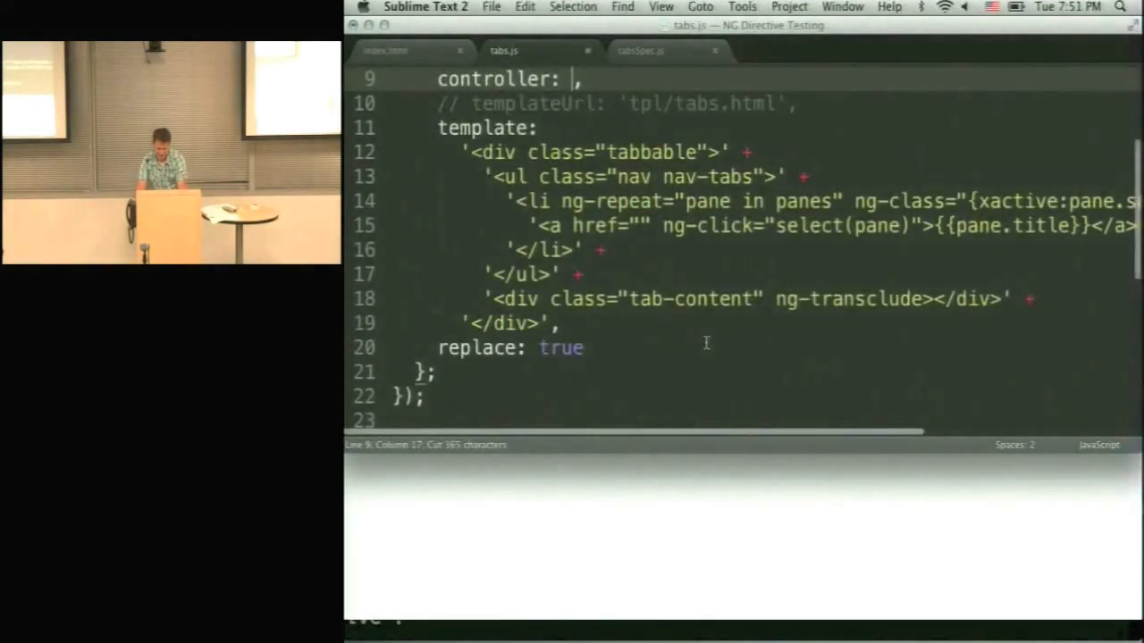
type("TabsController")
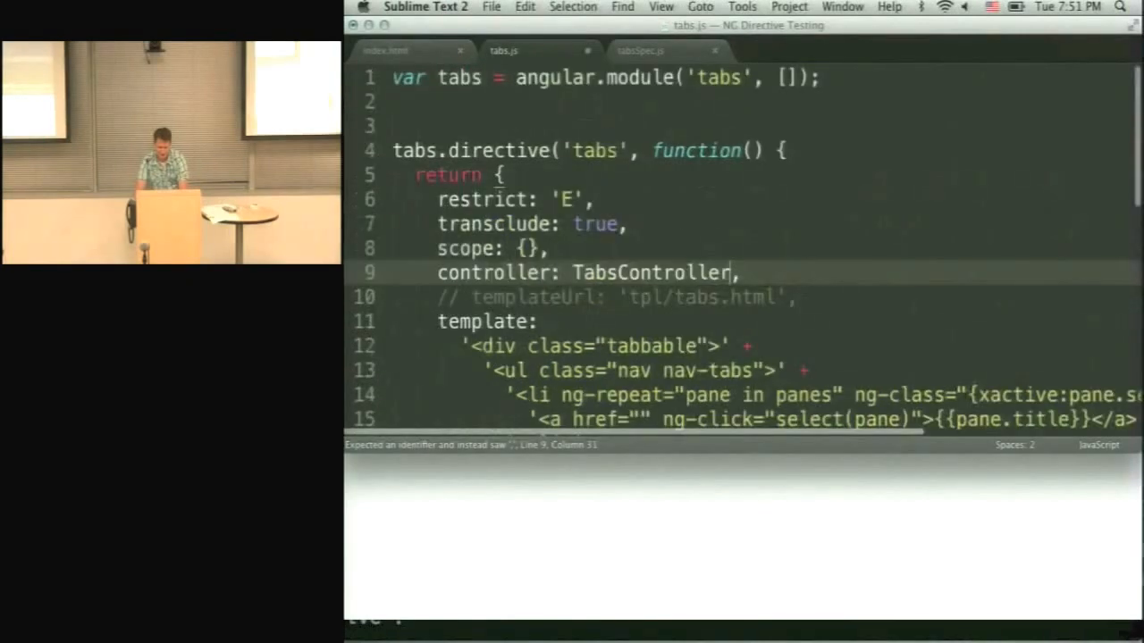
type("var")
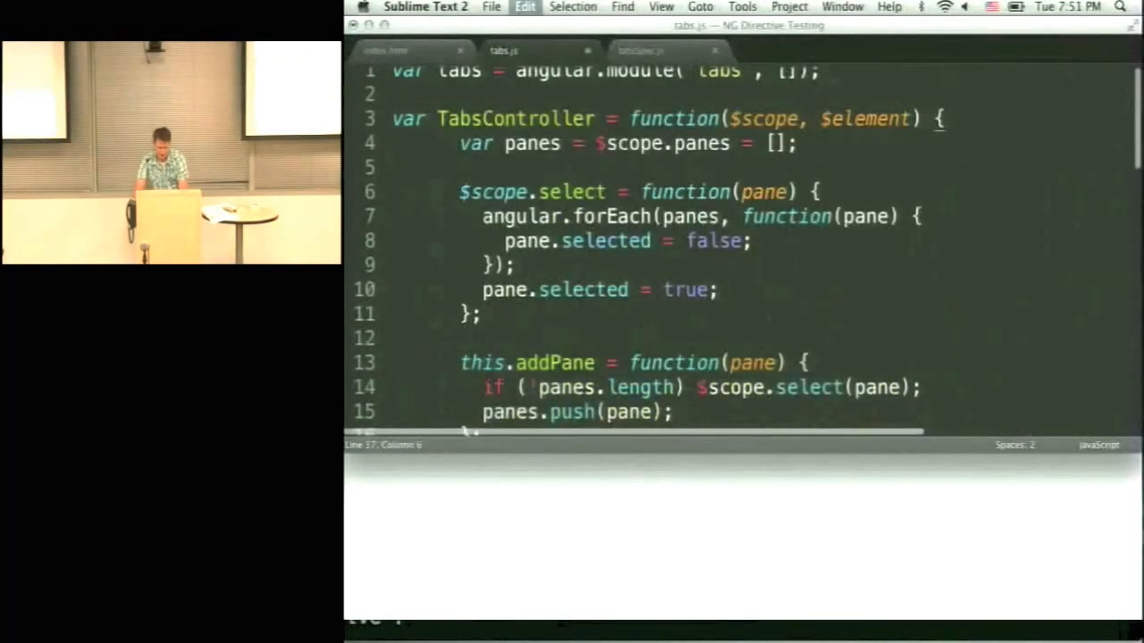
scroll("down", 3)
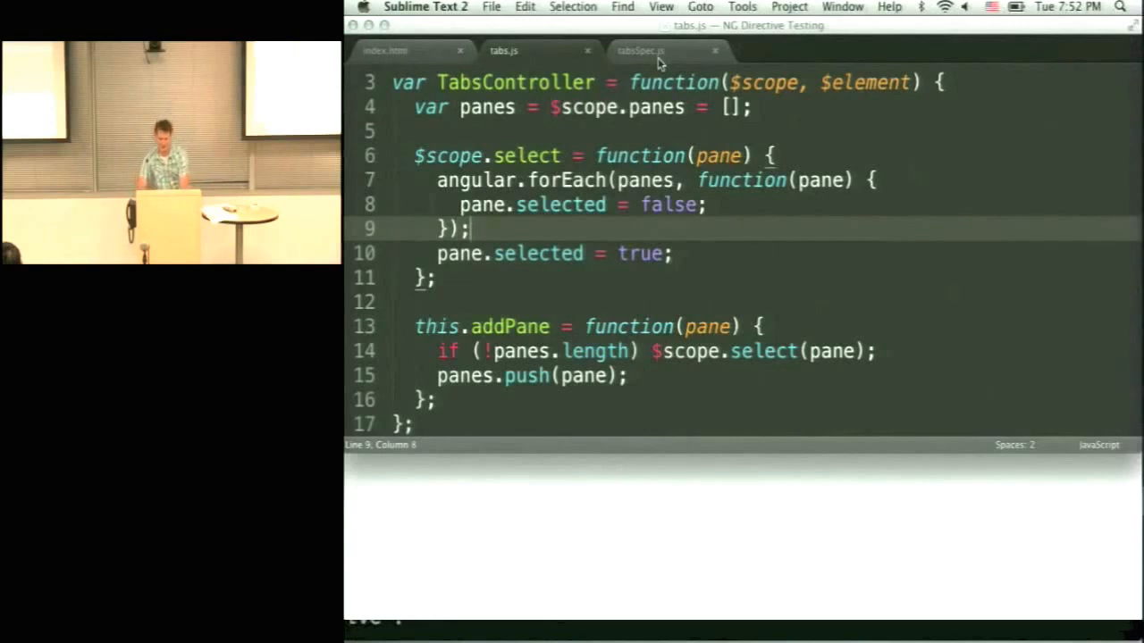
- Replace the inline template with templateUrl: 'tpl/tabs.html', checking index.html and reviewing tabs.js
left_click(615, 131)
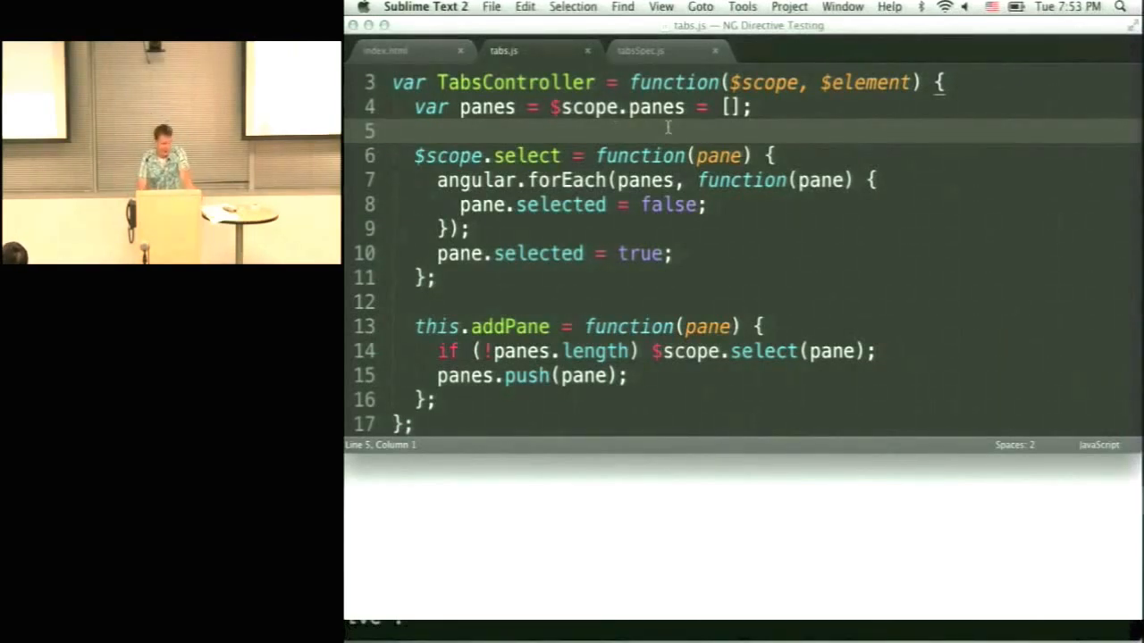
left_click(629, 155)
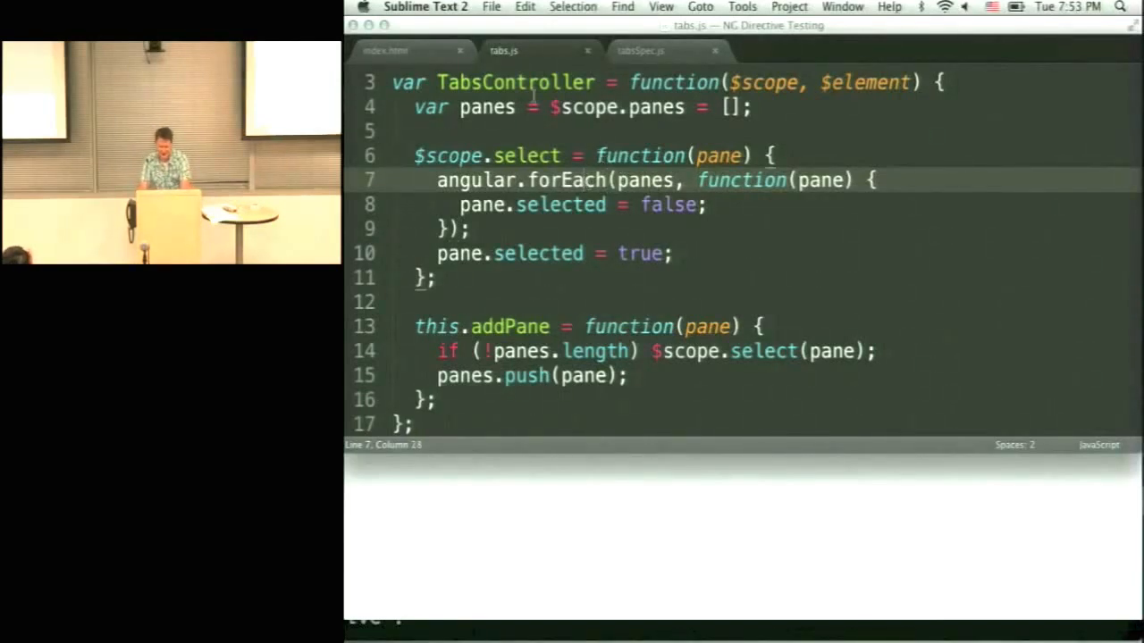
left_click(386, 51)
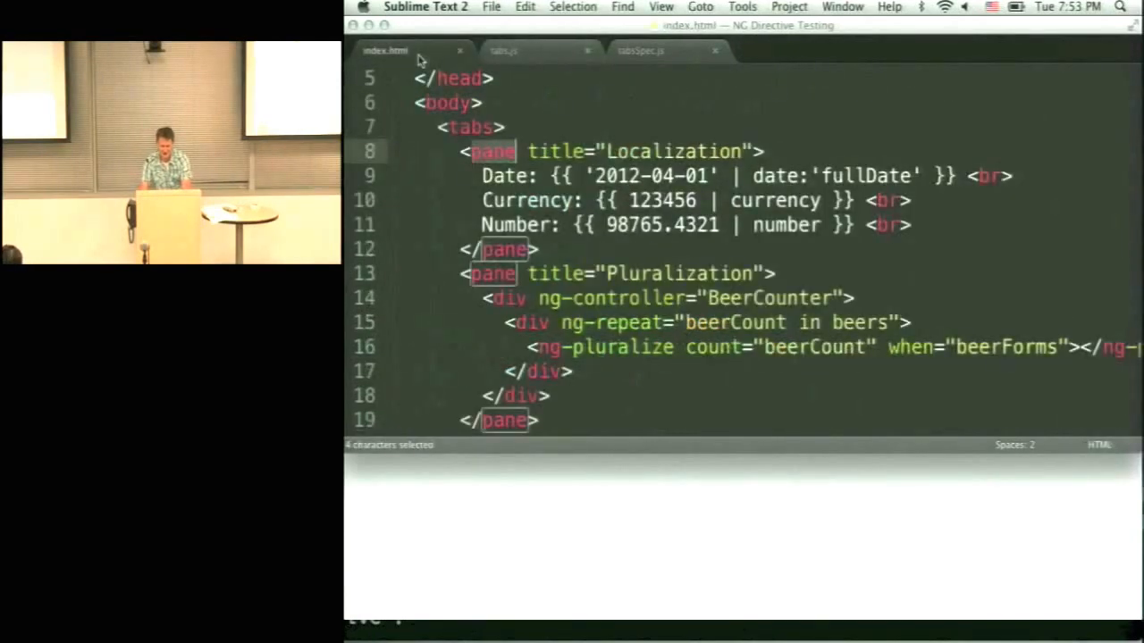
left_click(503, 50)
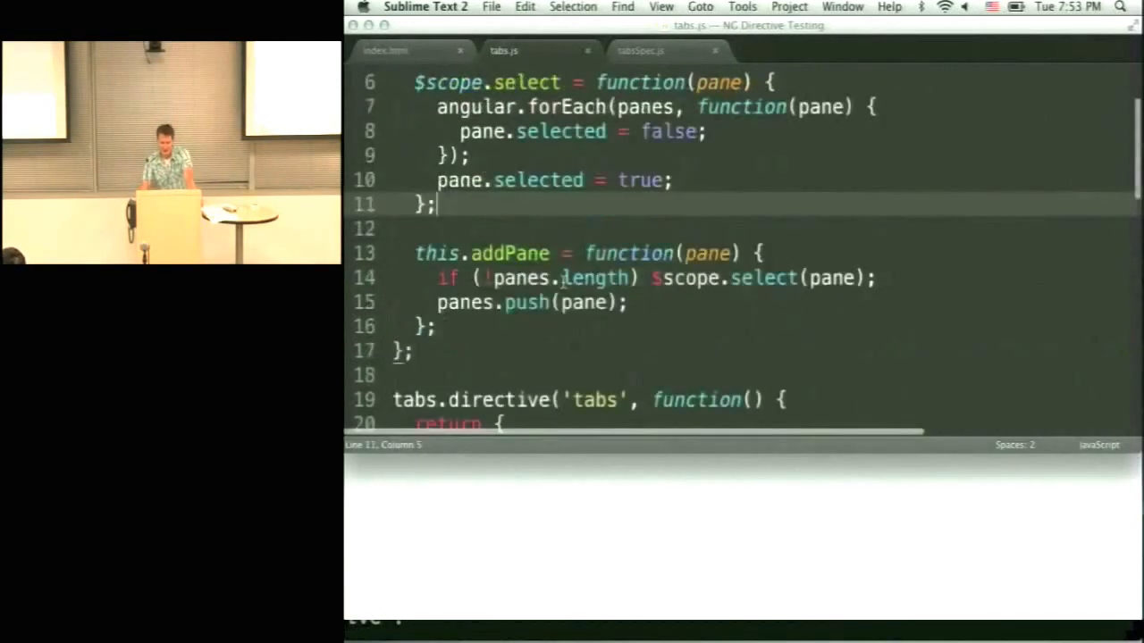
scroll("down", 3)
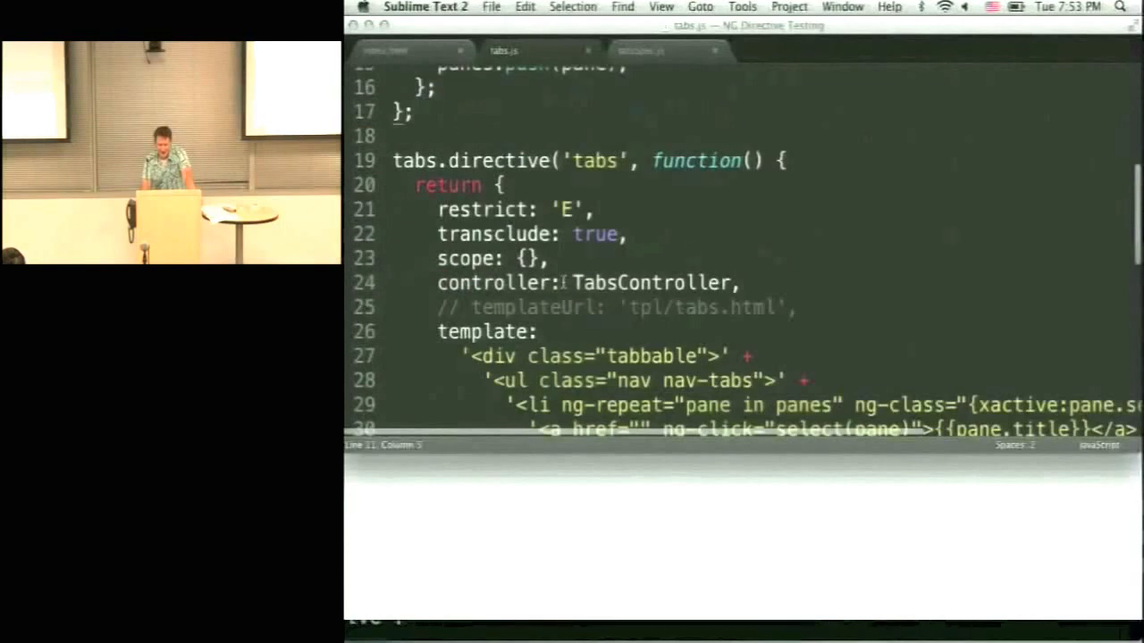
scroll("down", 3)
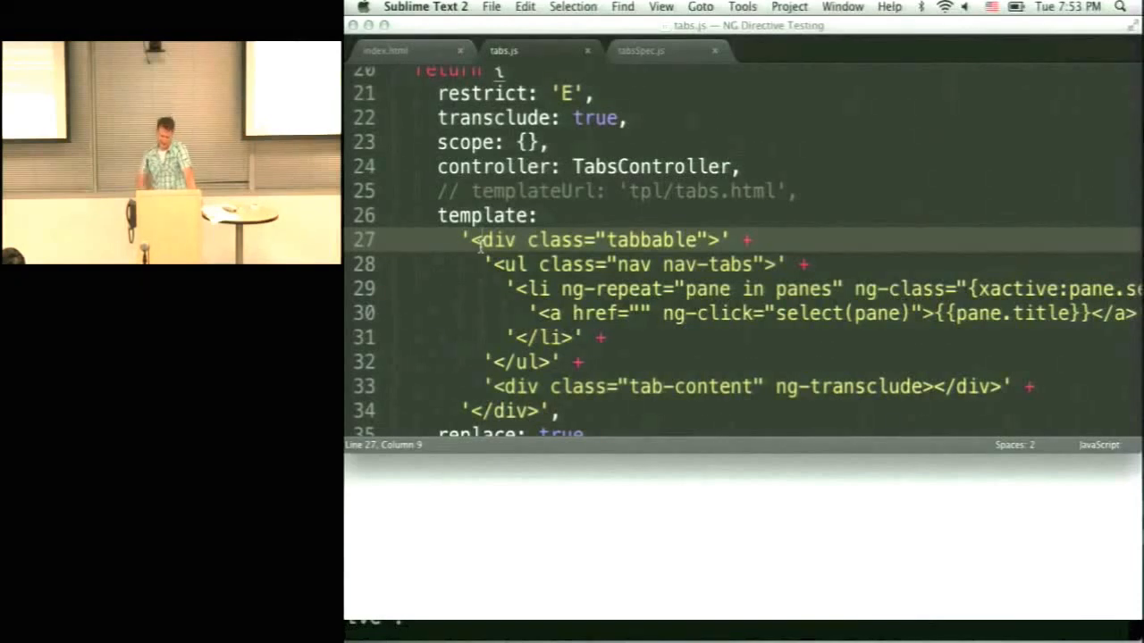
scroll("down", 3)
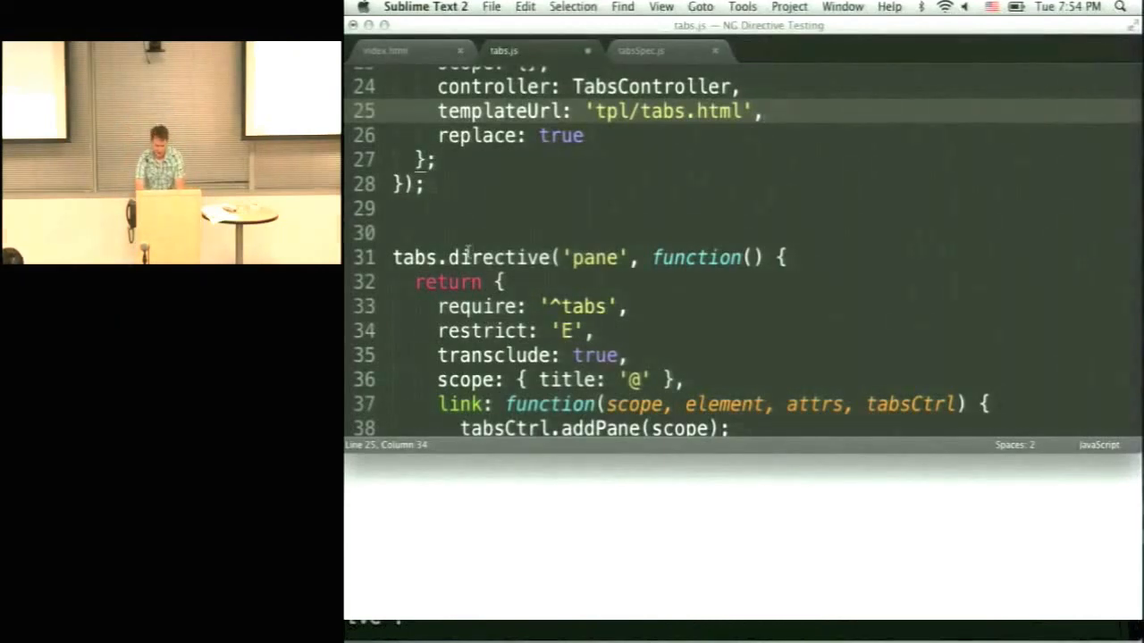
scroll("down", 3)
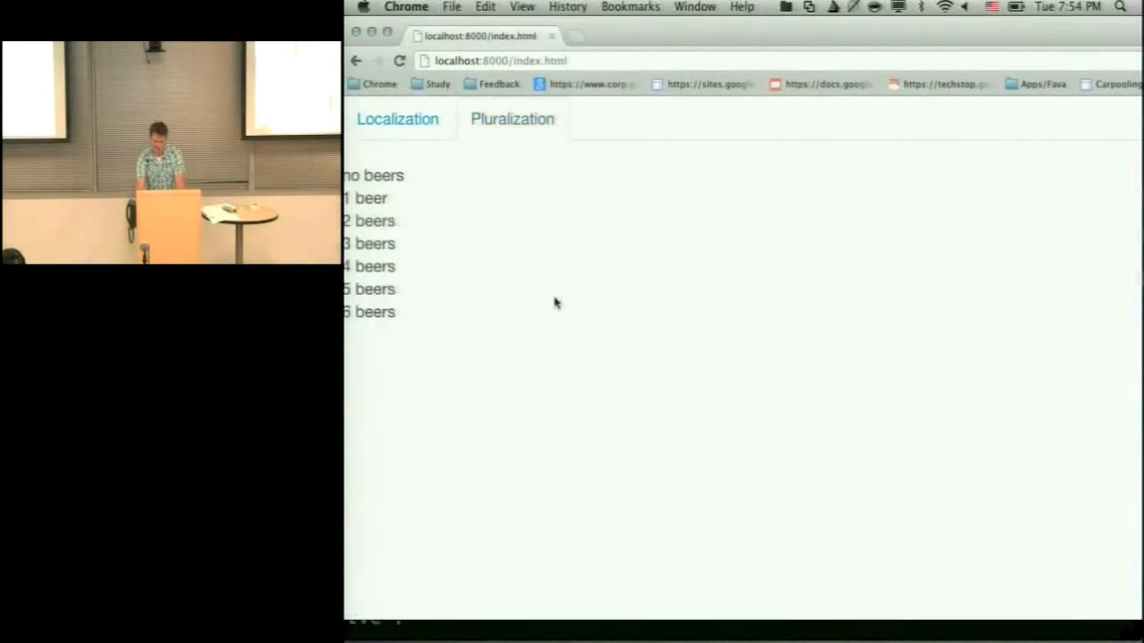
- Reload the demo page with DevTools open and inspect the pane.html template request
key("F12")
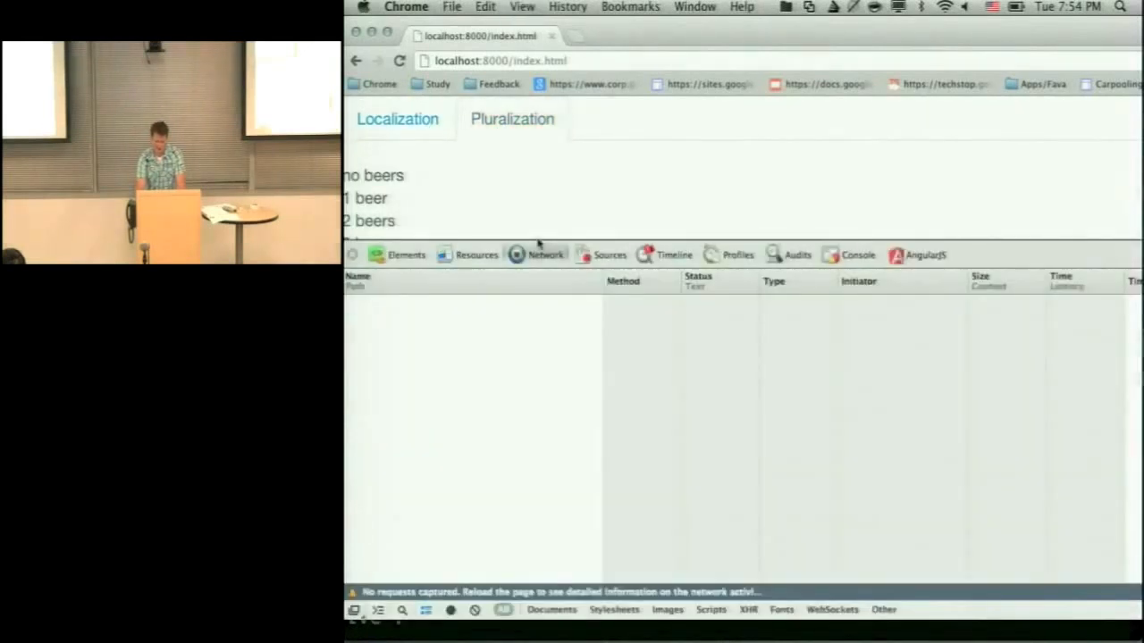
left_click(512, 119)
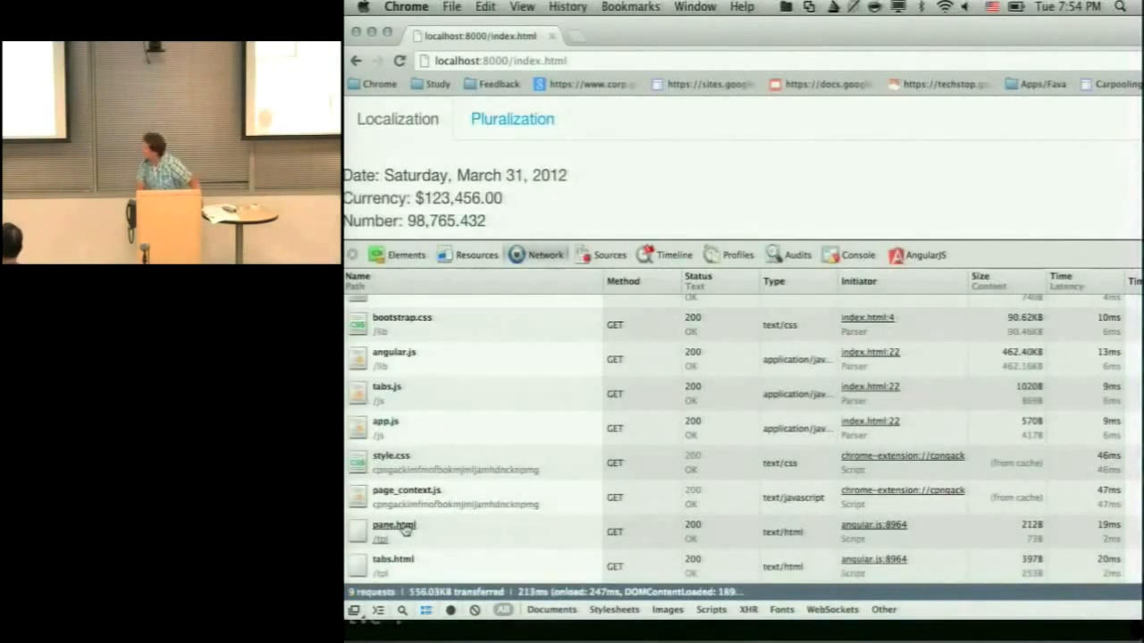
left_click(393, 563)
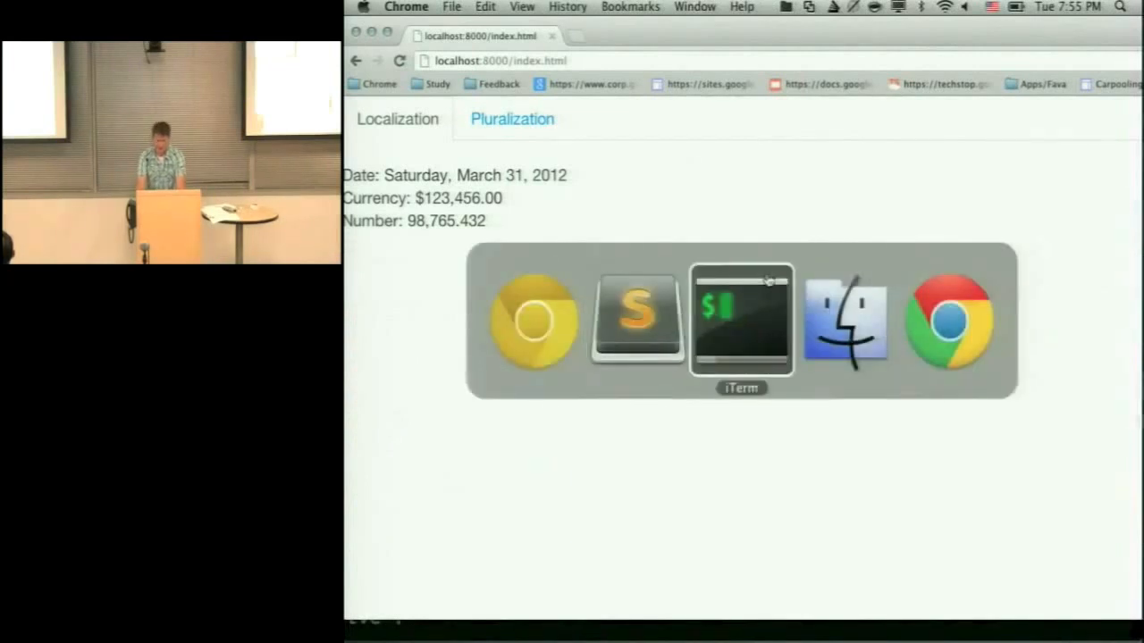
- Check iTerm's Testacular output showing 2 of 5 tests failing on missing 'active' class
left_click(740, 320)
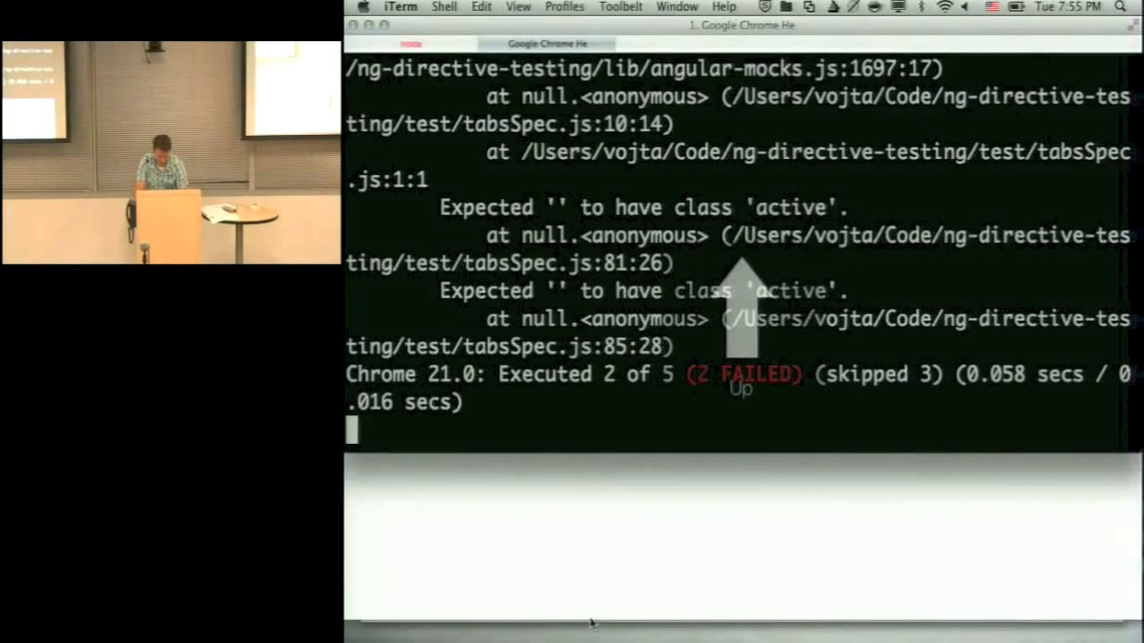
left_click(546, 43)
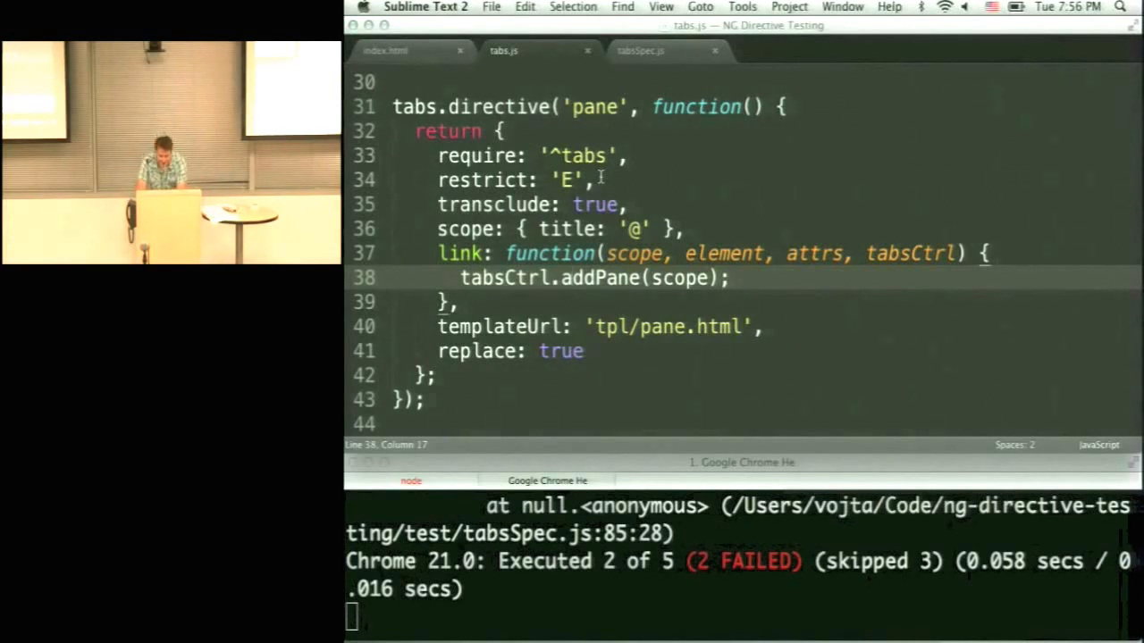
- Find the template module line in tabsSpec.js
left_click(594, 204)
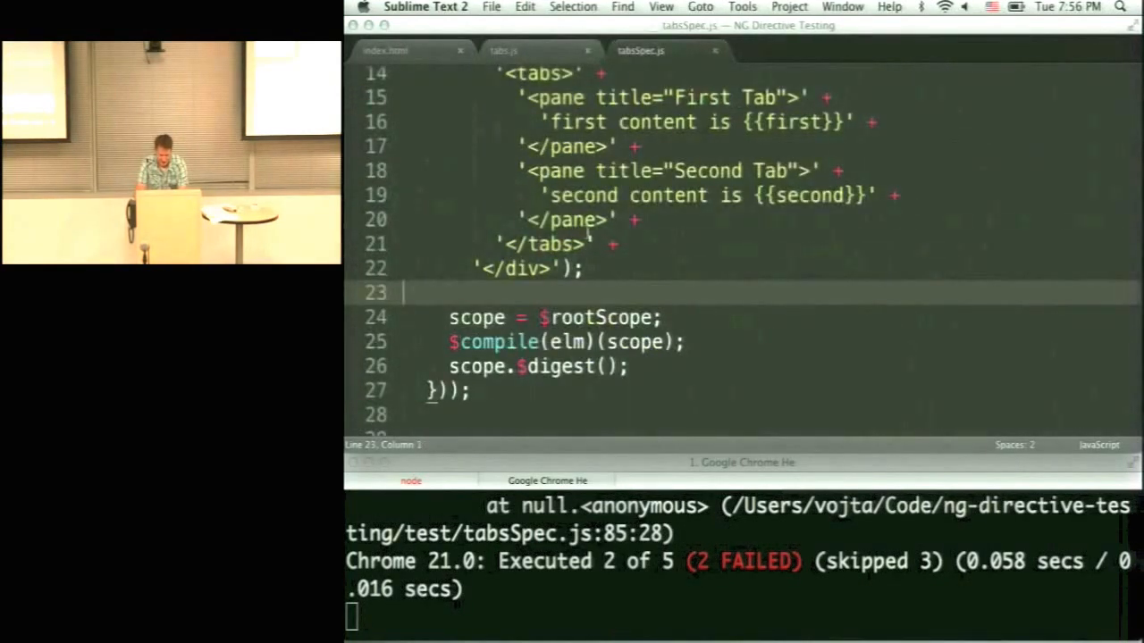
scroll("up", 3)
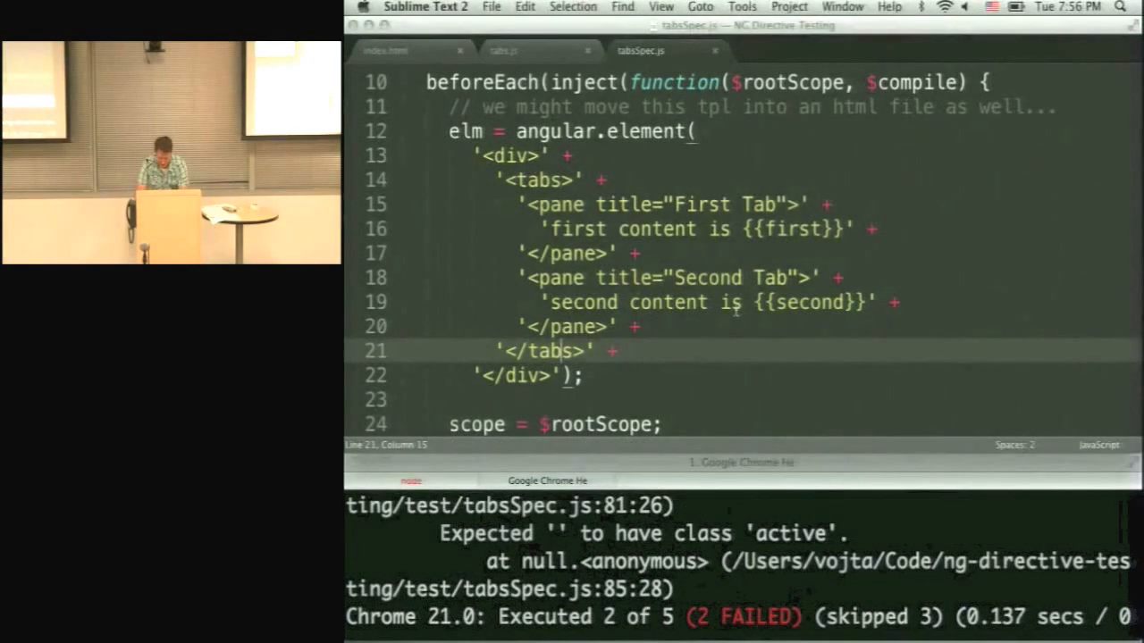
scroll("up", 3)
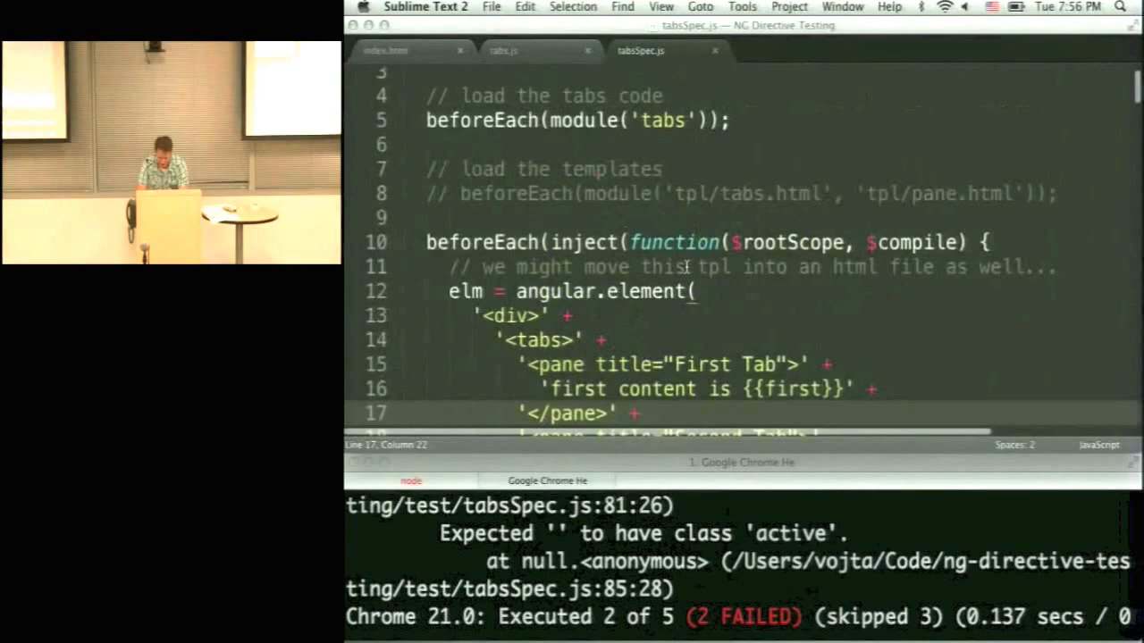
scroll("down", 3)
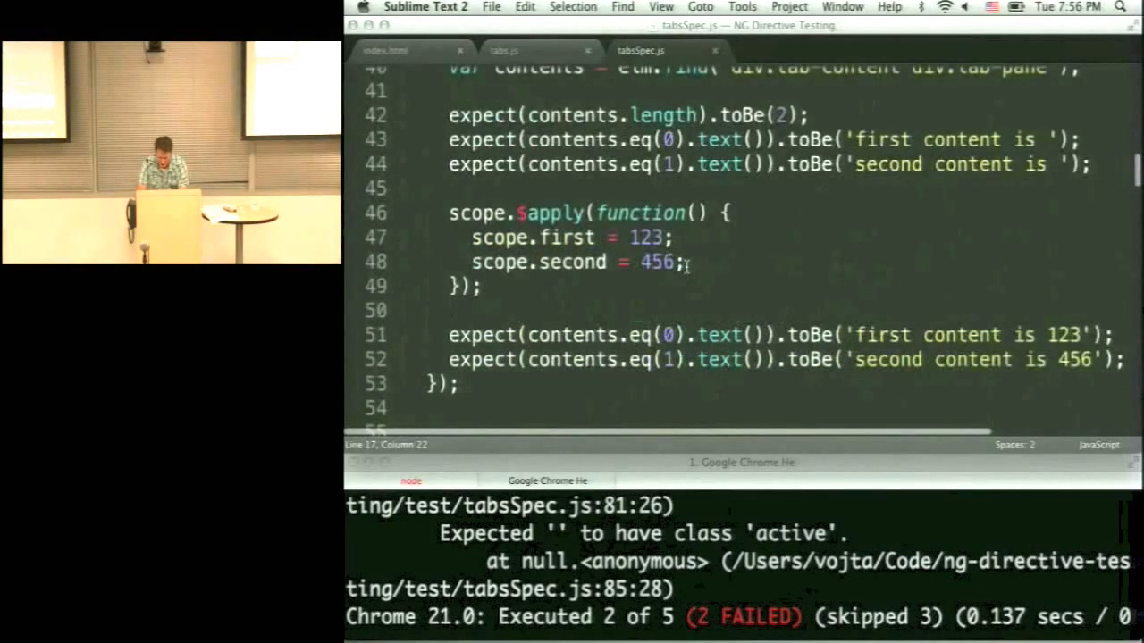
scroll("up", 3)
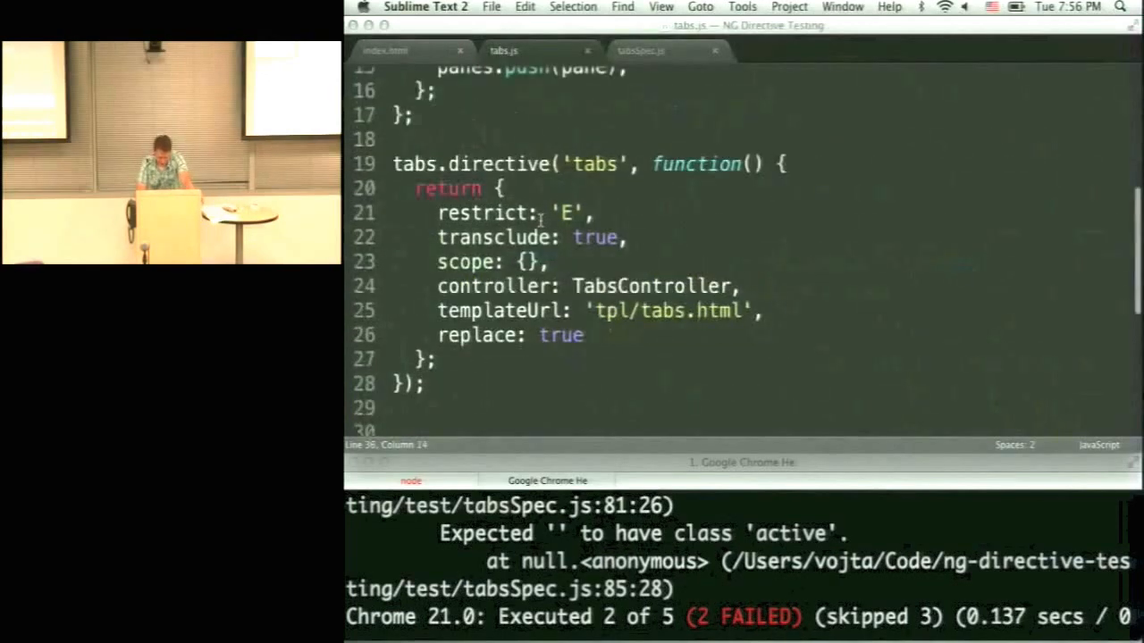
scroll("up", 3)
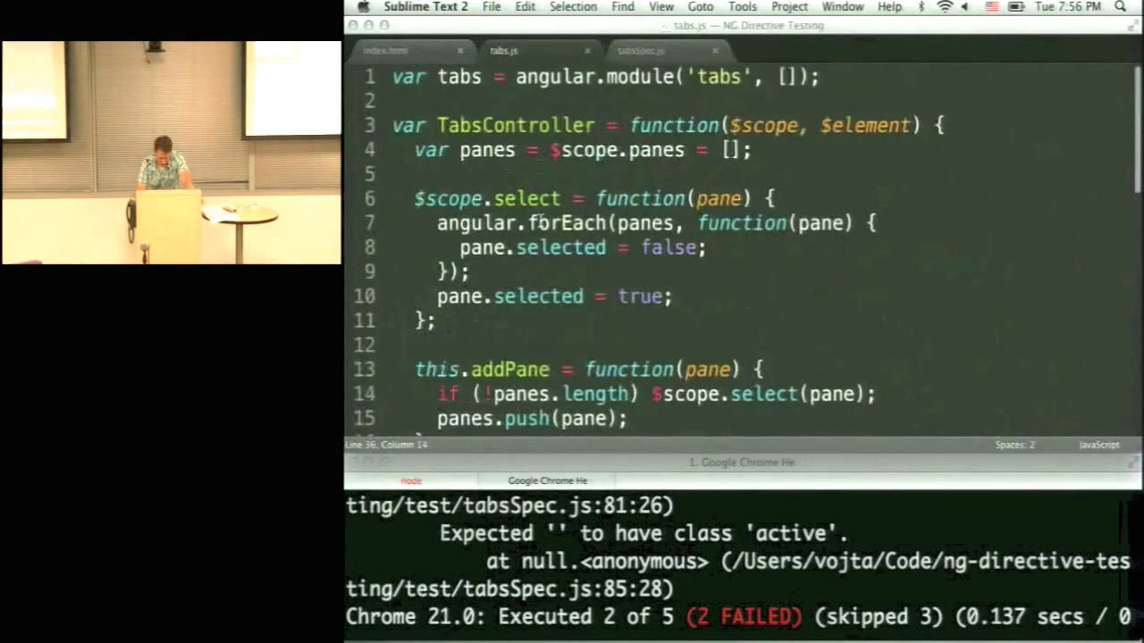
scroll("down", 3)
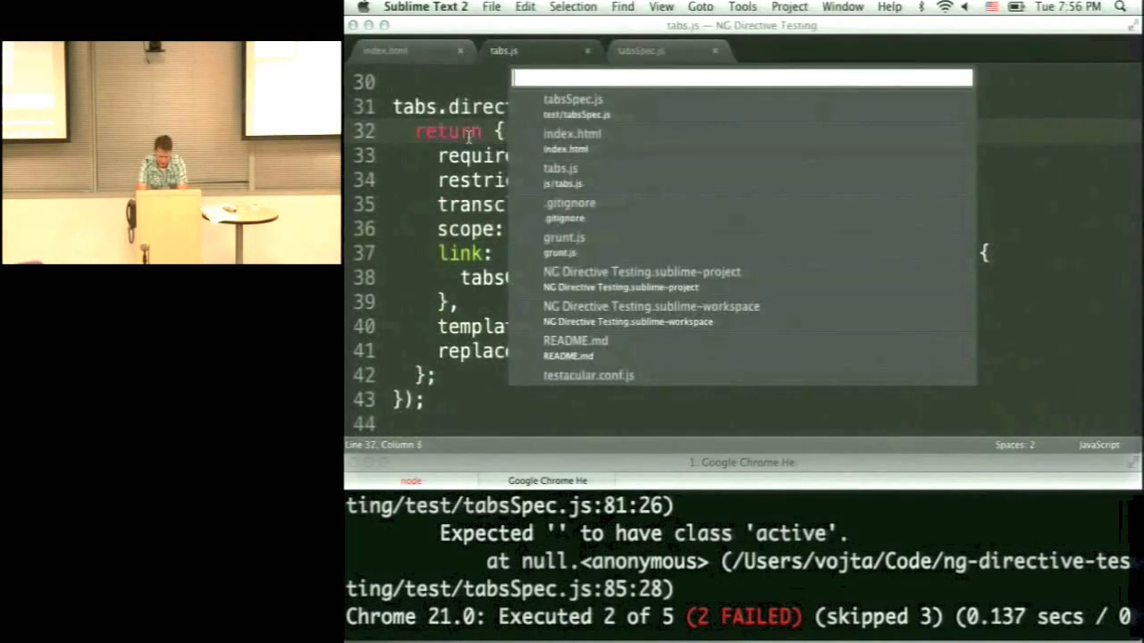
- Check the tpl/tabs.html template, then load tpl/tabs.html and tpl/pane.html in tabsSpec.js
key("escape")
type("html")
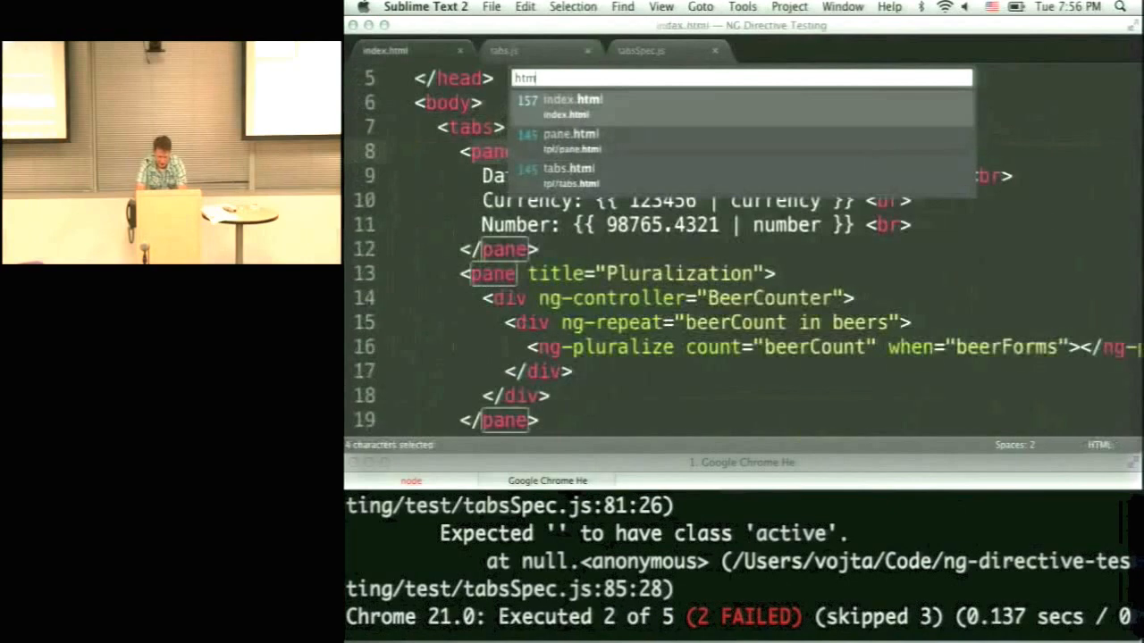
left_click(567, 168)
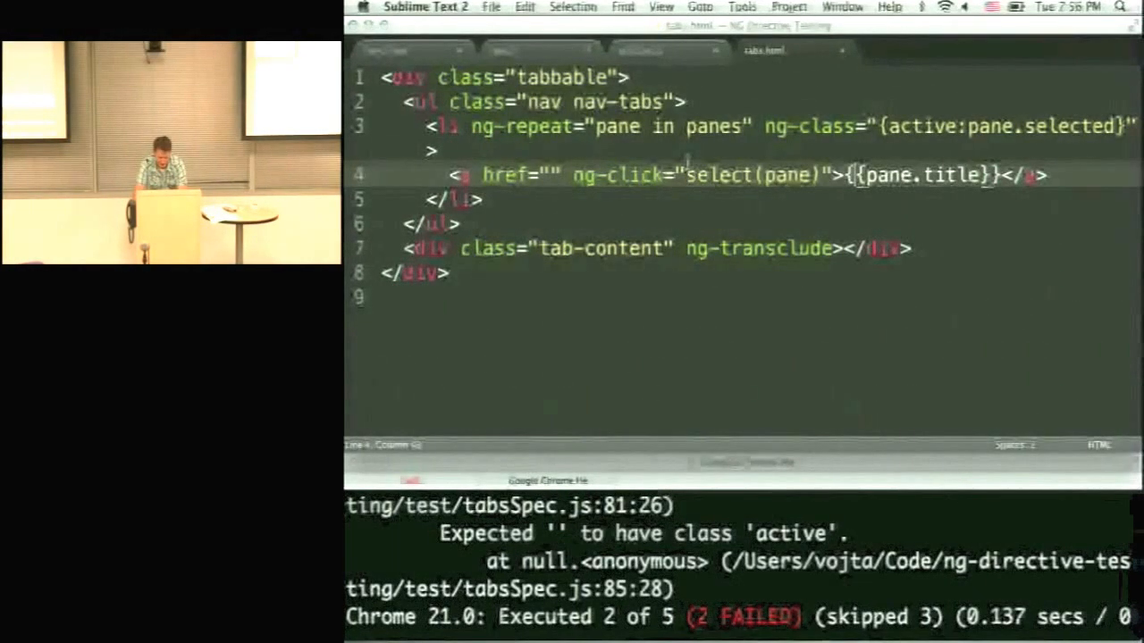
left_click(641, 50)
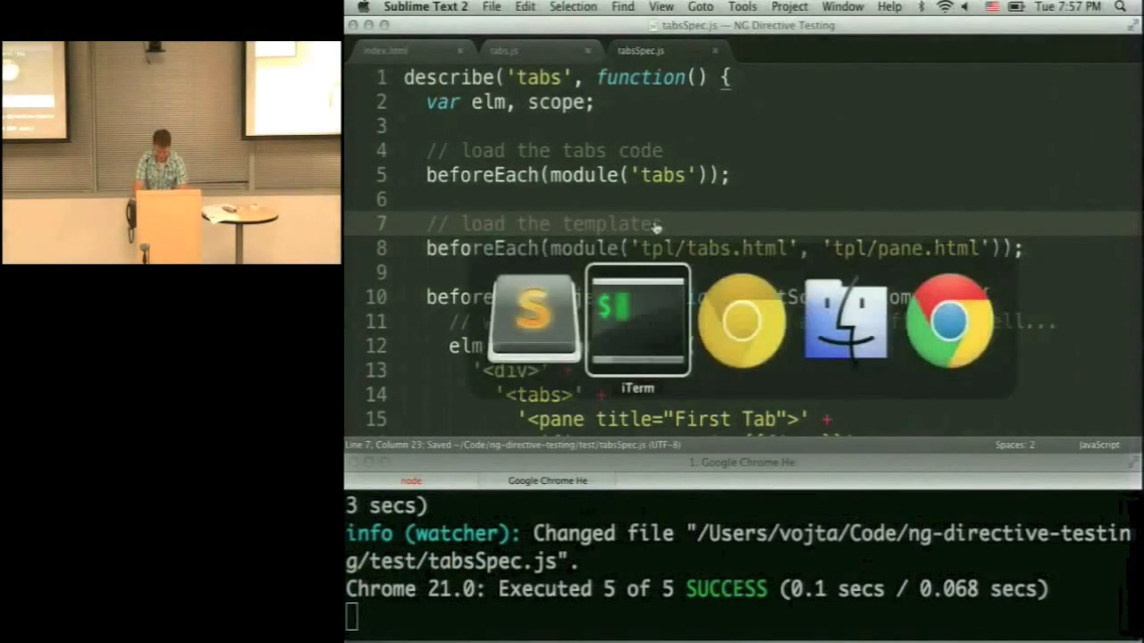
- Preview the tabs.html.js request in Chrome's network log to see $templateCache registration
left_click(950, 320)
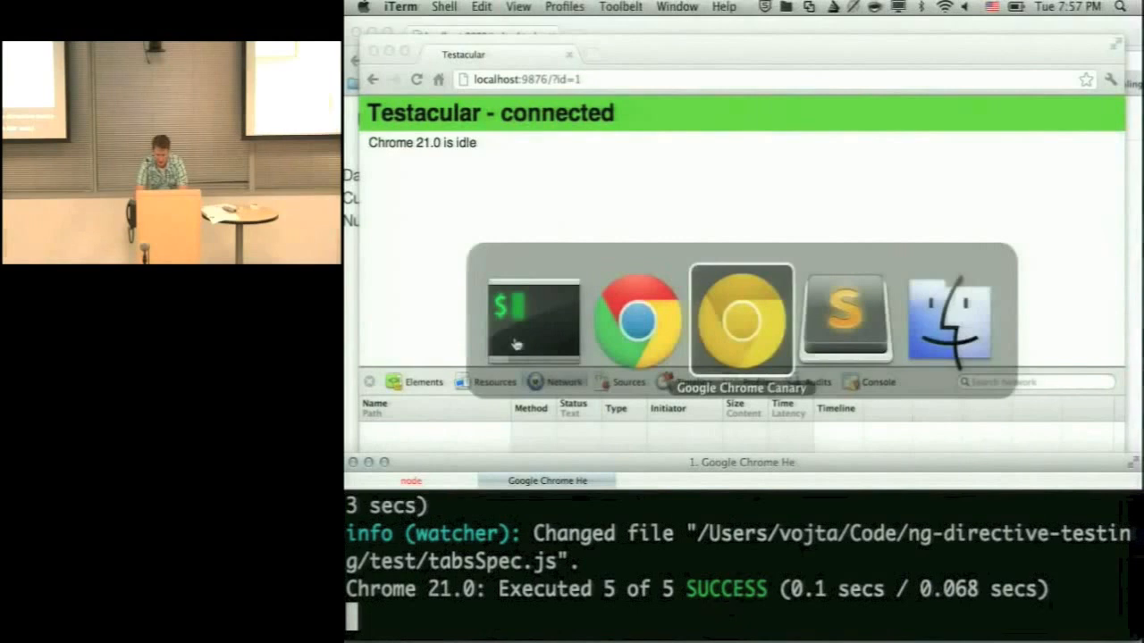
left_click(845, 317)
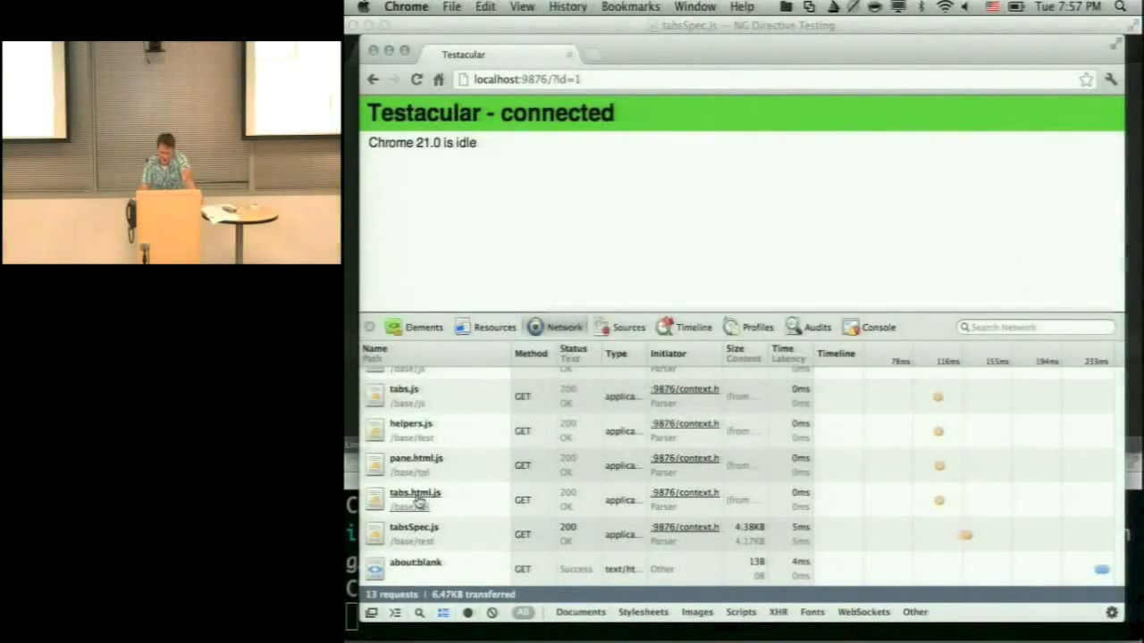
mouse_move(415, 492)
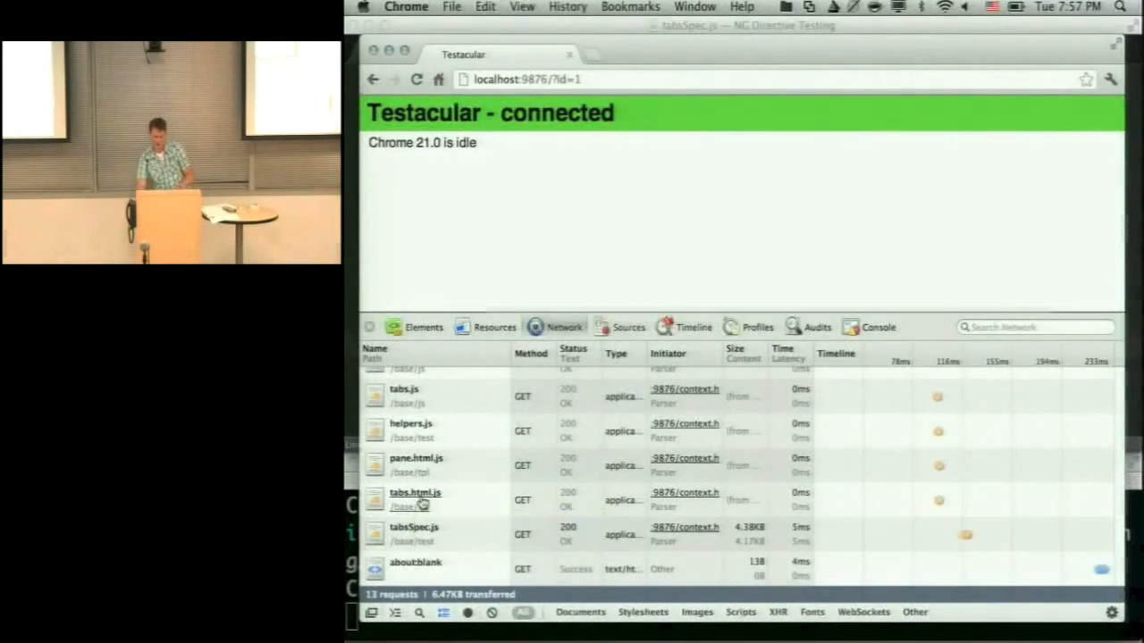
left_click(414, 492)
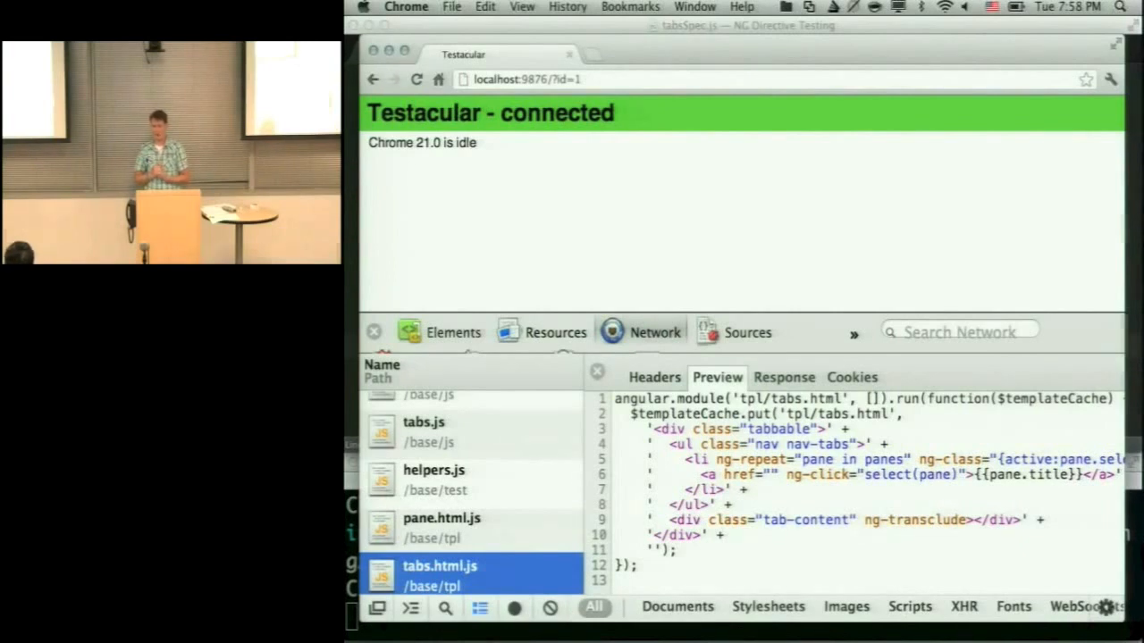
mouse_move(572, 324)
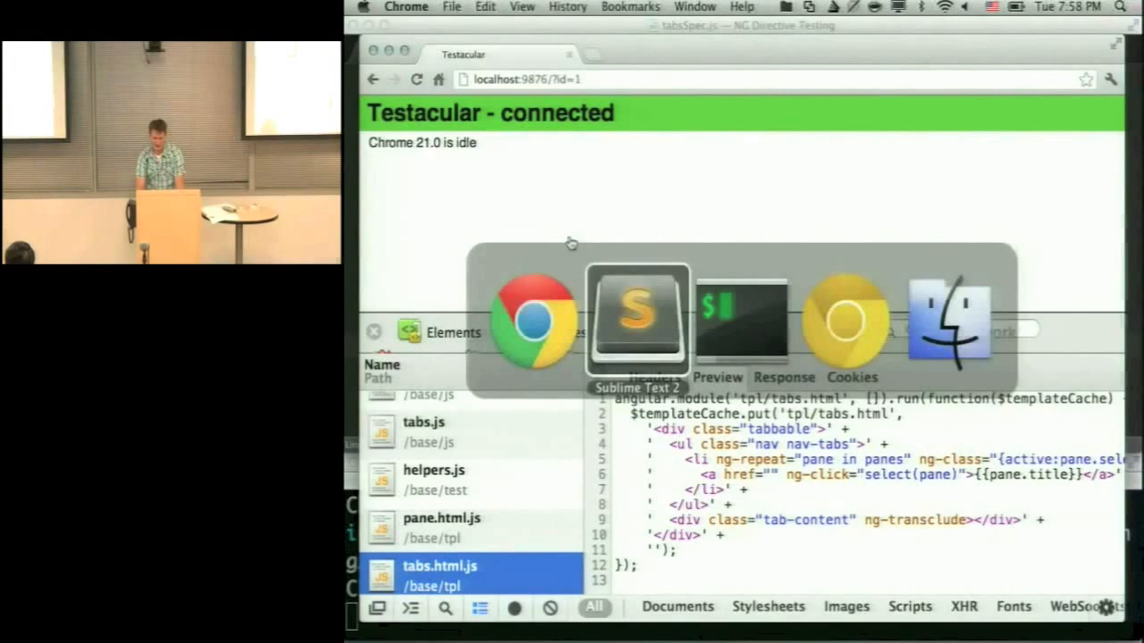
- Save tpl/tabs.html in Sublime Text so Testacular reruns, passing 5 of 5
left_click(637, 317)
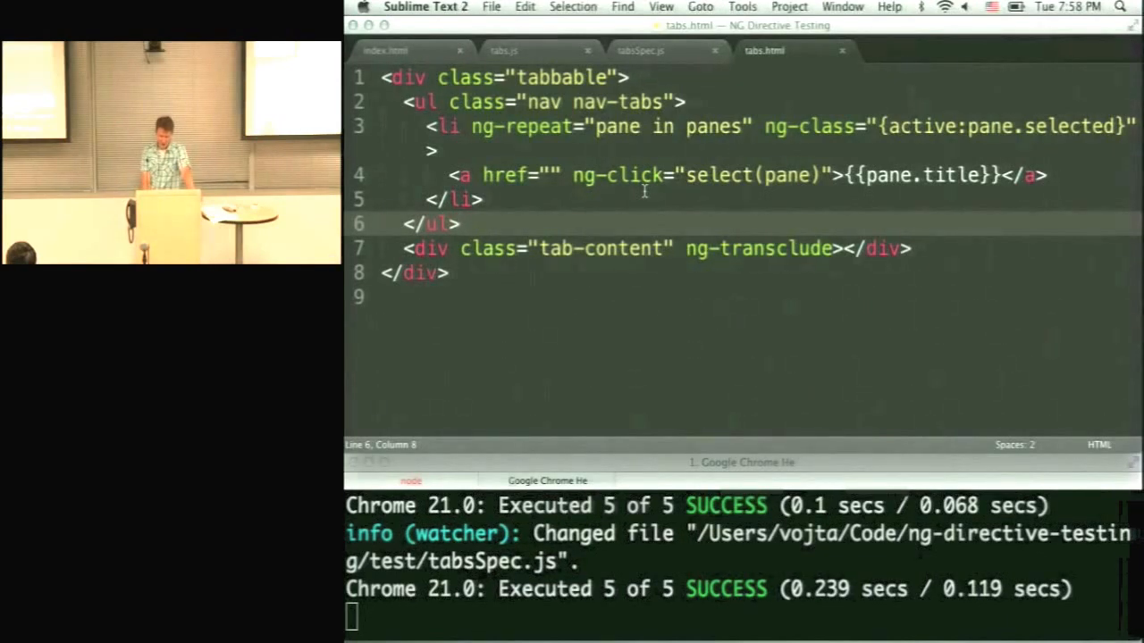
left_click(462, 223)
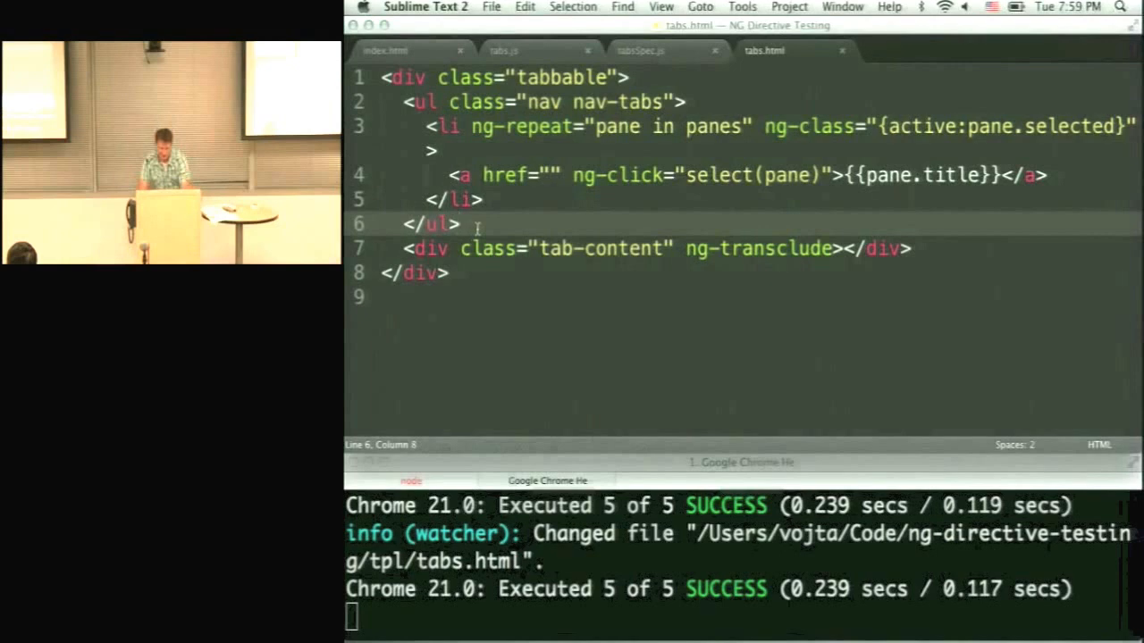
left_click(617, 297)
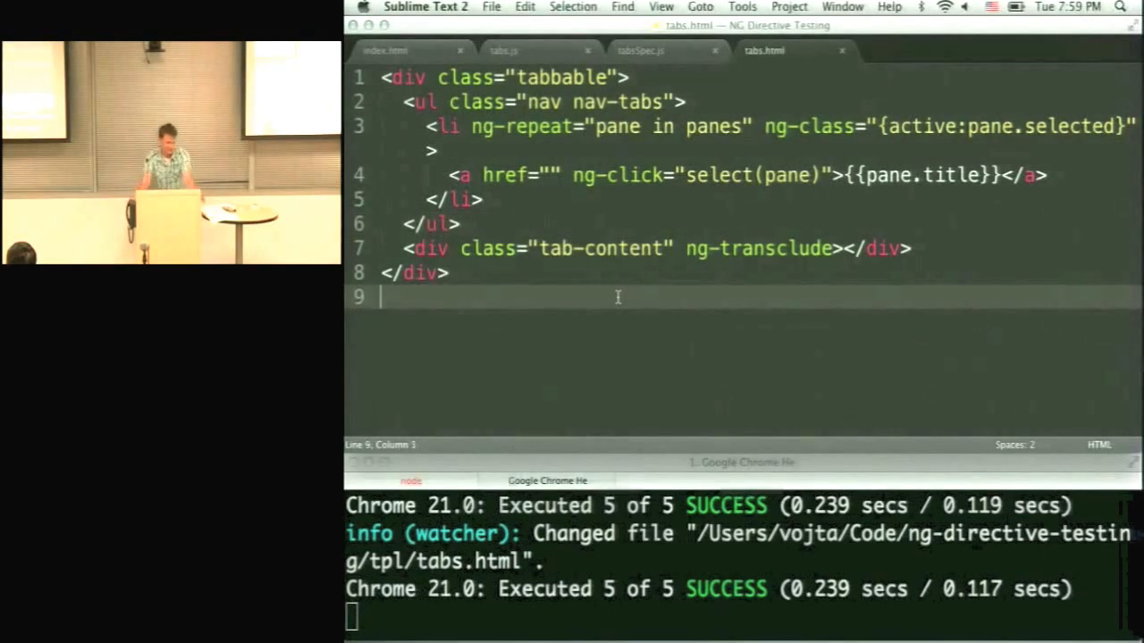